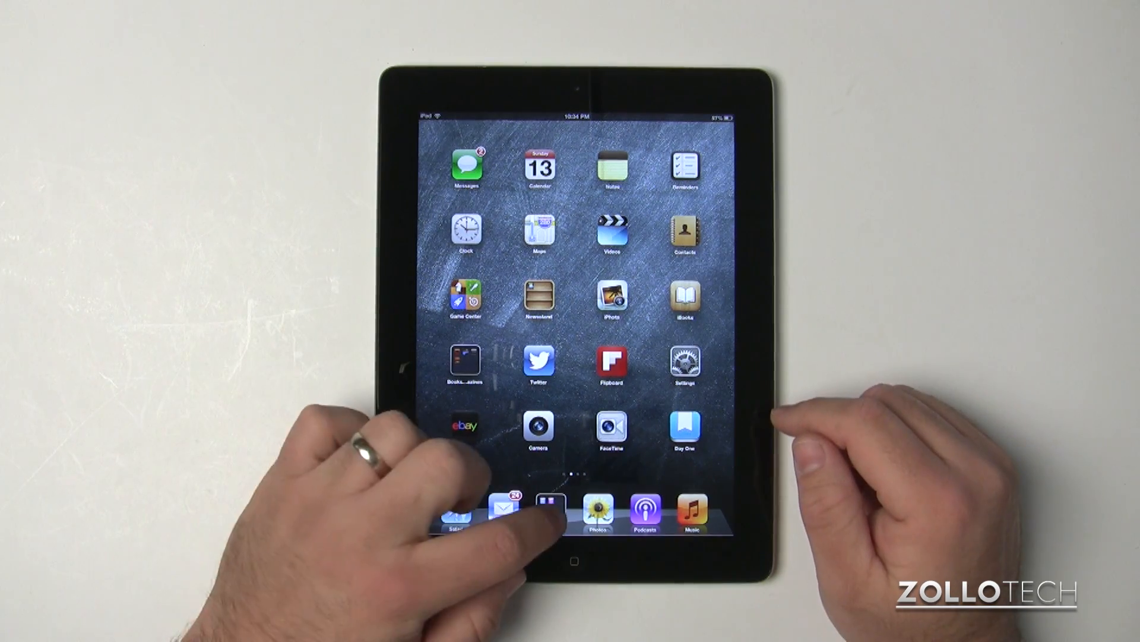
- Launch iBooks and choose the Books collection from Collections, showing its single book
left_click(550, 504)
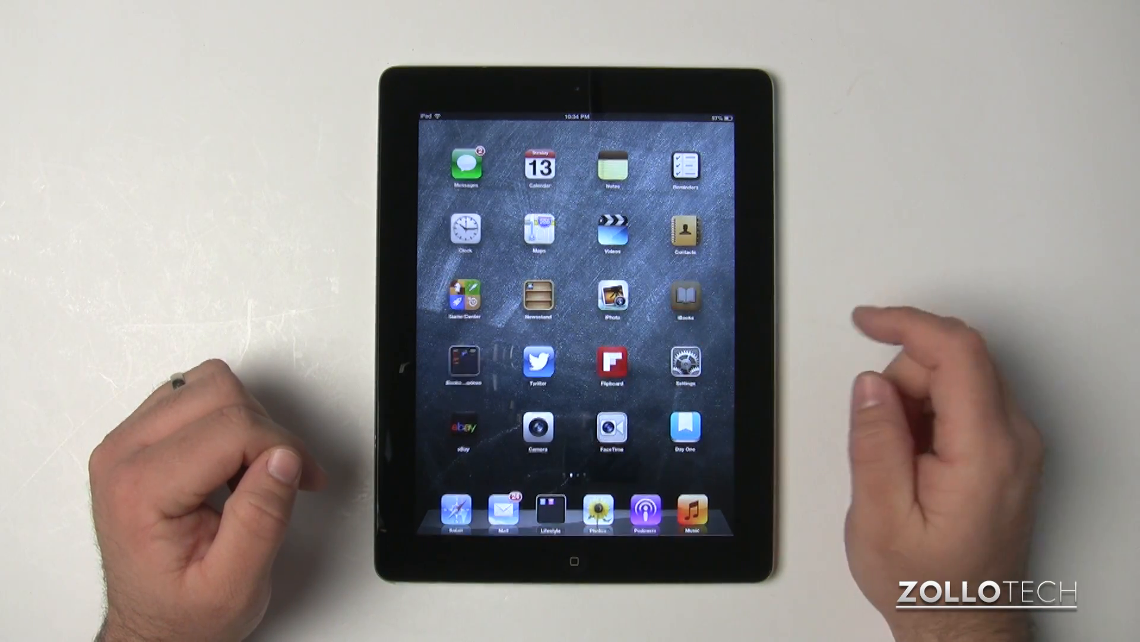
left_click(682, 295)
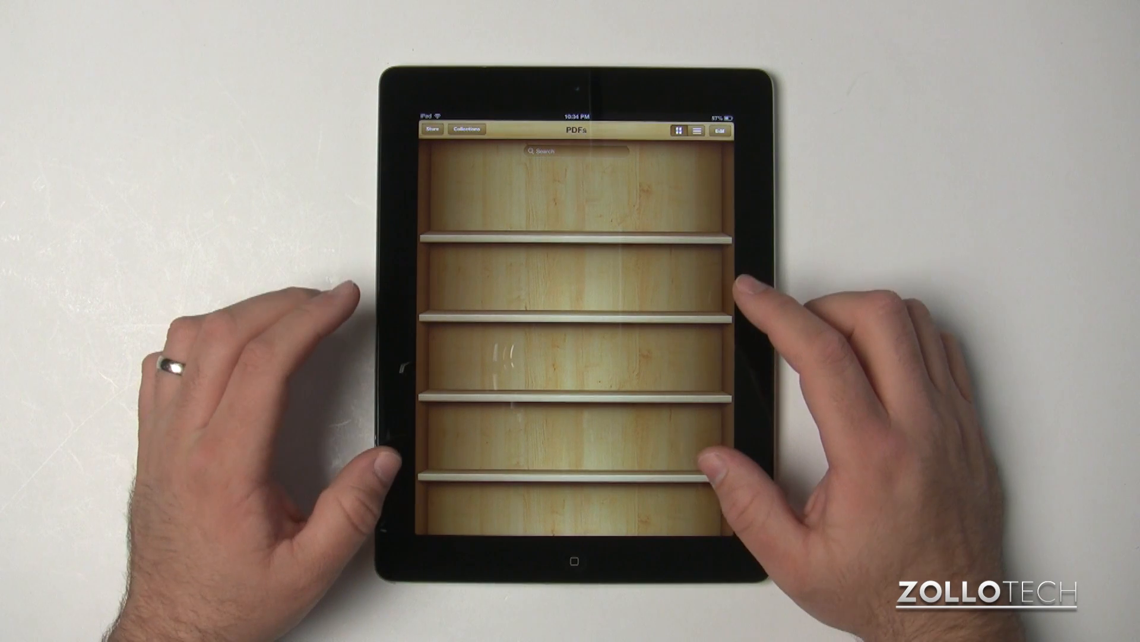
left_click(465, 130)
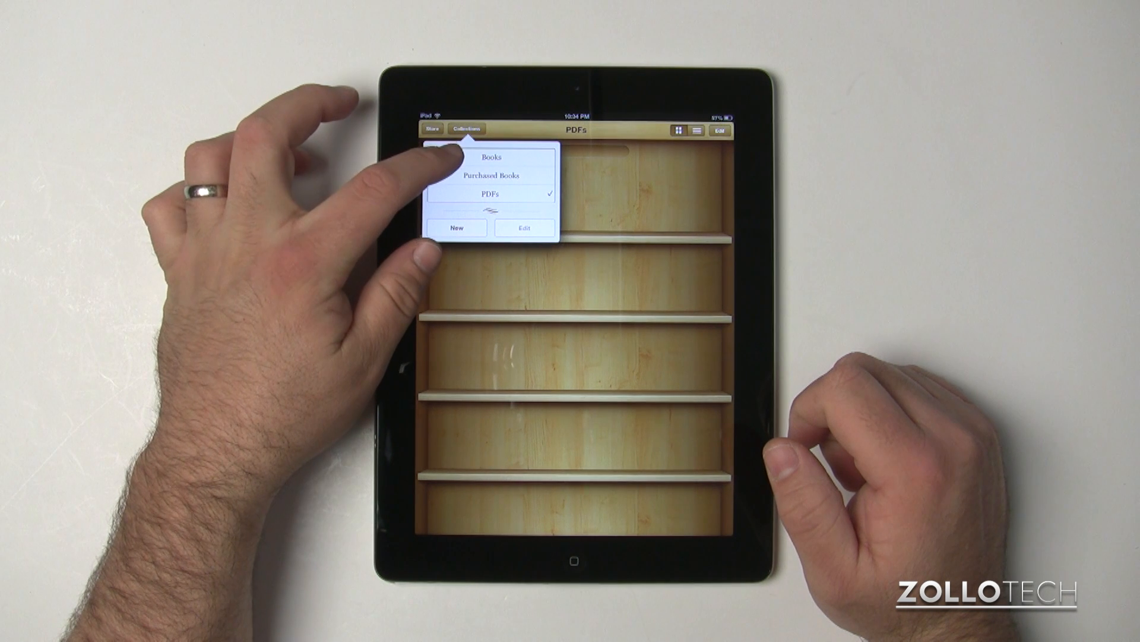
left_click(492, 158)
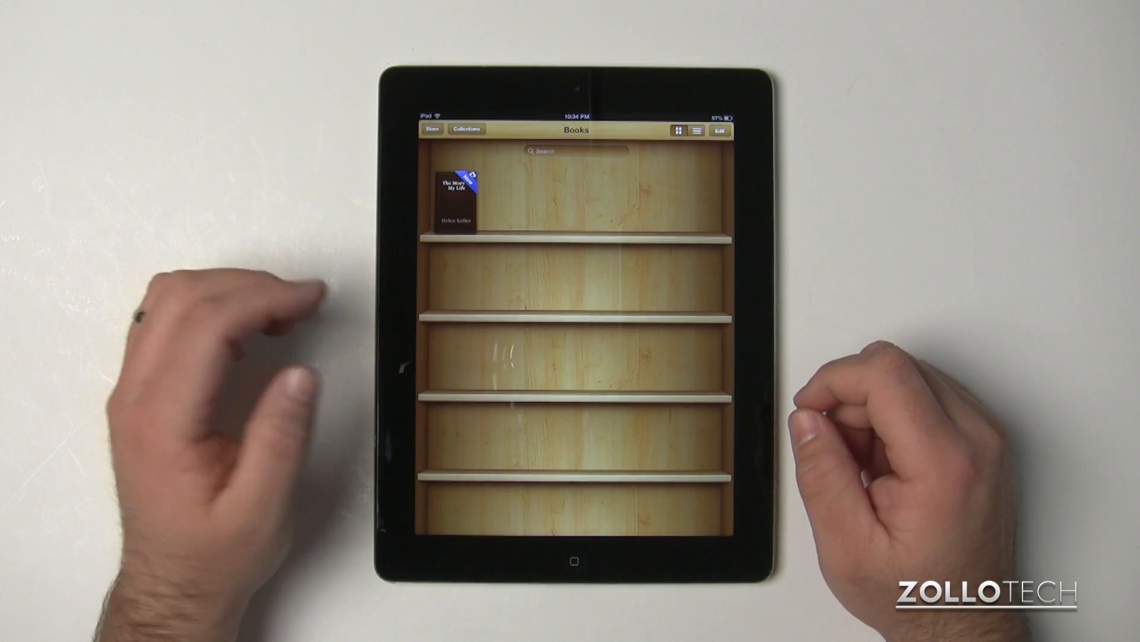
left_click(432, 131)
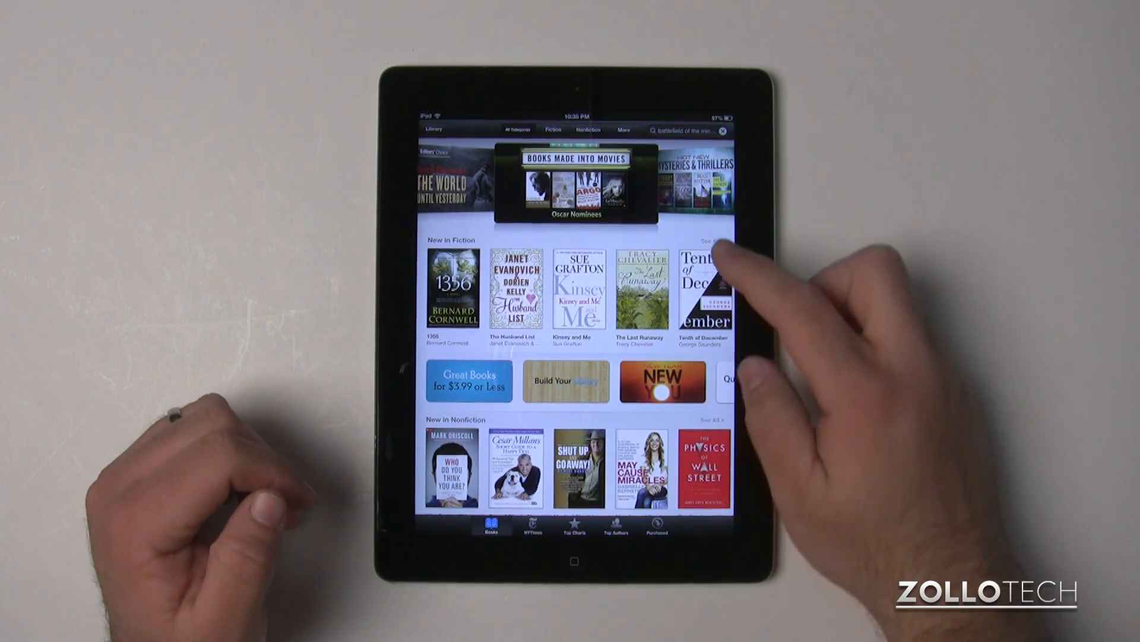
left_click(701, 291)
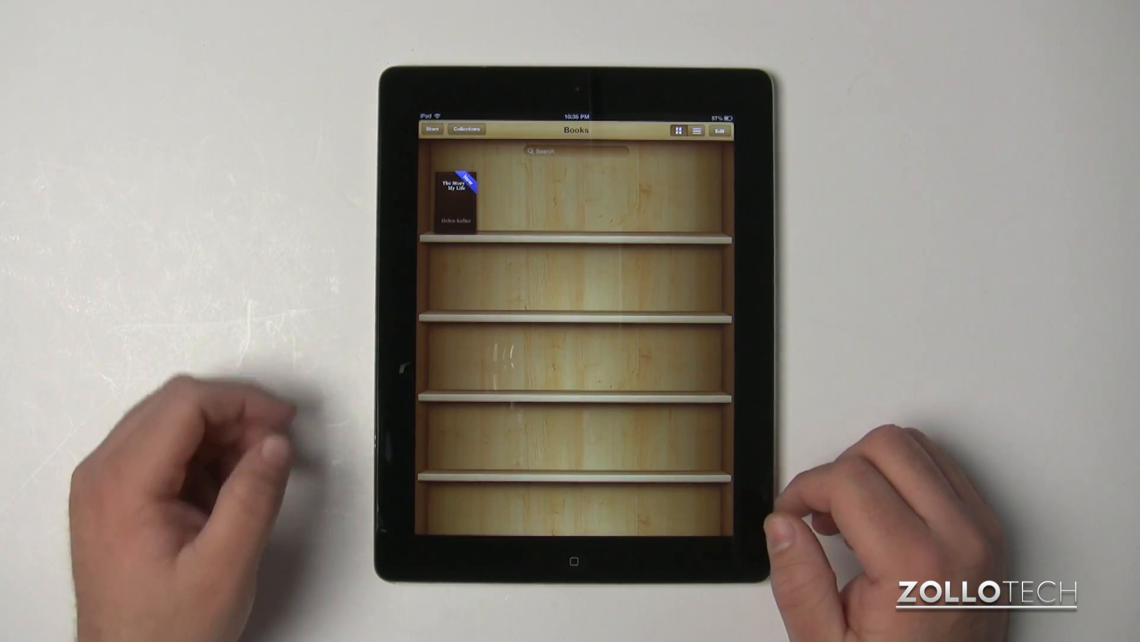
- Choose the empty PDFs collection from Collections in iBooks
left_click(467, 130)
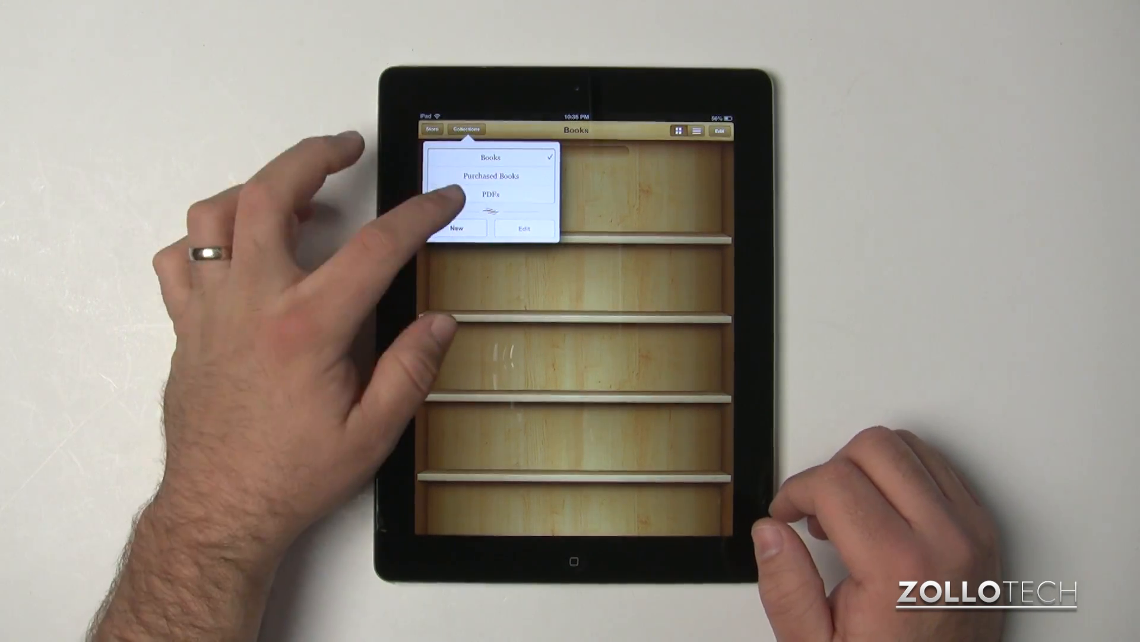
left_click(487, 193)
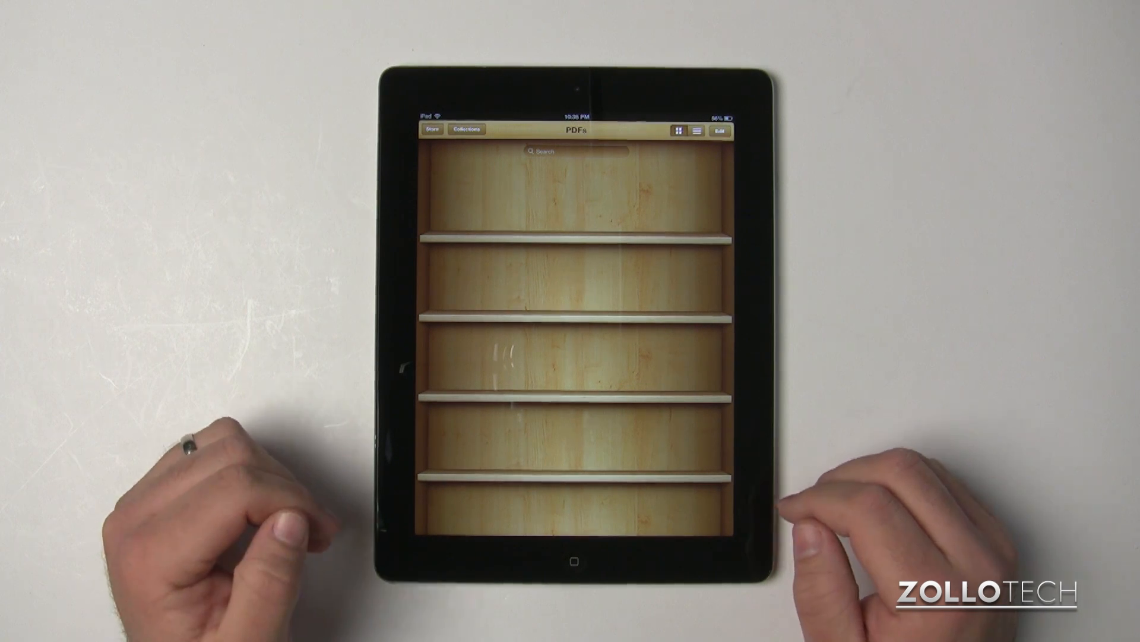
mouse_move(873, 451)
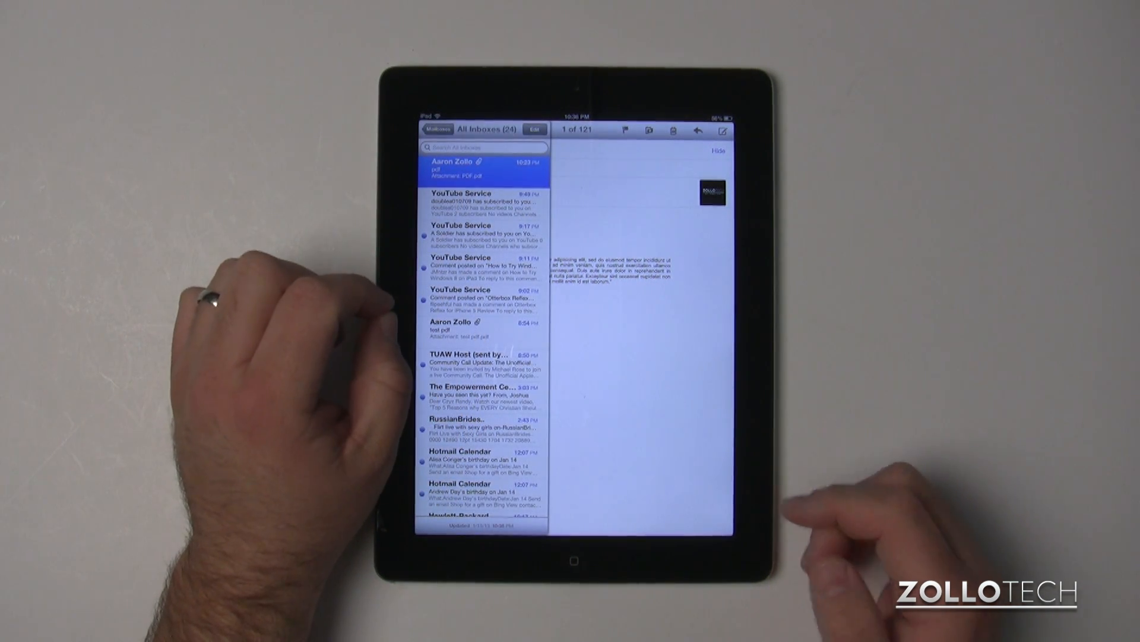
- From the Mail message, send the attached PDF into iBooks' PDFs shelf
left_click(483, 169)
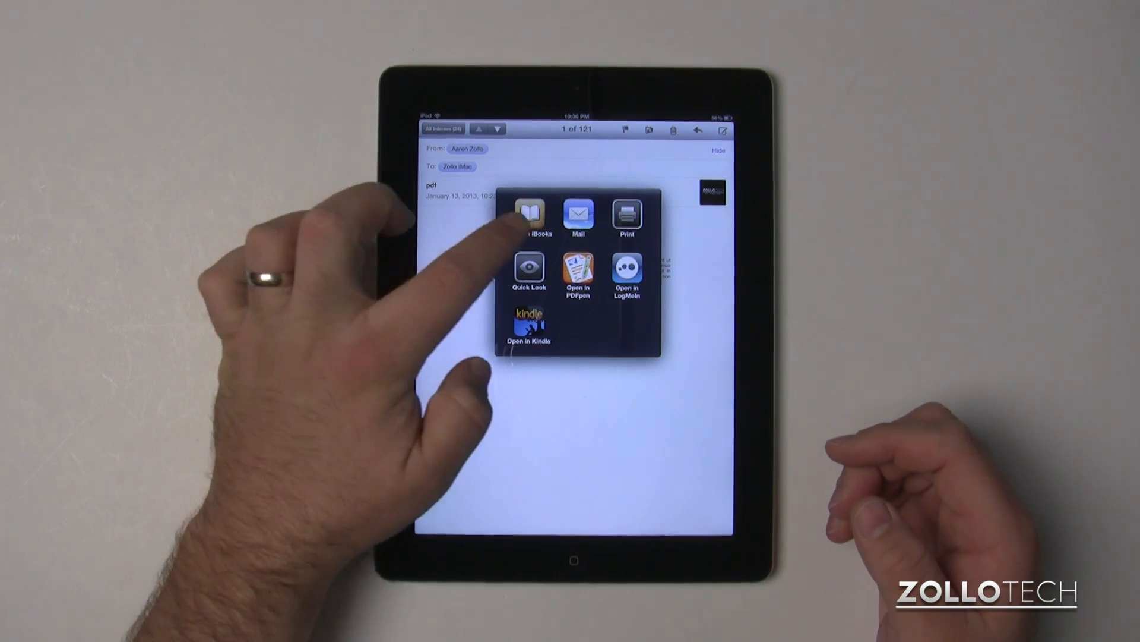
left_click(529, 215)
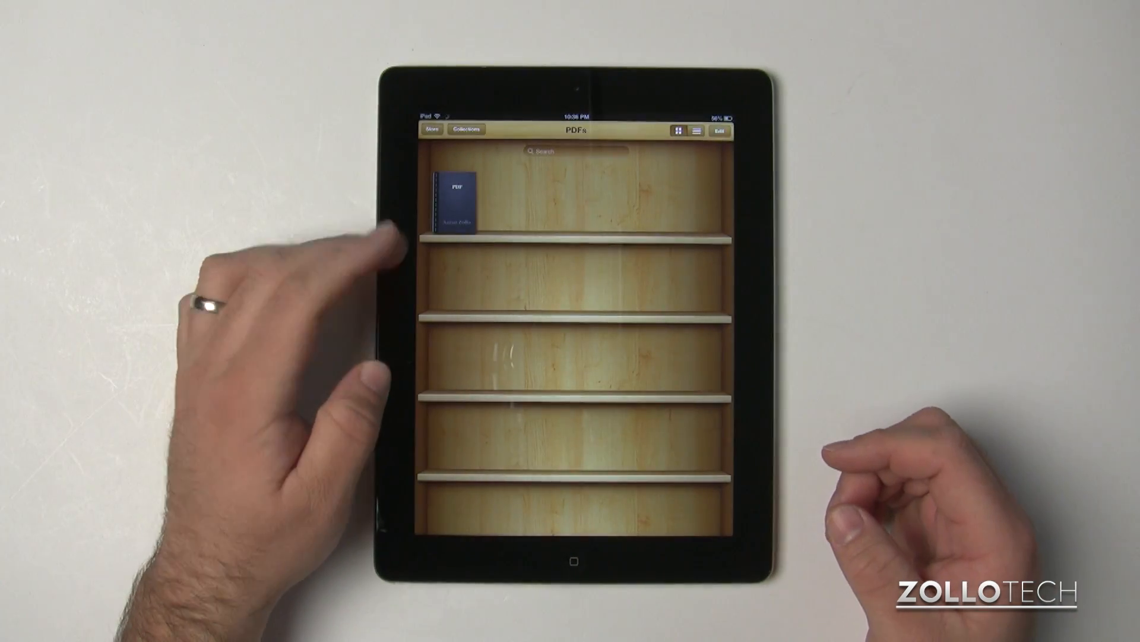
- Delete the newly added PDF from the iBooks PDFs shelf via Edit
left_click(455, 196)
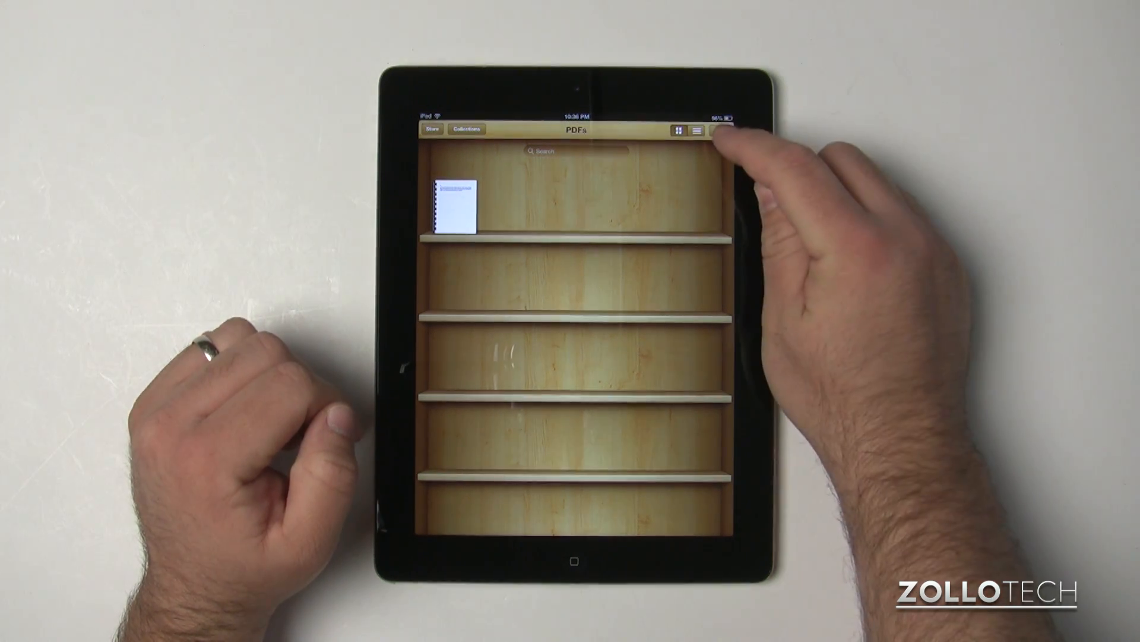
left_click(720, 130)
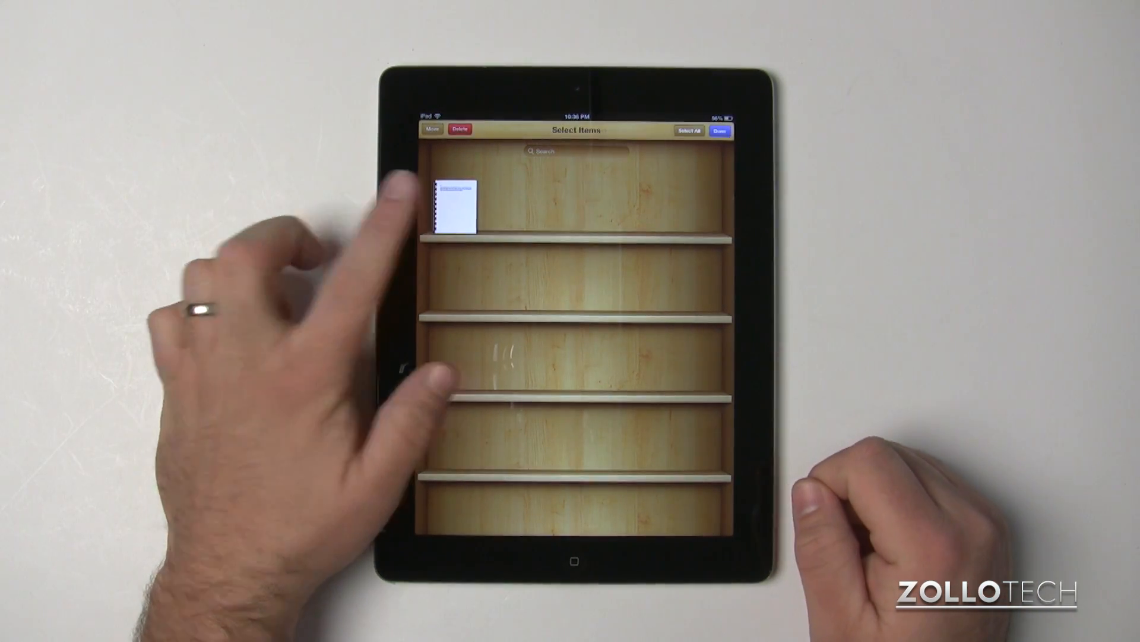
left_click(452, 205)
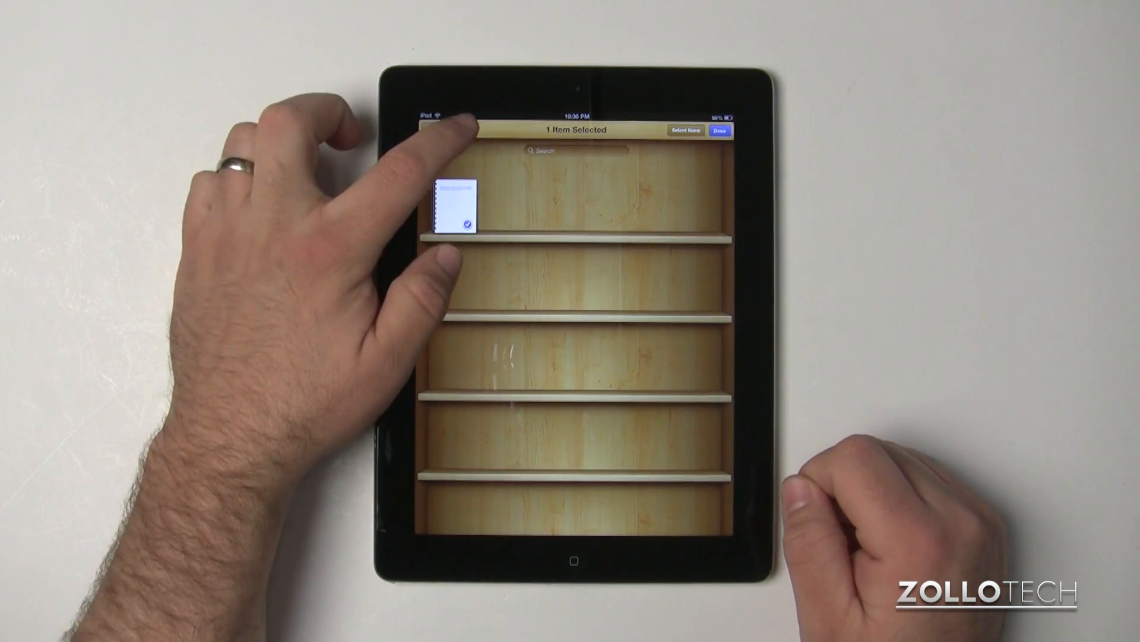
left_click(721, 130)
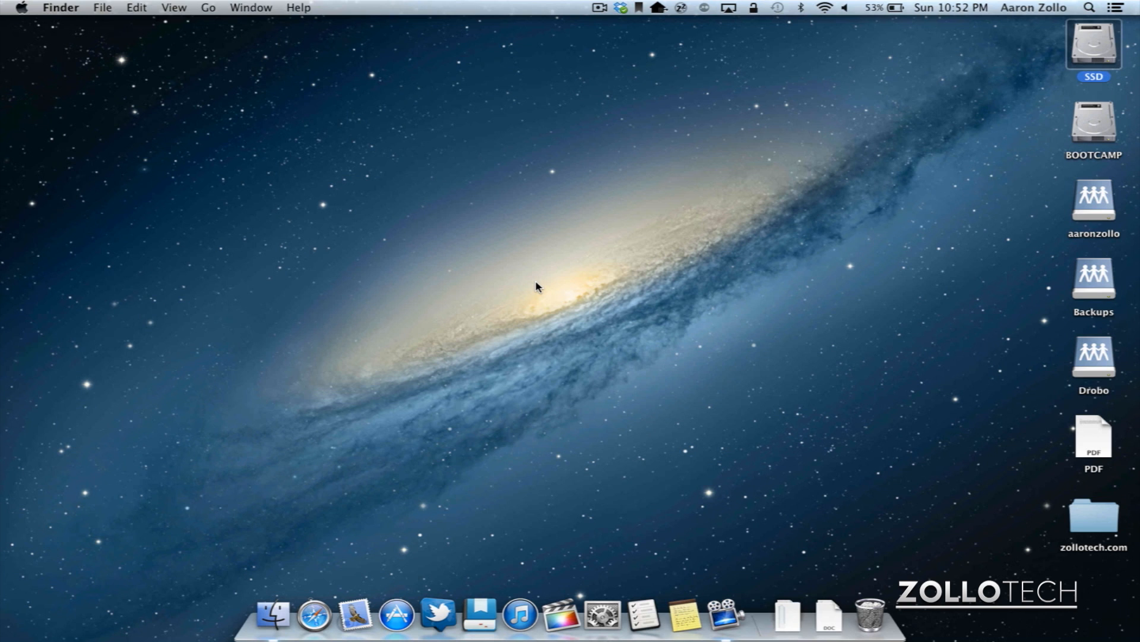
mouse_move(527, 501)
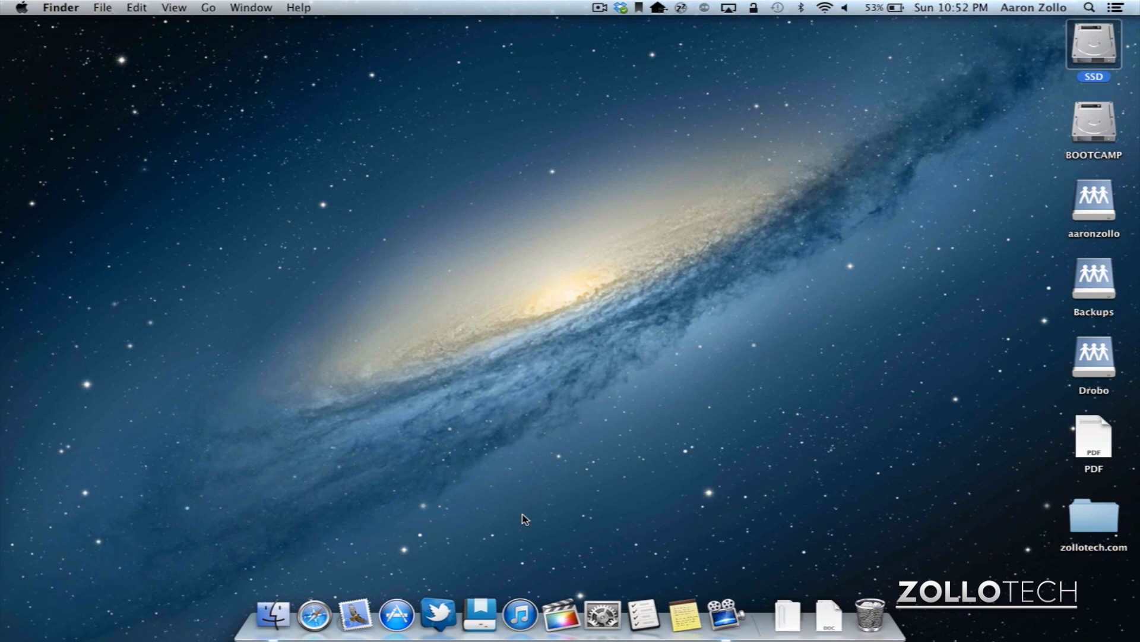
mouse_move(521, 614)
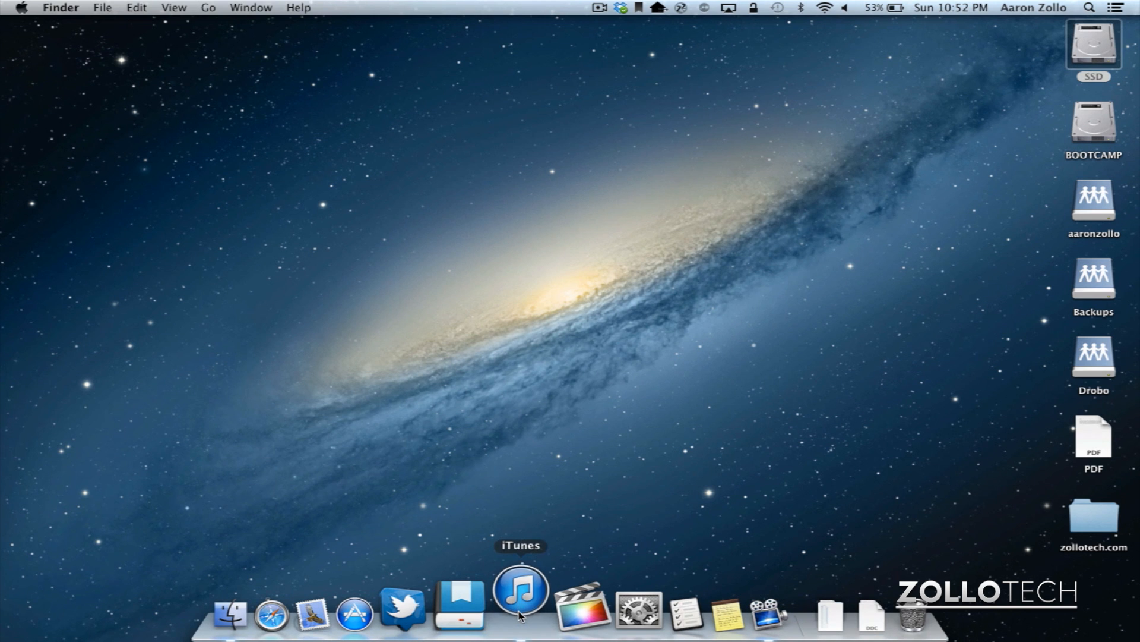
- Launch iTunes from the Mac Dock
left_click(521, 591)
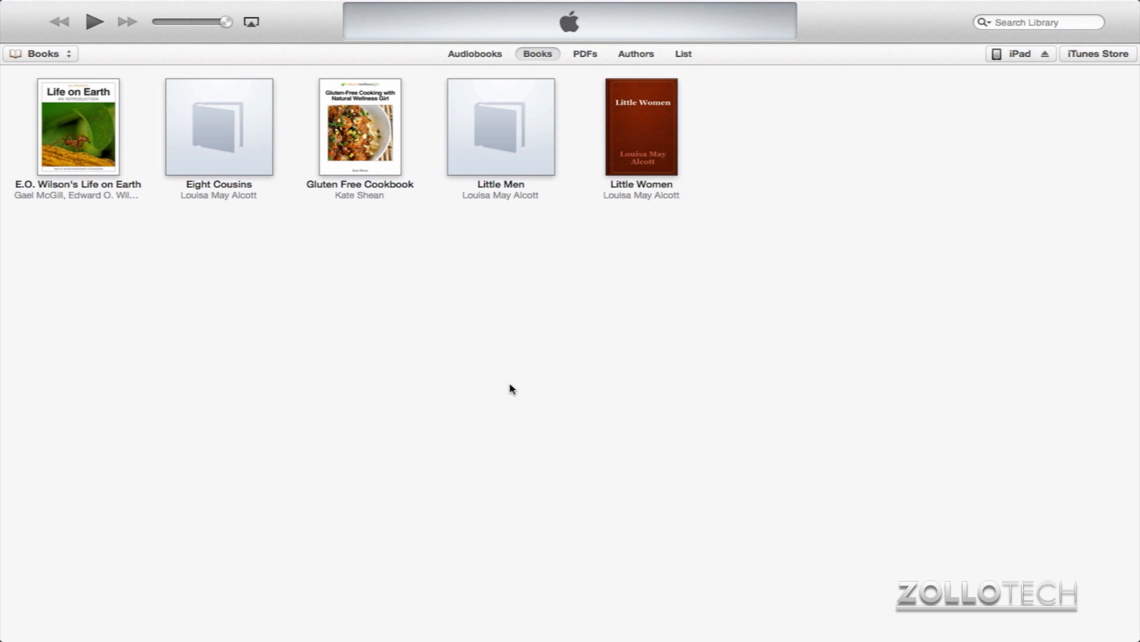
mouse_move(451, 332)
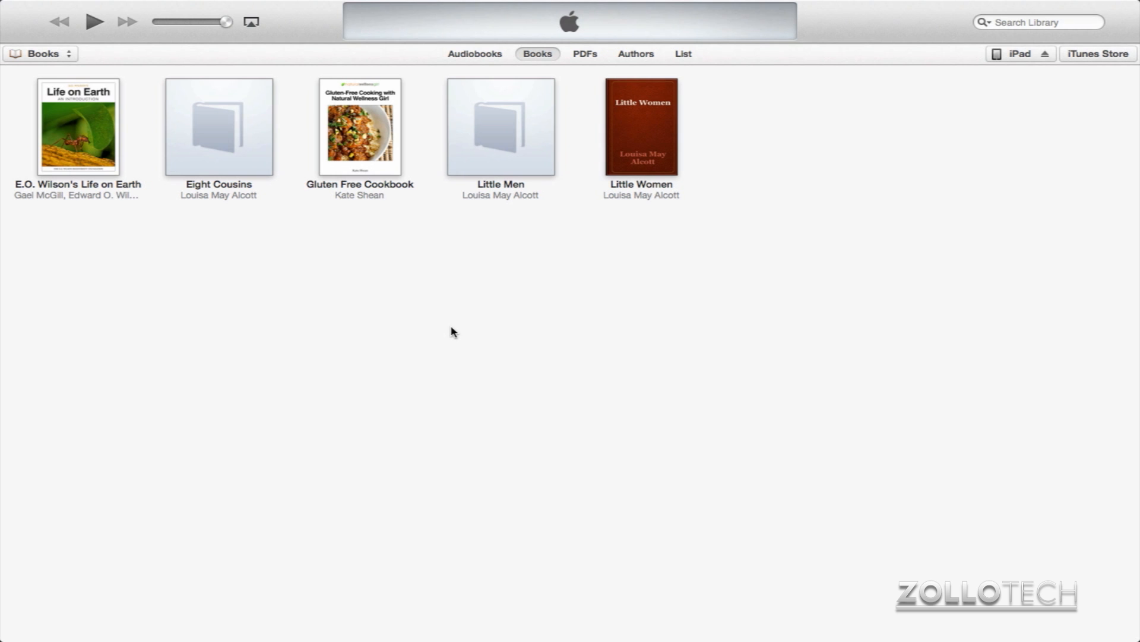
mouse_move(631, 150)
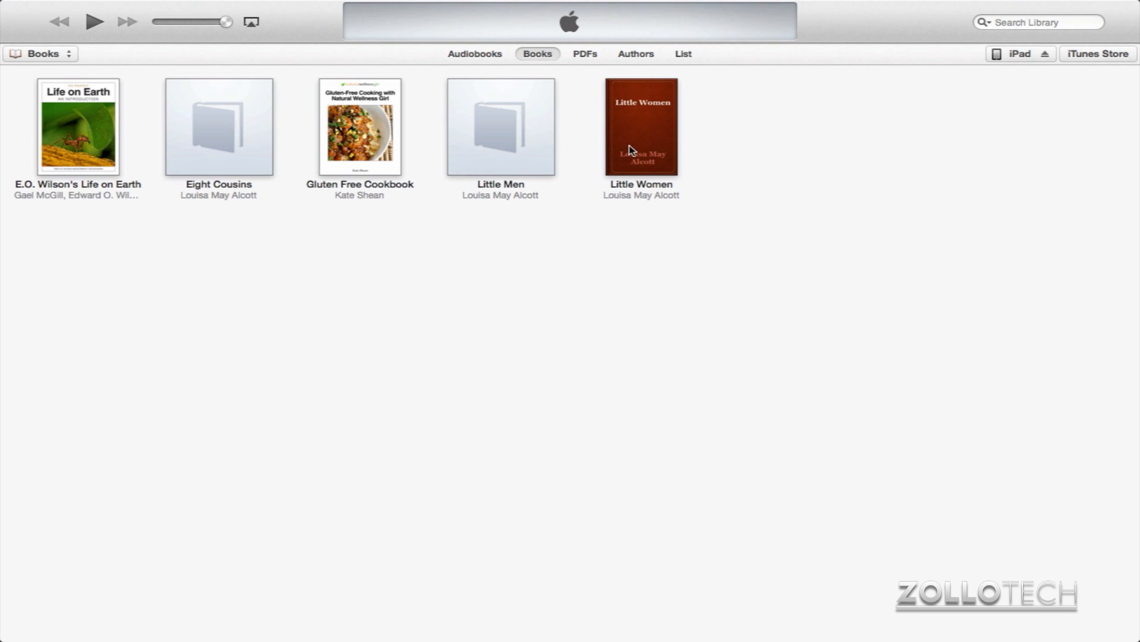
mouse_move(687, 245)
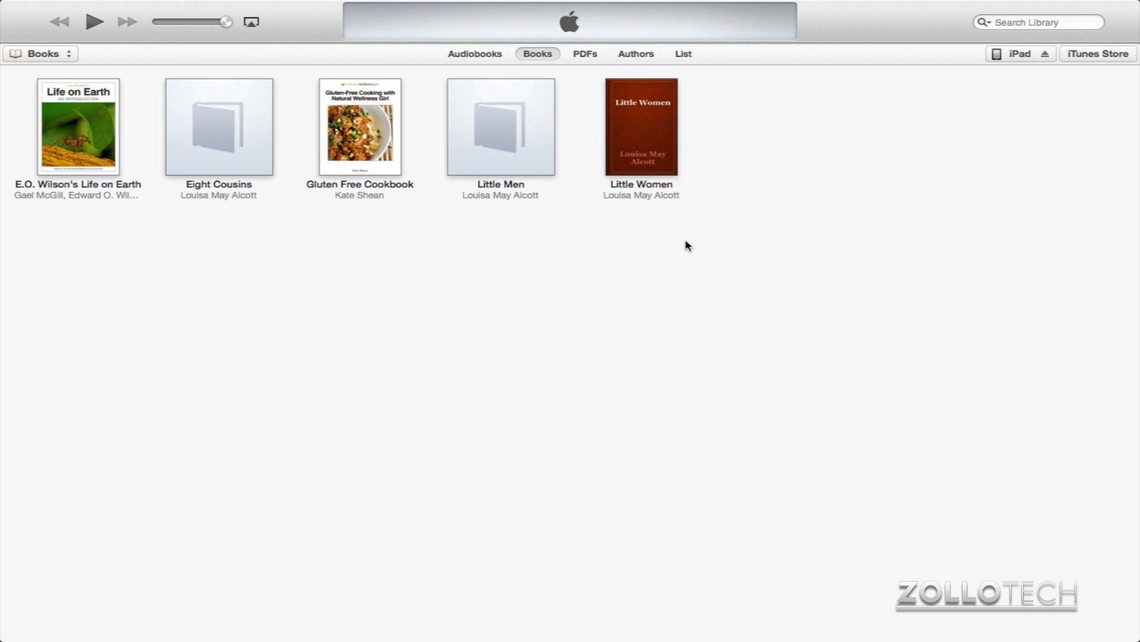
mouse_move(1097, 54)
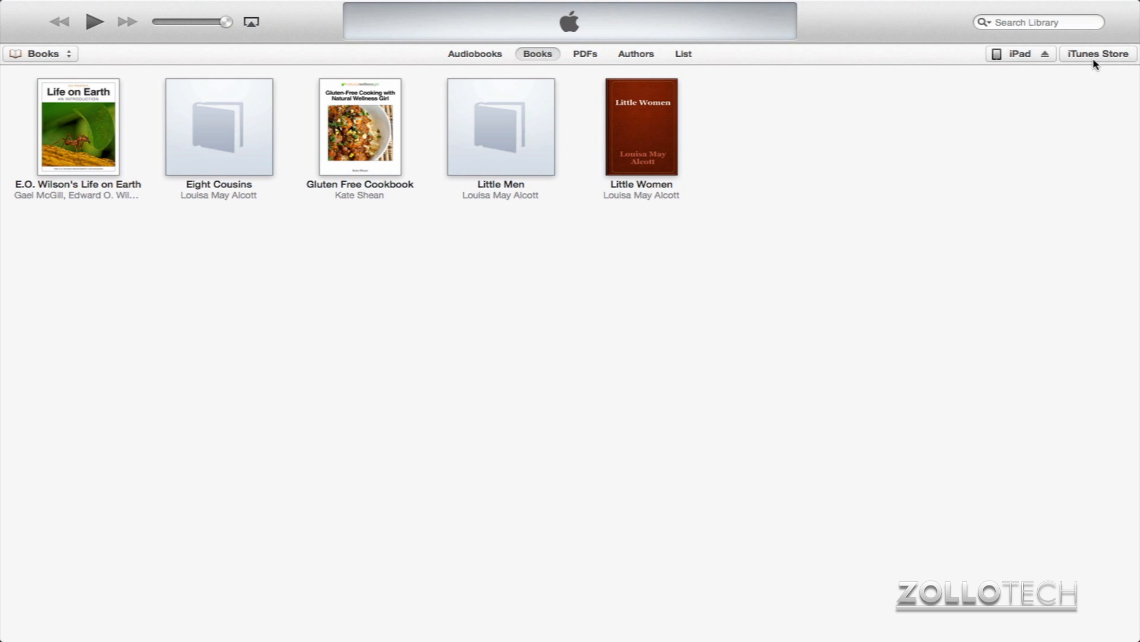
mouse_move(839, 200)
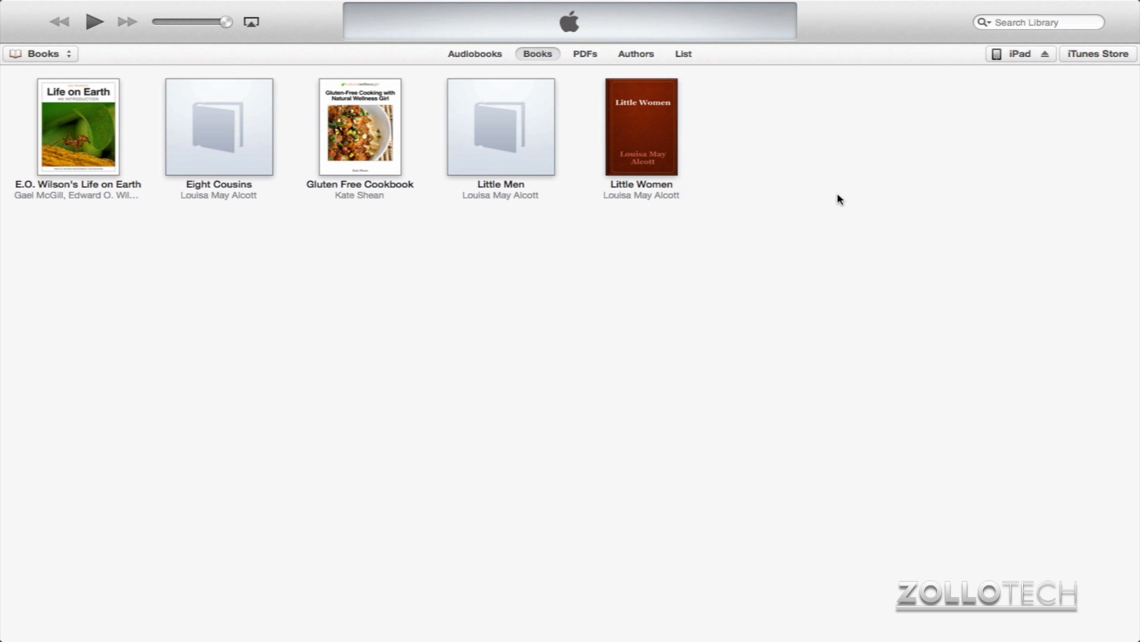
mouse_move(493, 232)
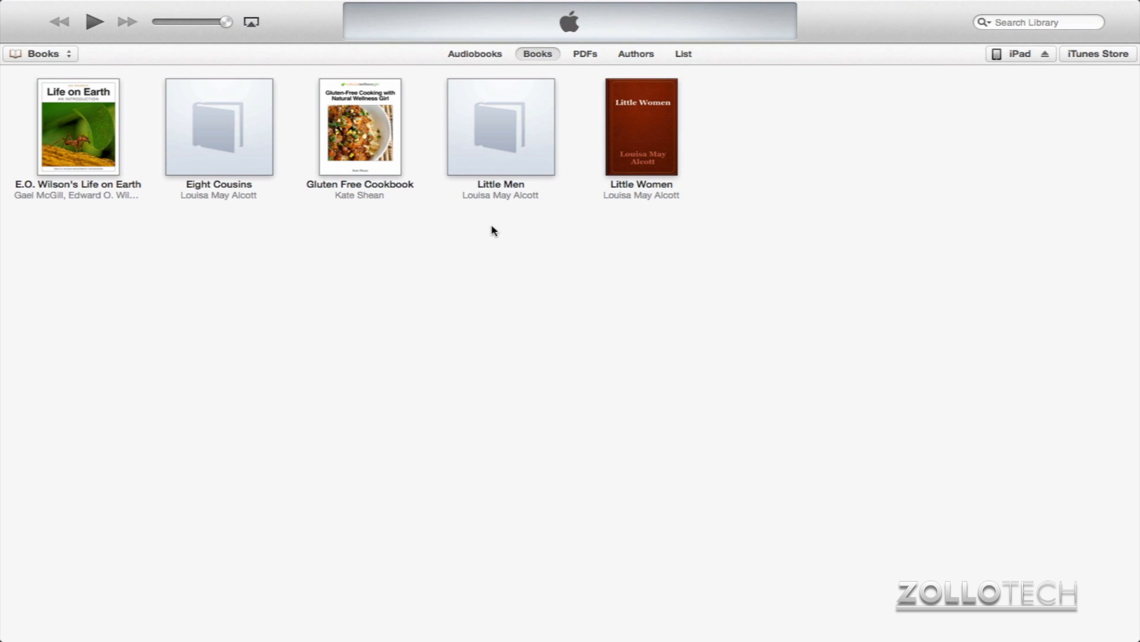
mouse_move(404, 179)
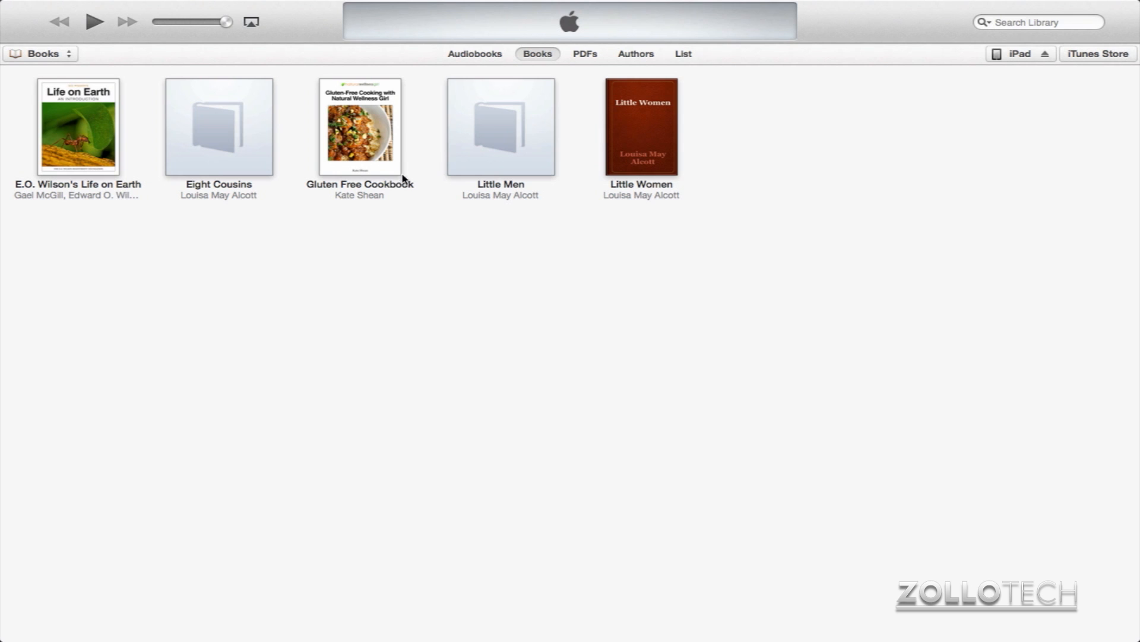
mouse_move(240, 150)
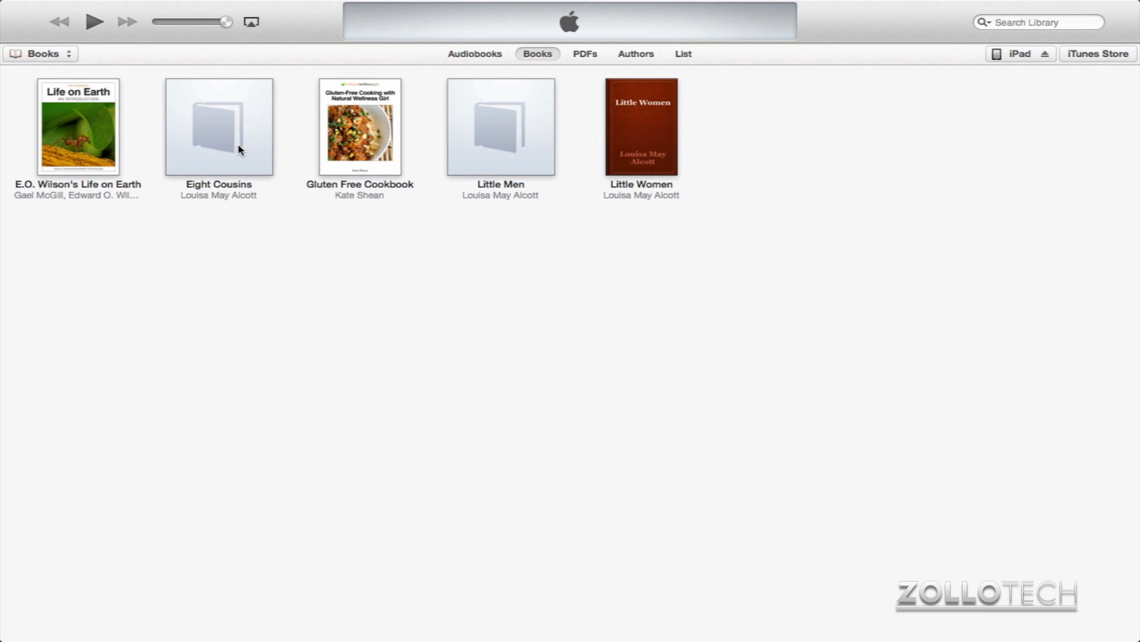
- Show the iTunes Books library and pick up Little Women from the grid
left_click(41, 54)
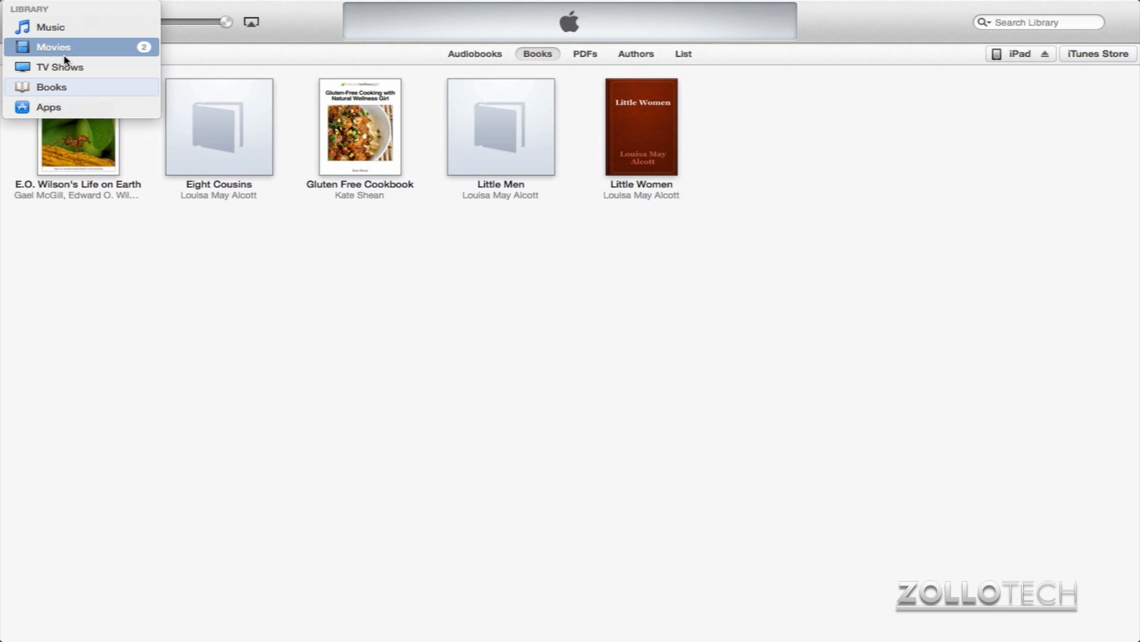
left_click(51, 87)
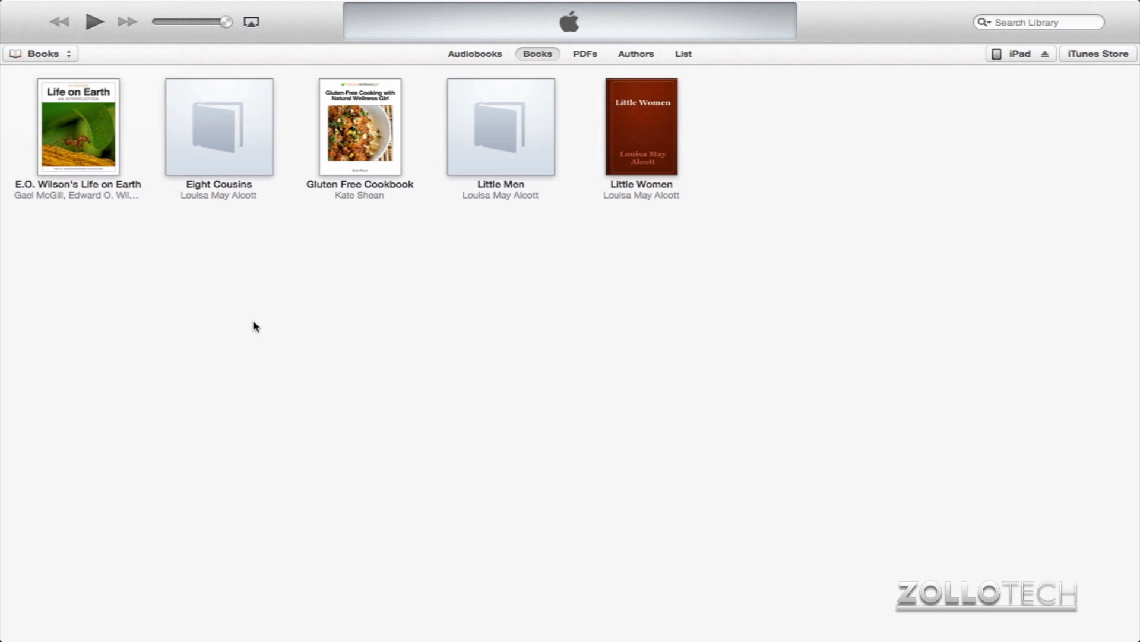
mouse_move(431, 145)
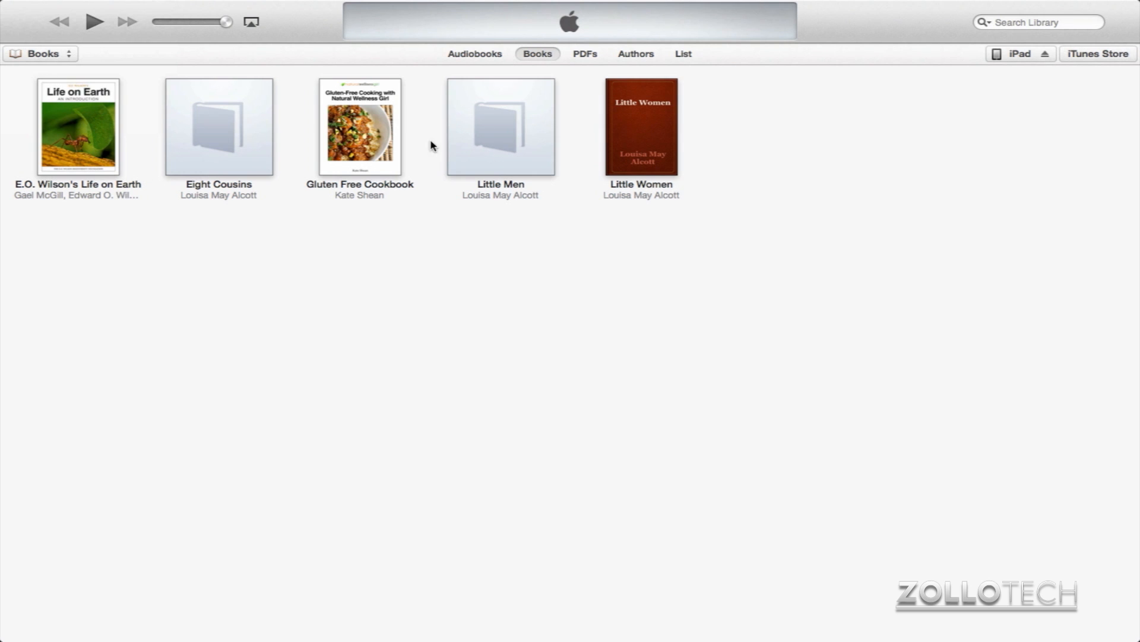
left_click(641, 128)
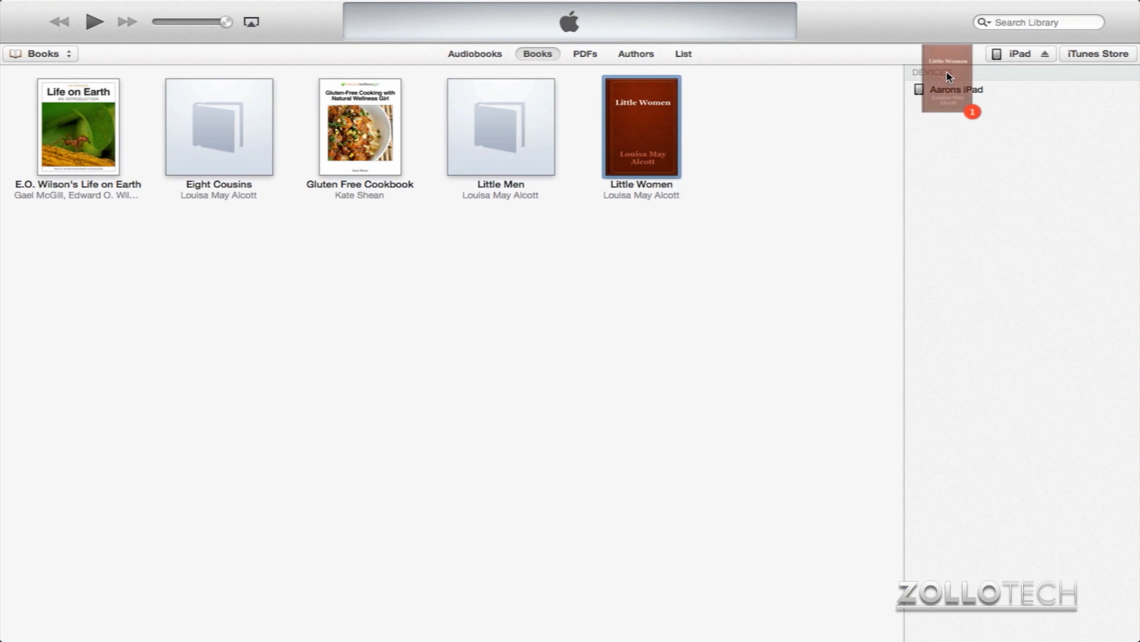
- Drop Little Women onto the iPad, then show the library's PDFs
left_click(955, 90)
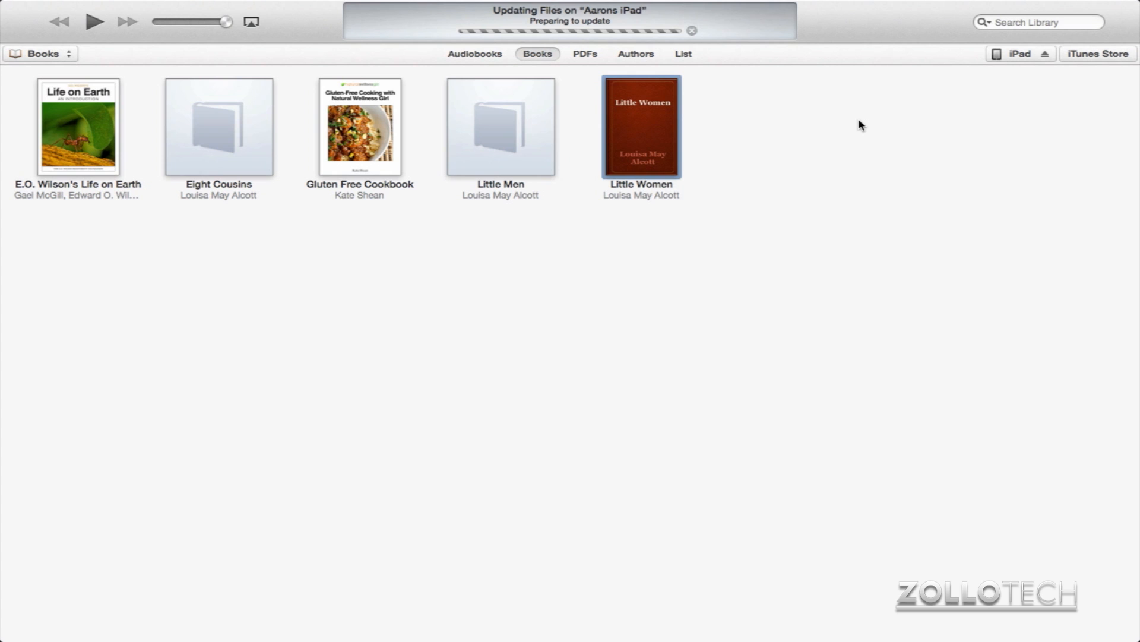
mouse_move(729, 195)
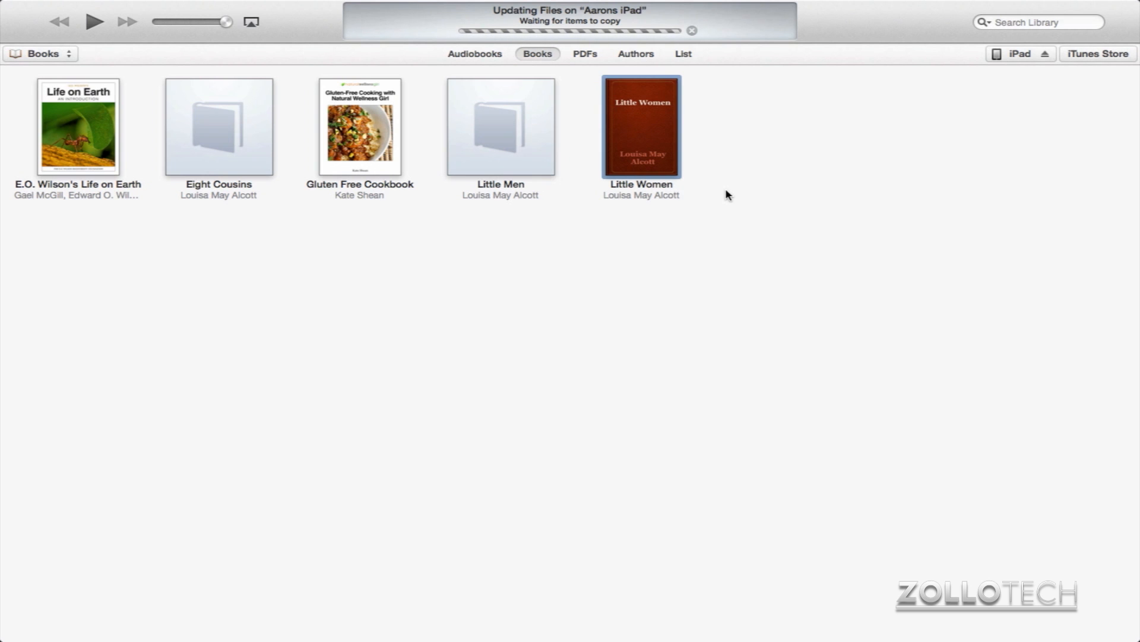
mouse_move(633, 79)
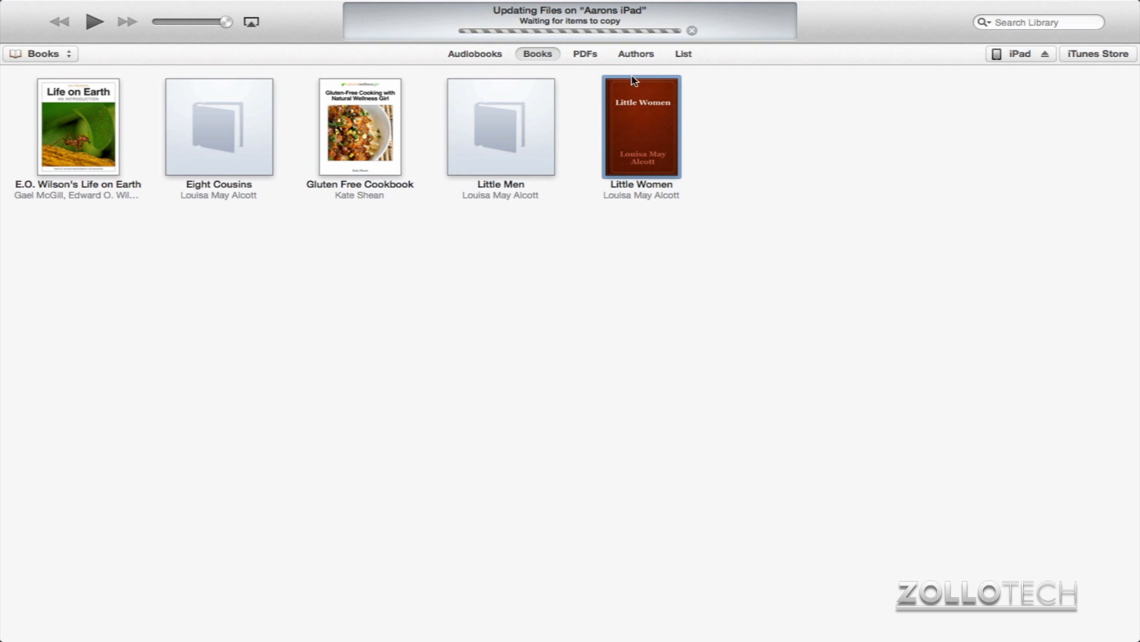
mouse_move(530, 64)
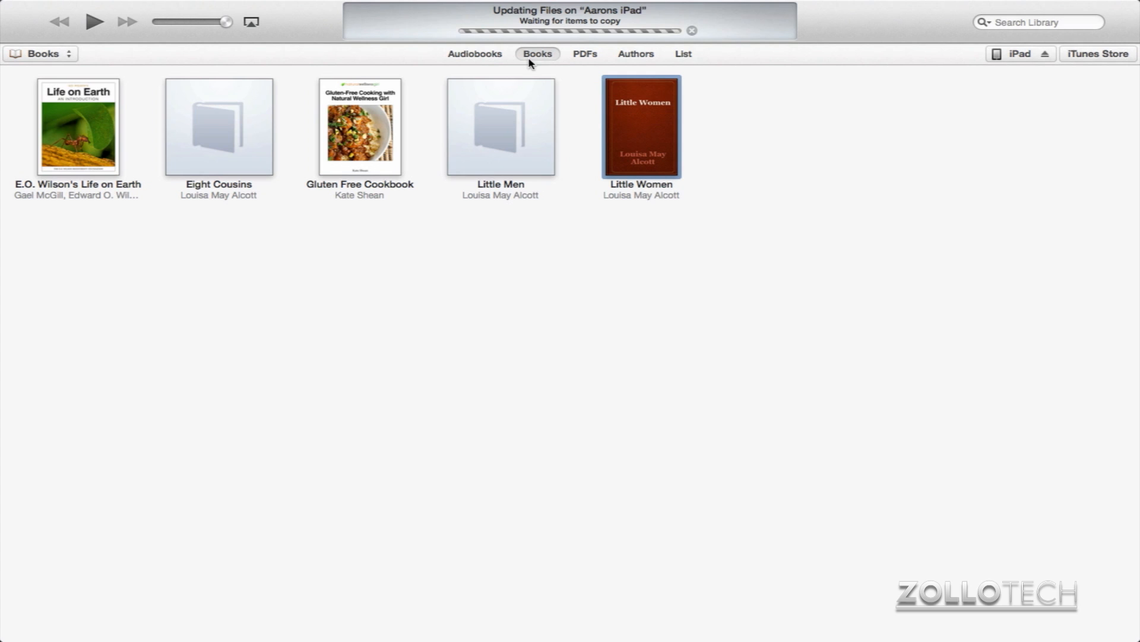
mouse_move(594, 72)
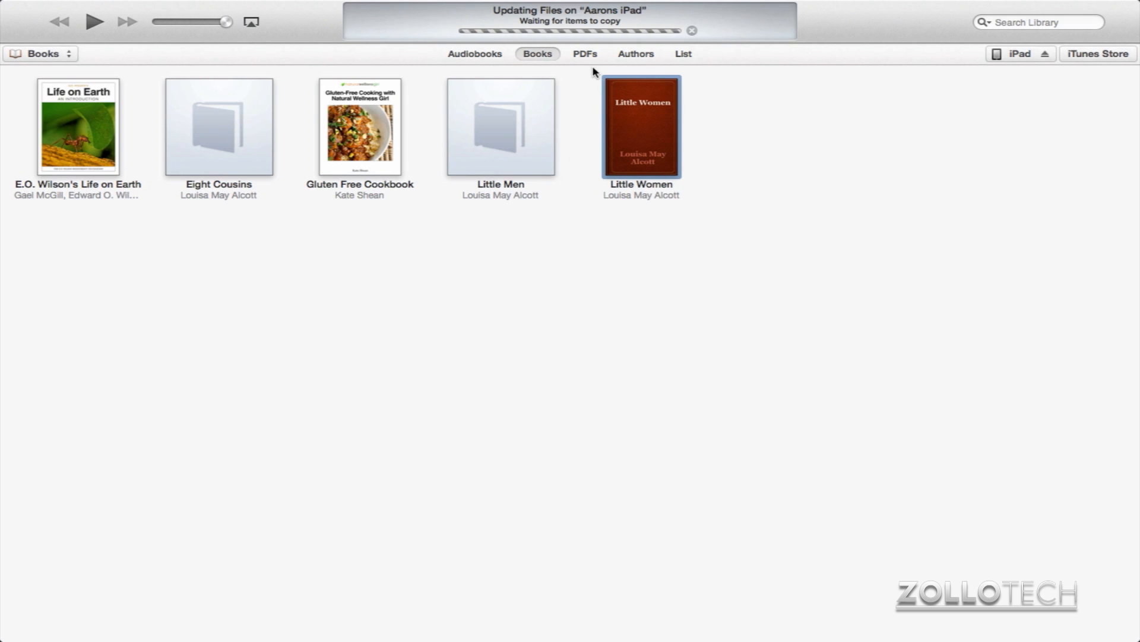
left_click(584, 53)
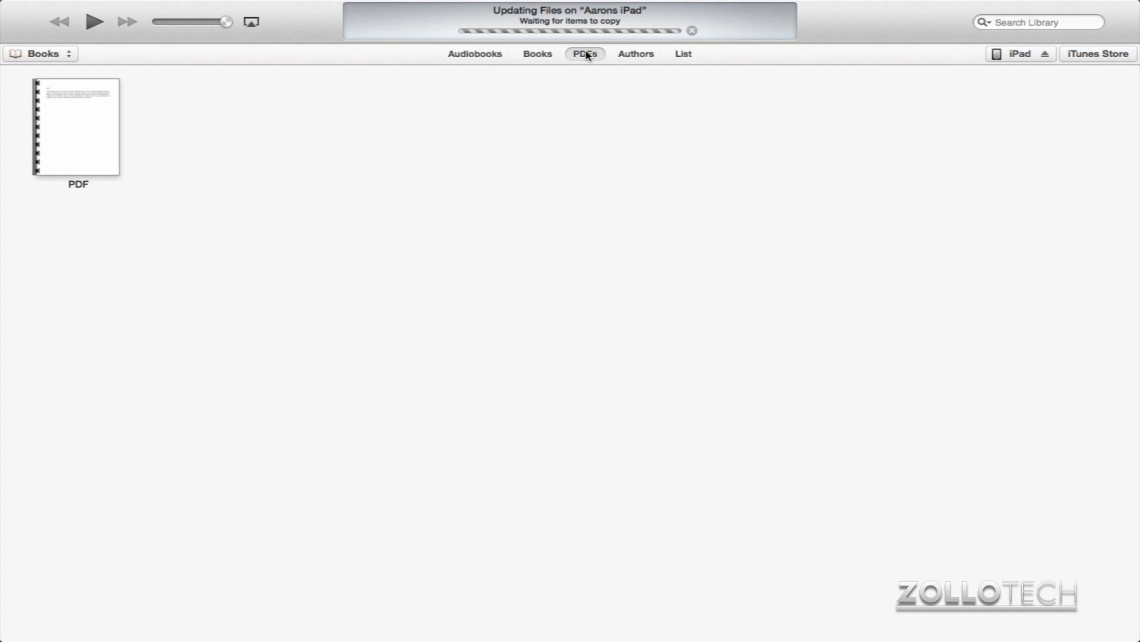
mouse_move(81, 130)
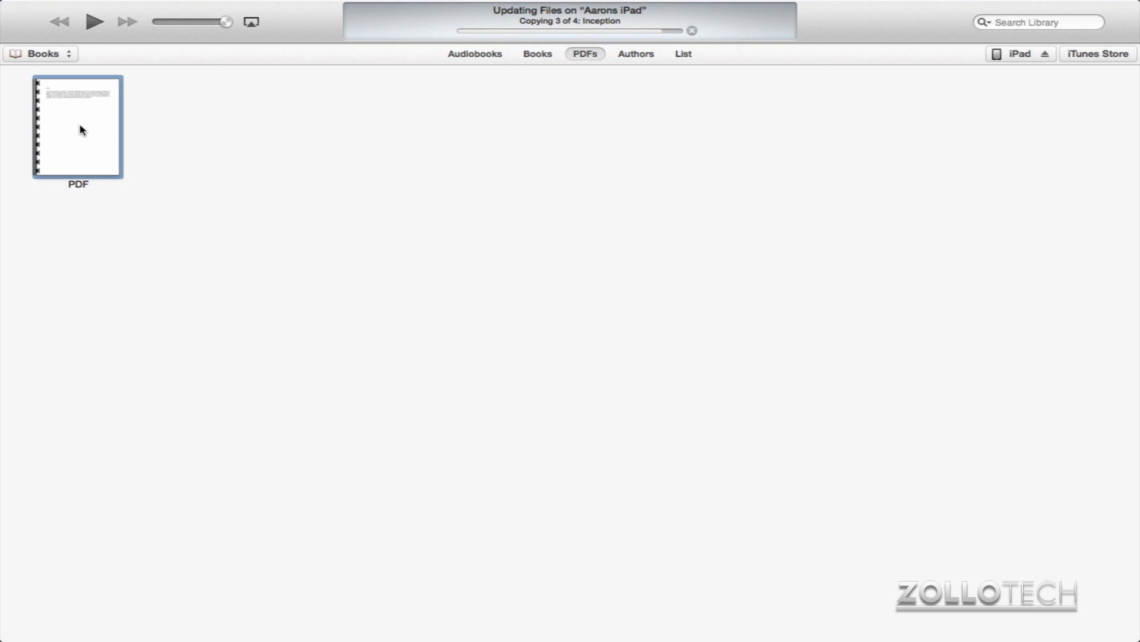
mouse_move(212, 157)
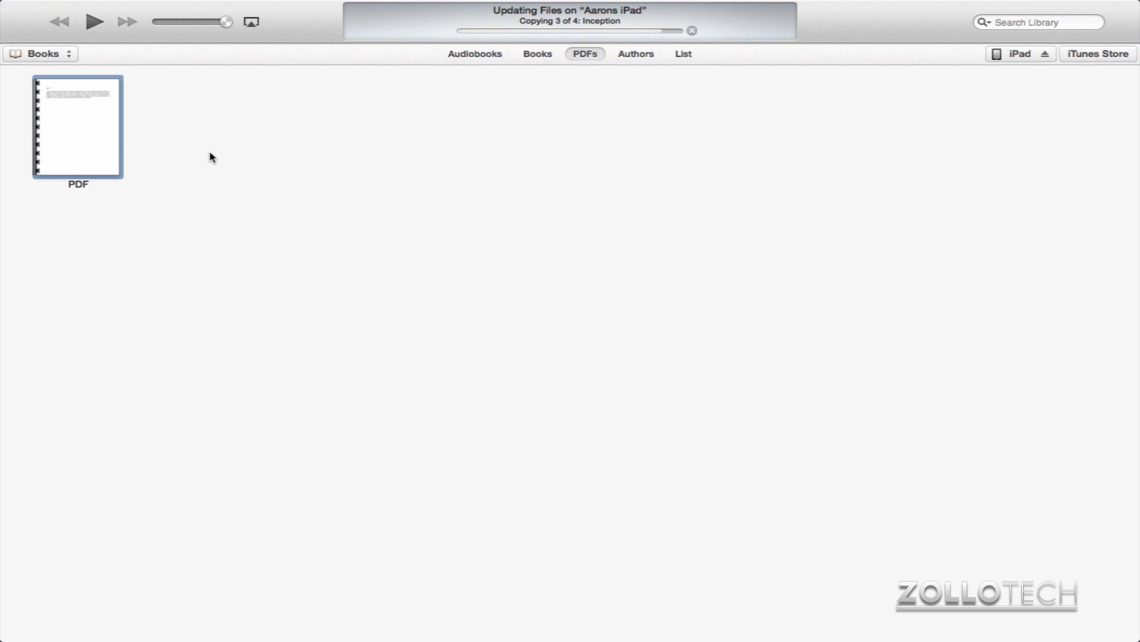
mouse_move(296, 163)
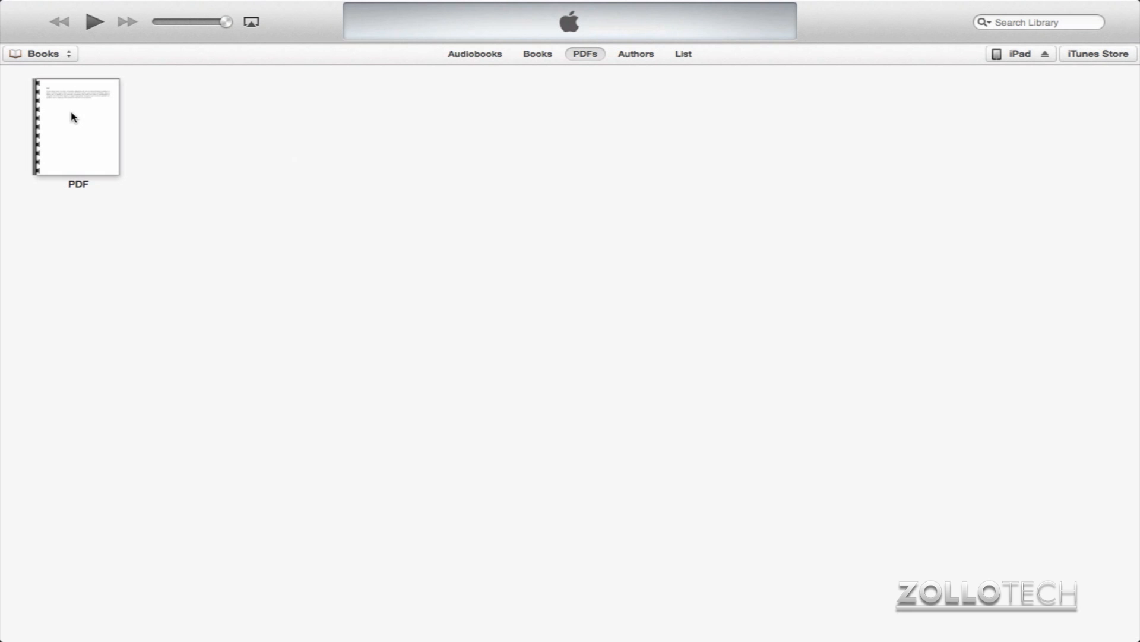
- Drag the library PDF toward the iPad, then return to the Books library
left_click_drag(75, 127, 342, 134)
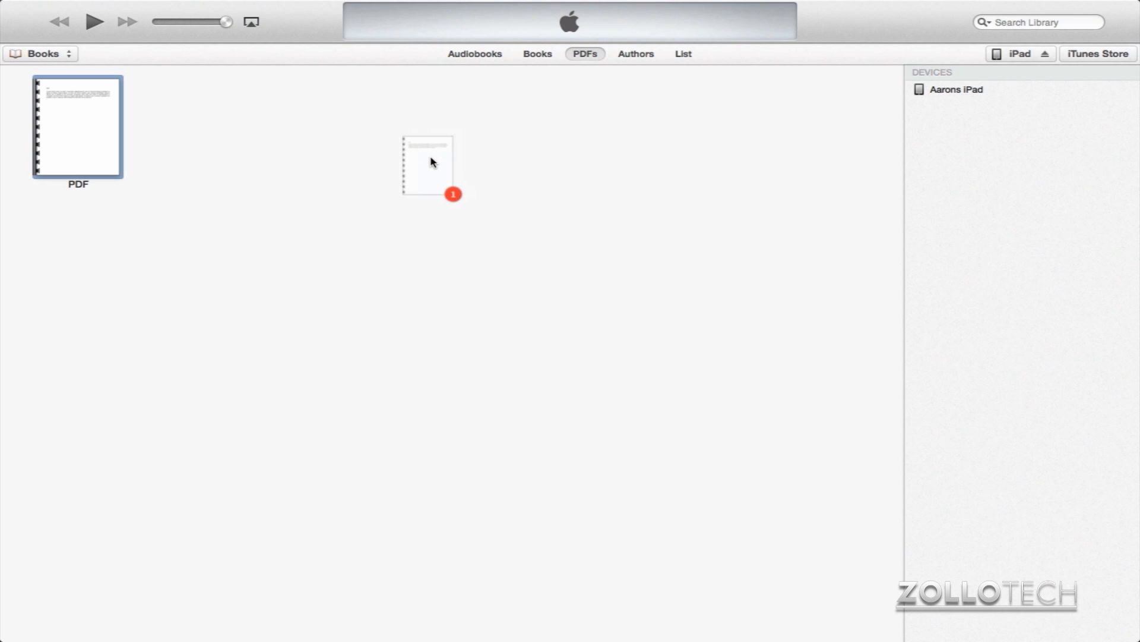
left_click_drag(428, 164, 193, 164)
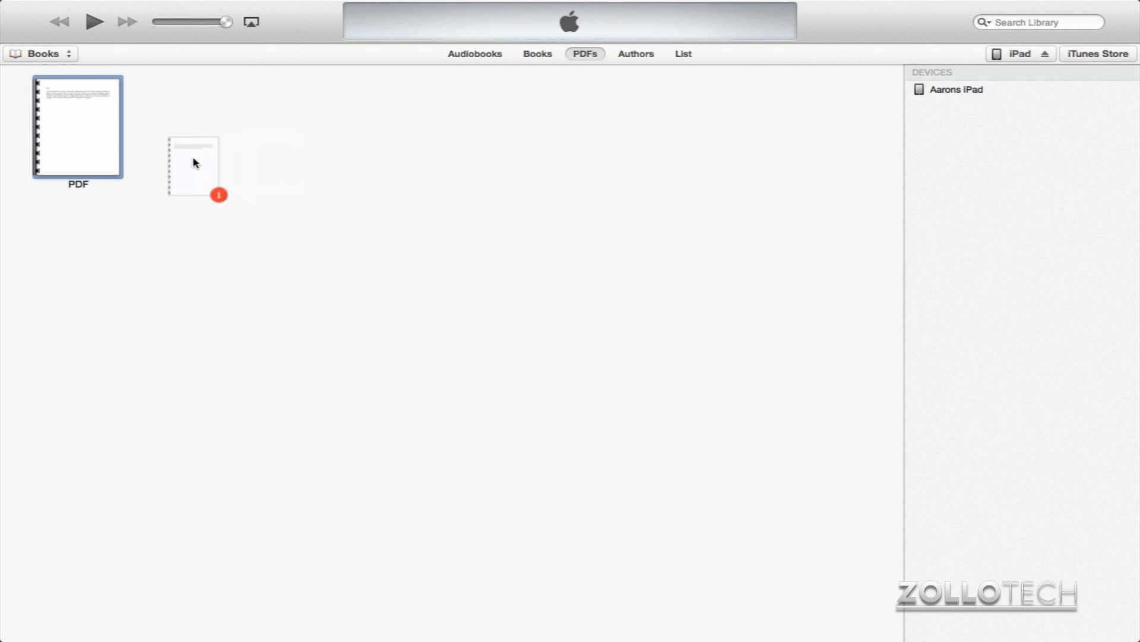
left_click(537, 53)
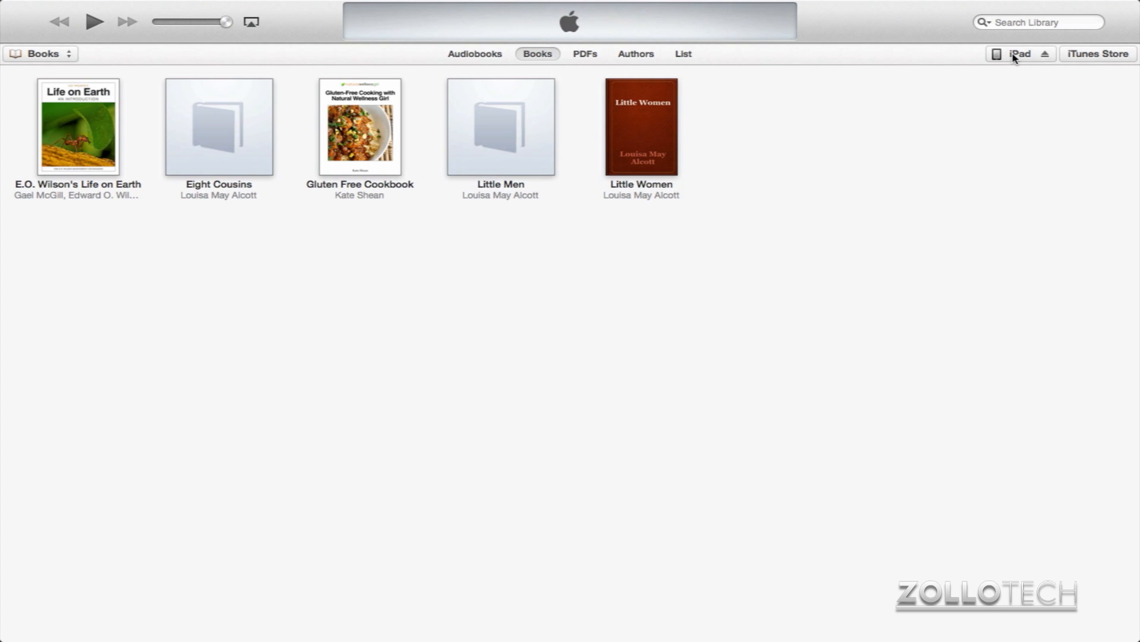
- Show the connected iPad's Summary page in iTunes
left_click(1020, 54)
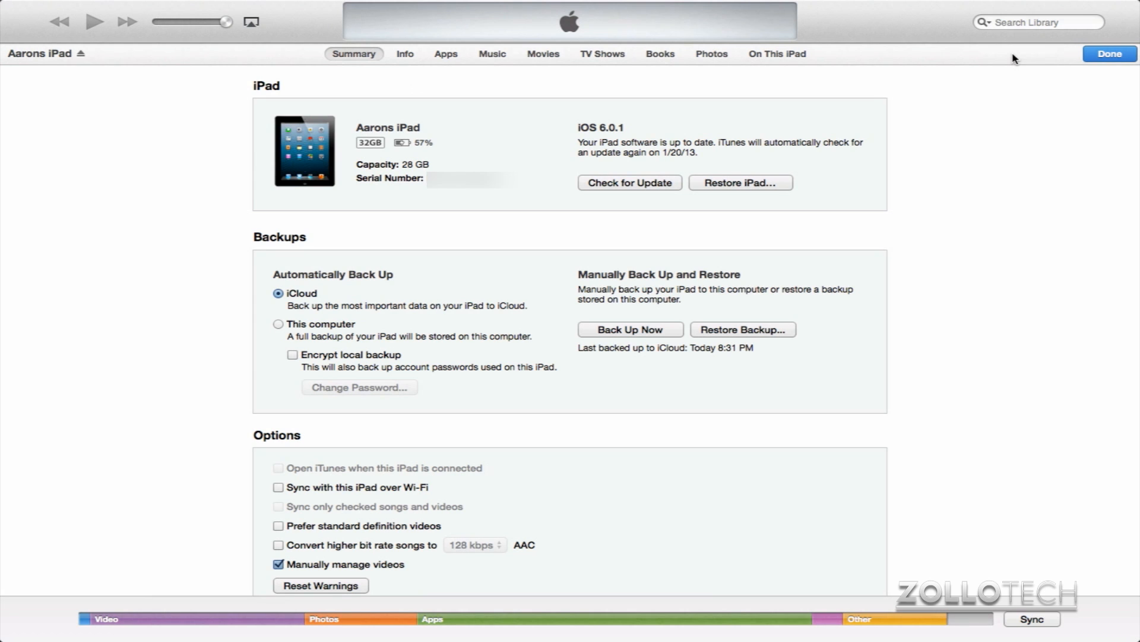
mouse_move(530, 229)
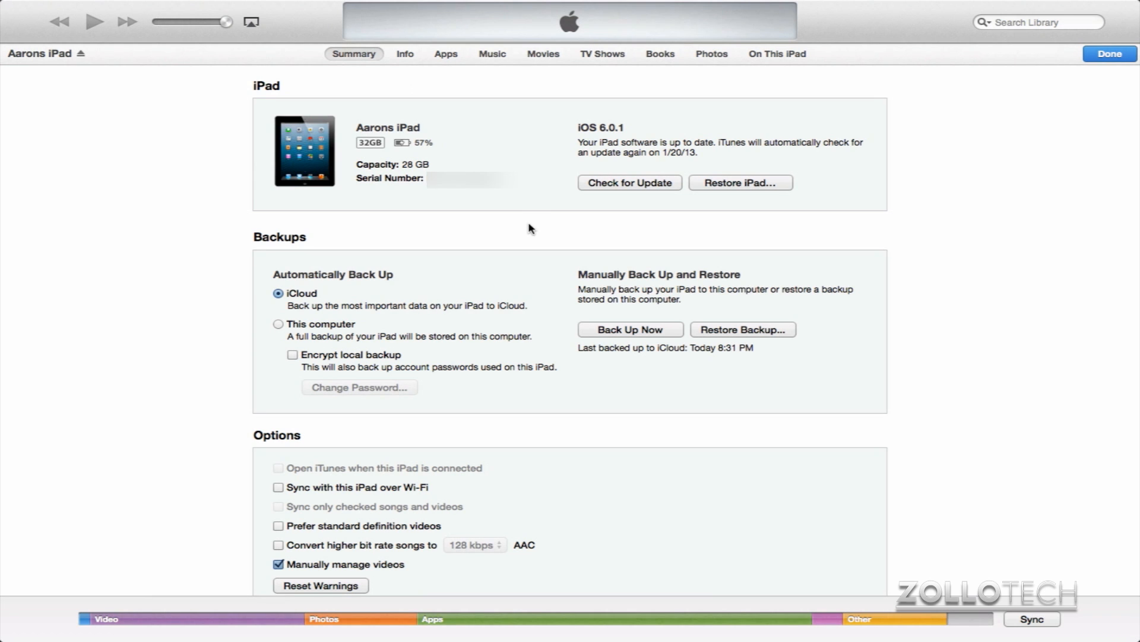
mouse_move(414, 489)
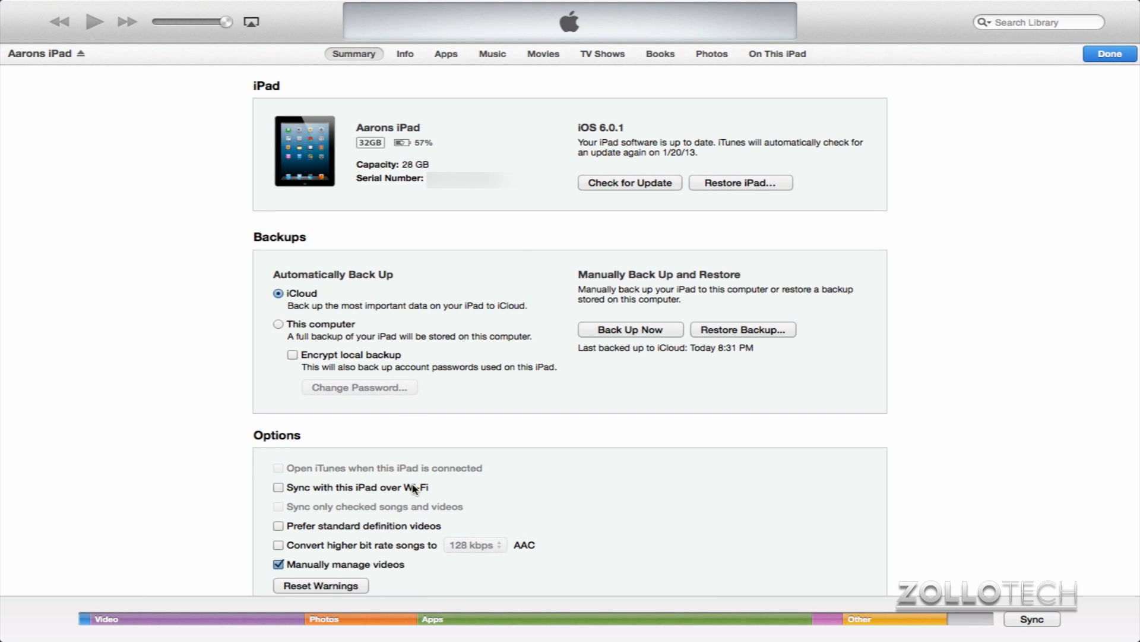
mouse_move(463, 452)
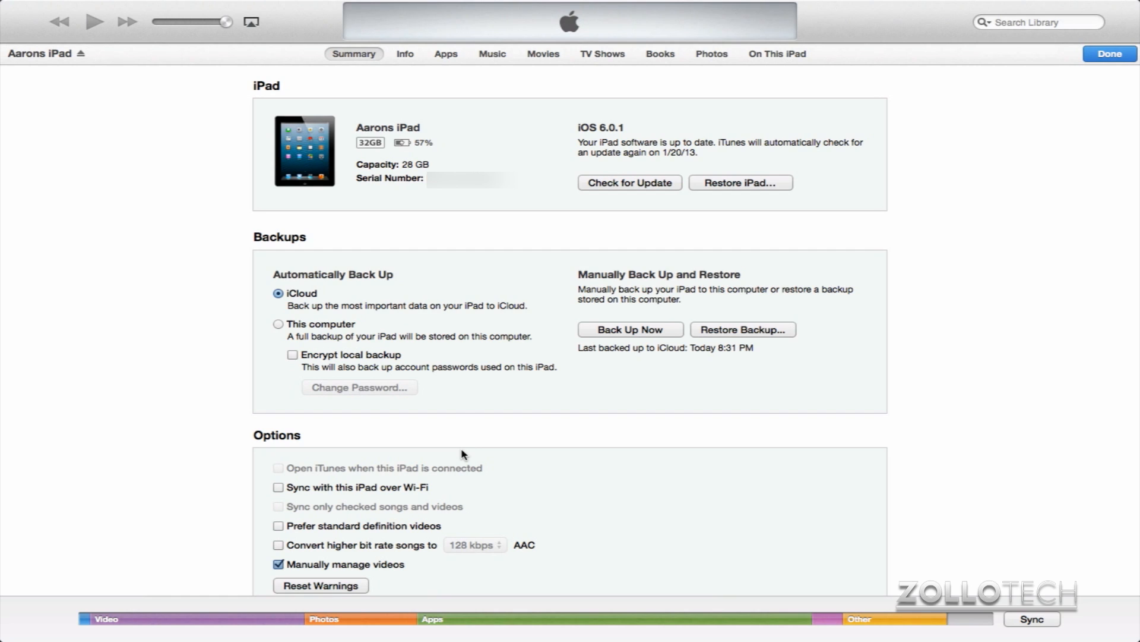
mouse_move(501, 126)
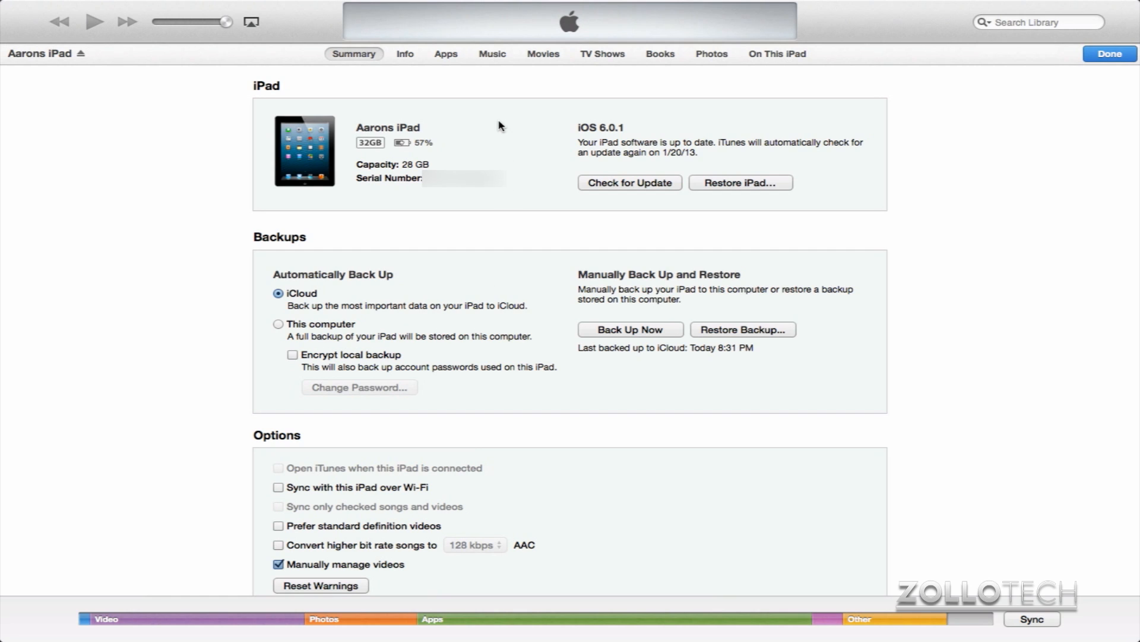
mouse_move(670, 63)
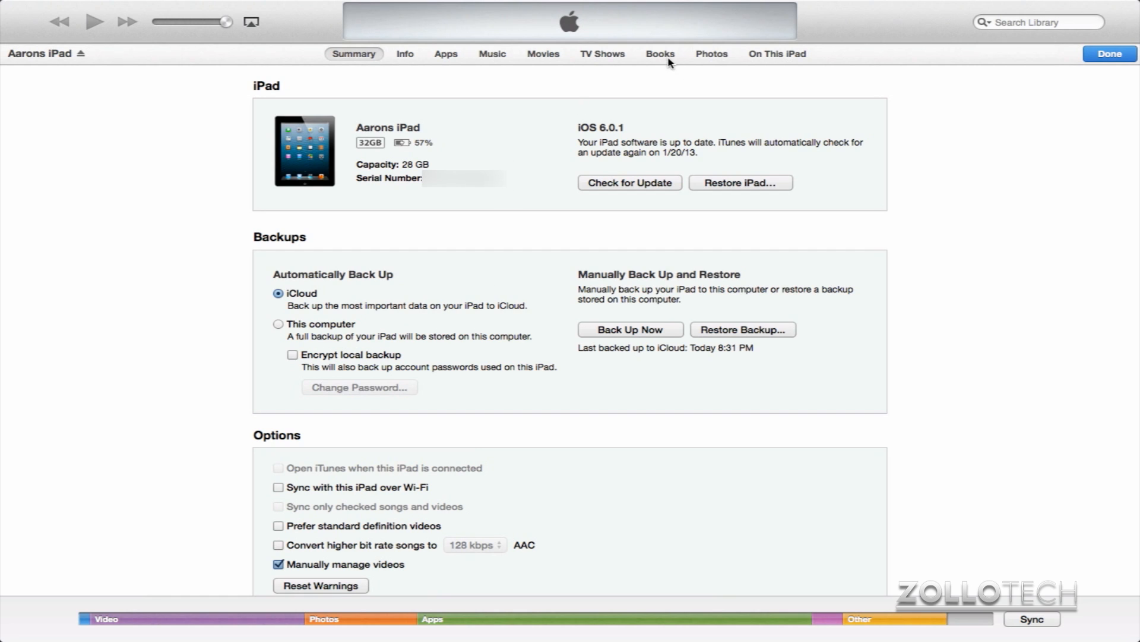
left_click(659, 53)
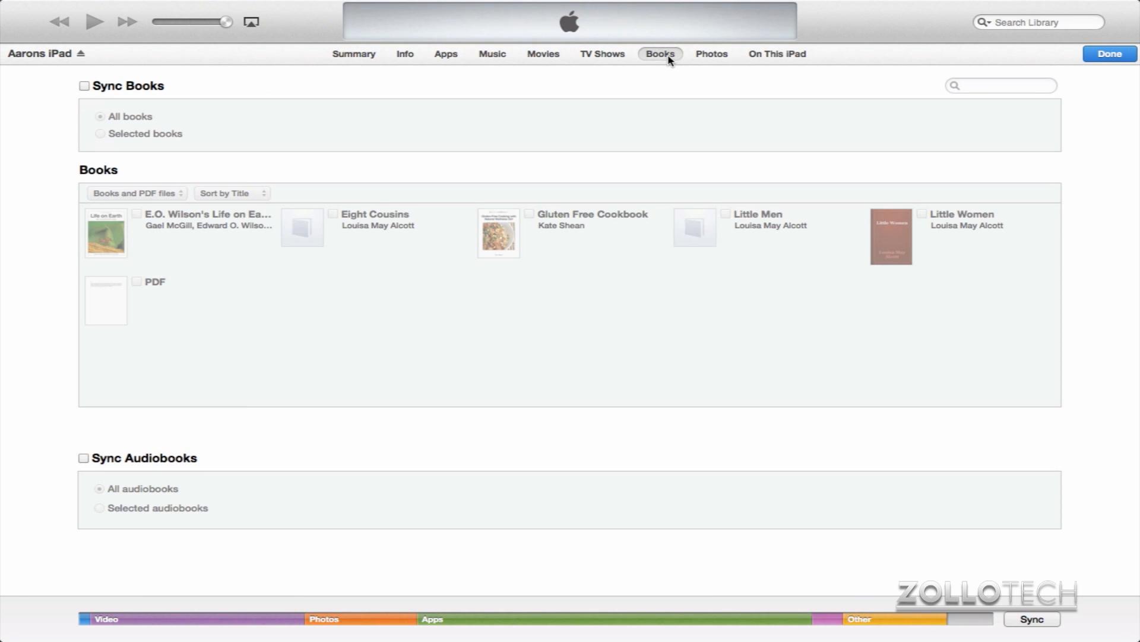
mouse_move(282, 210)
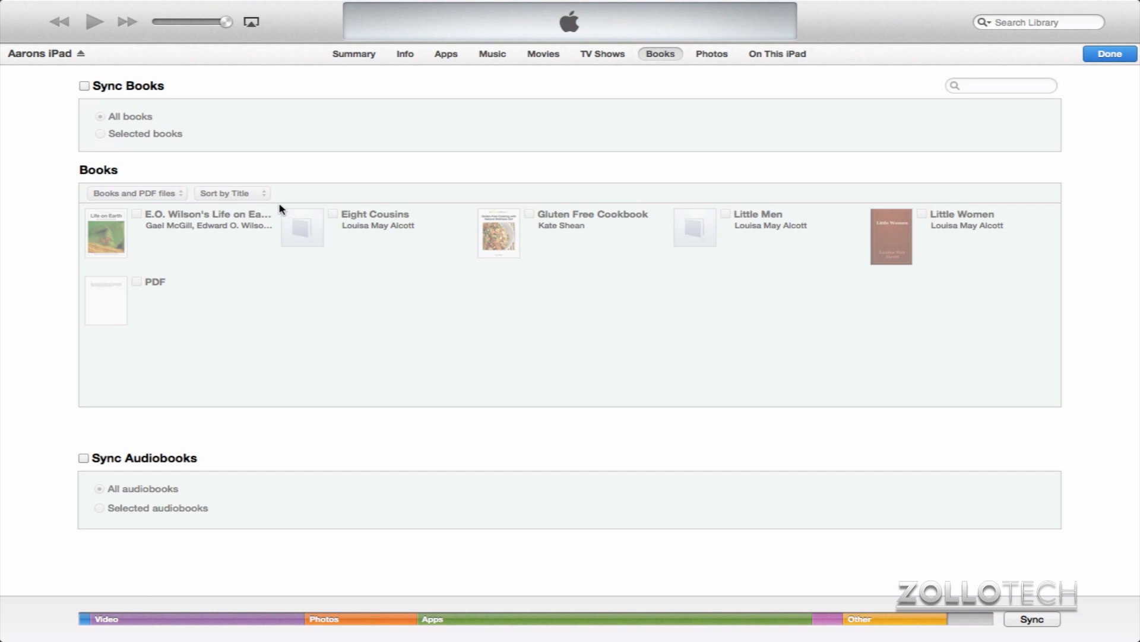
mouse_move(280, 209)
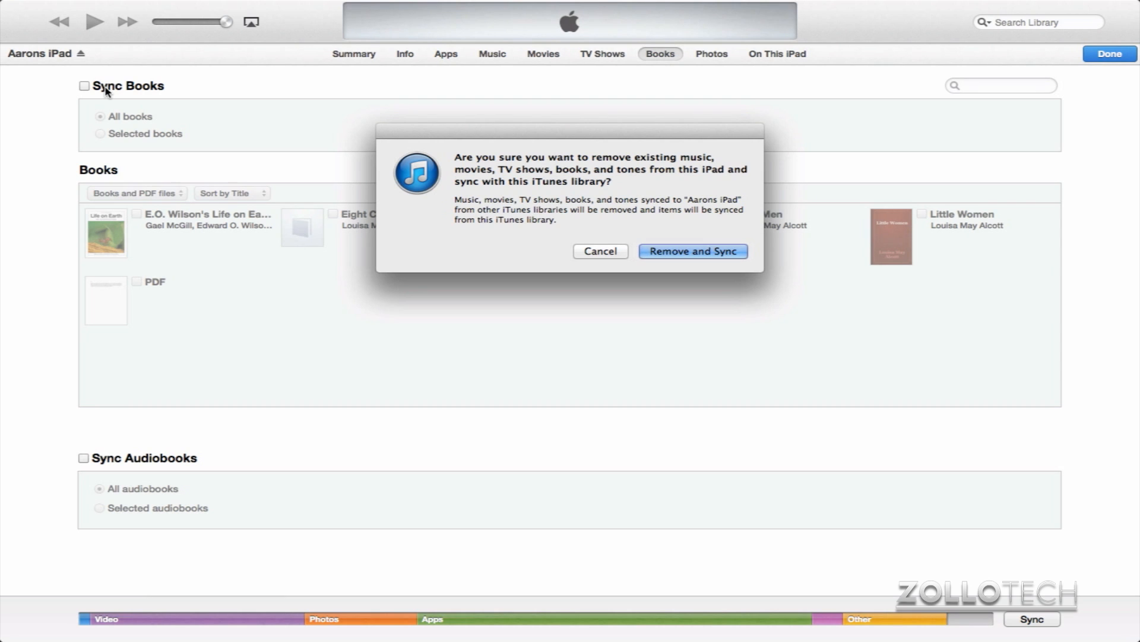
mouse_move(592, 264)
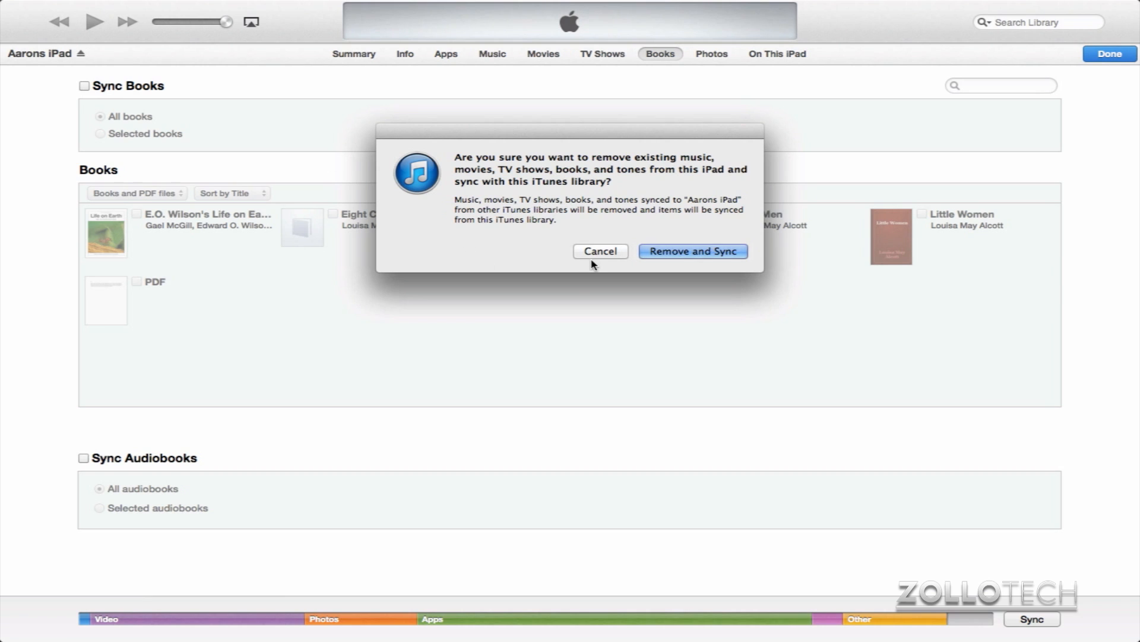
left_click(599, 250)
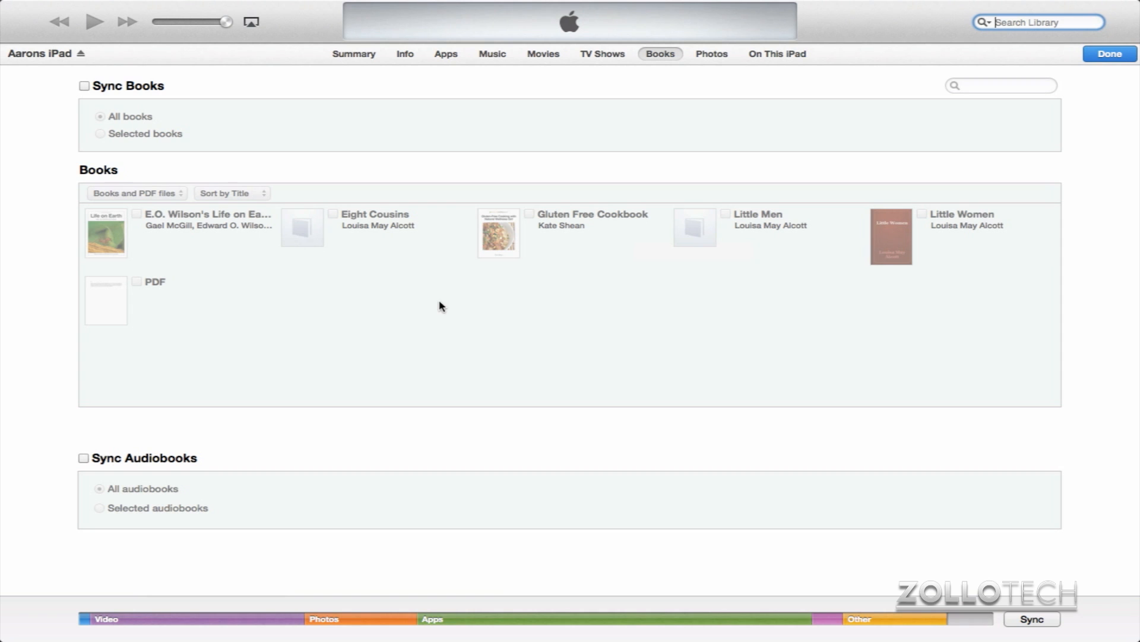
mouse_move(99, 154)
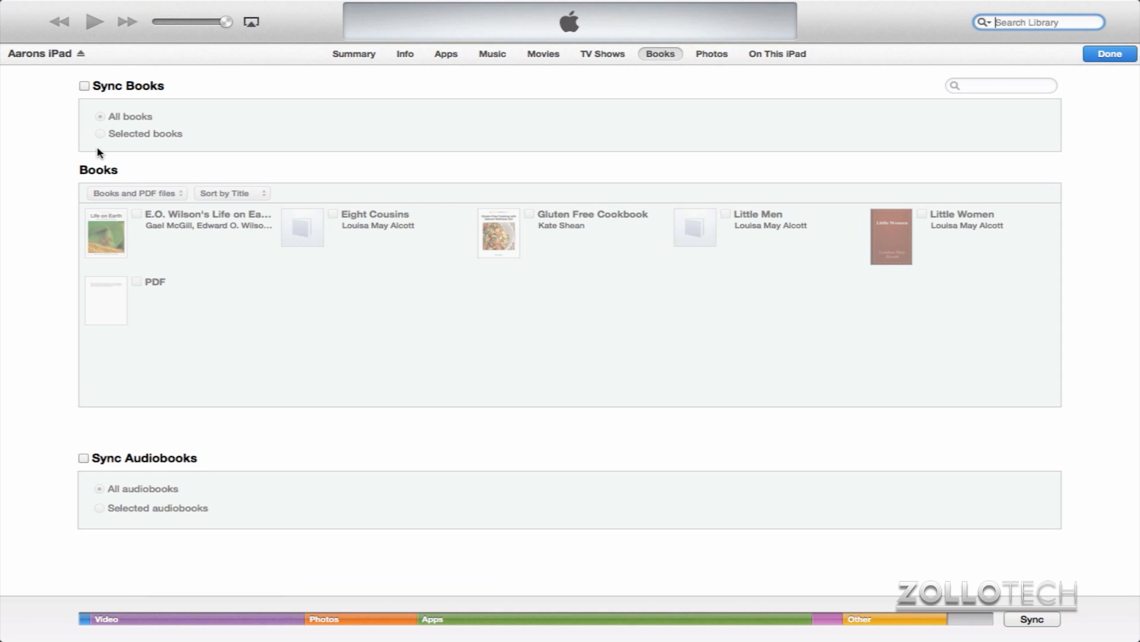
mouse_move(110, 100)
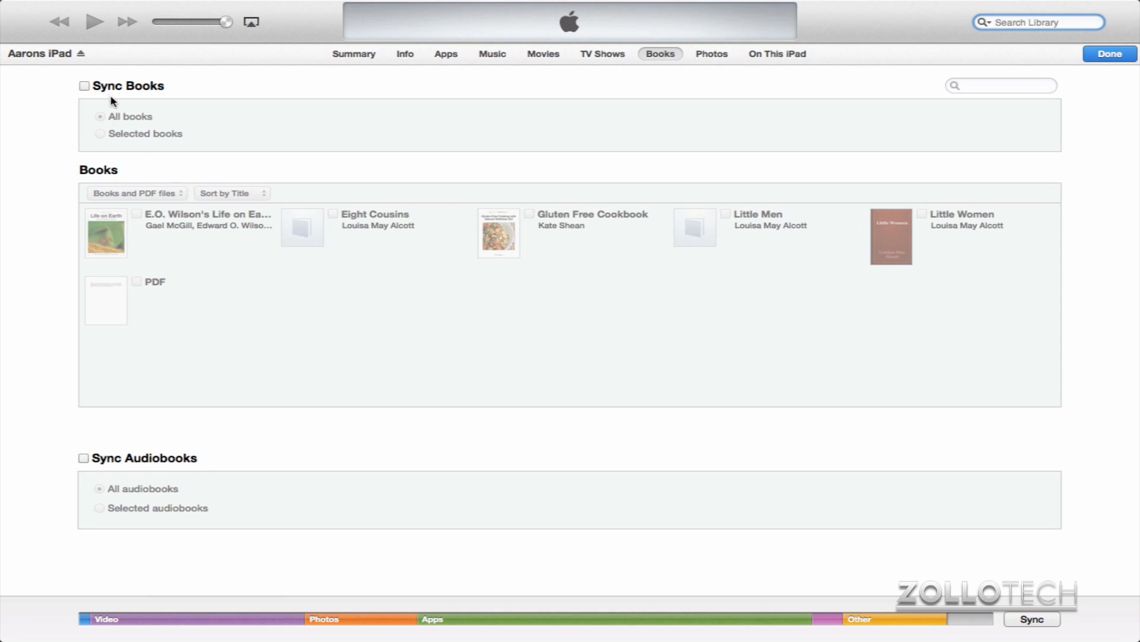
- Enable Sync Books for selected titles Gluten Free Cookbook and Little Women, then Done and Apply
left_click(1031, 617)
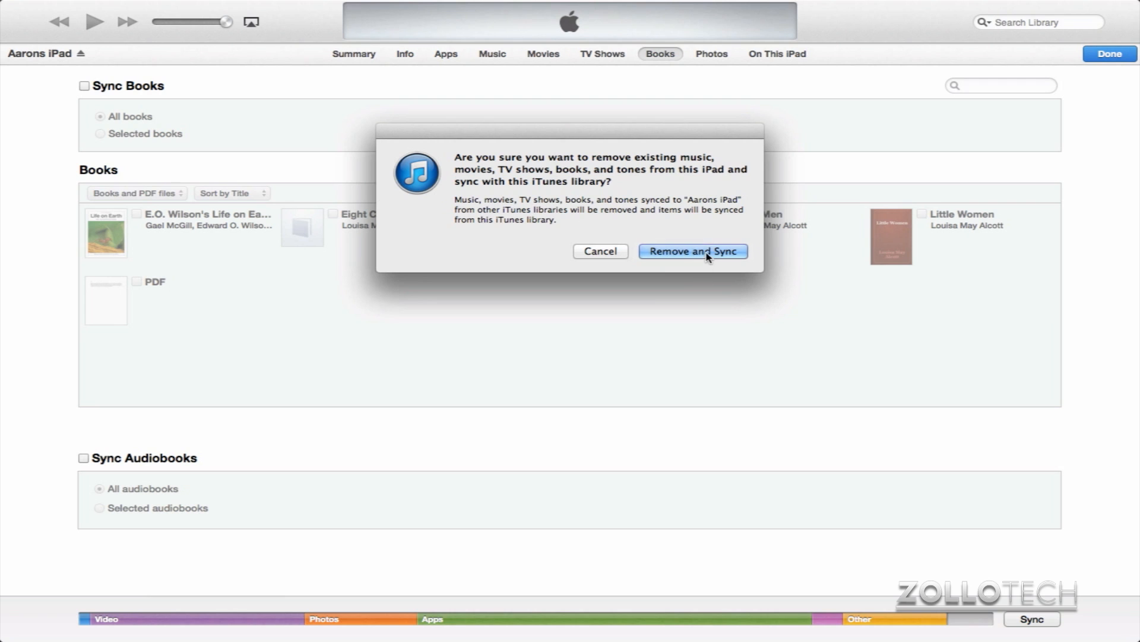
left_click(691, 251)
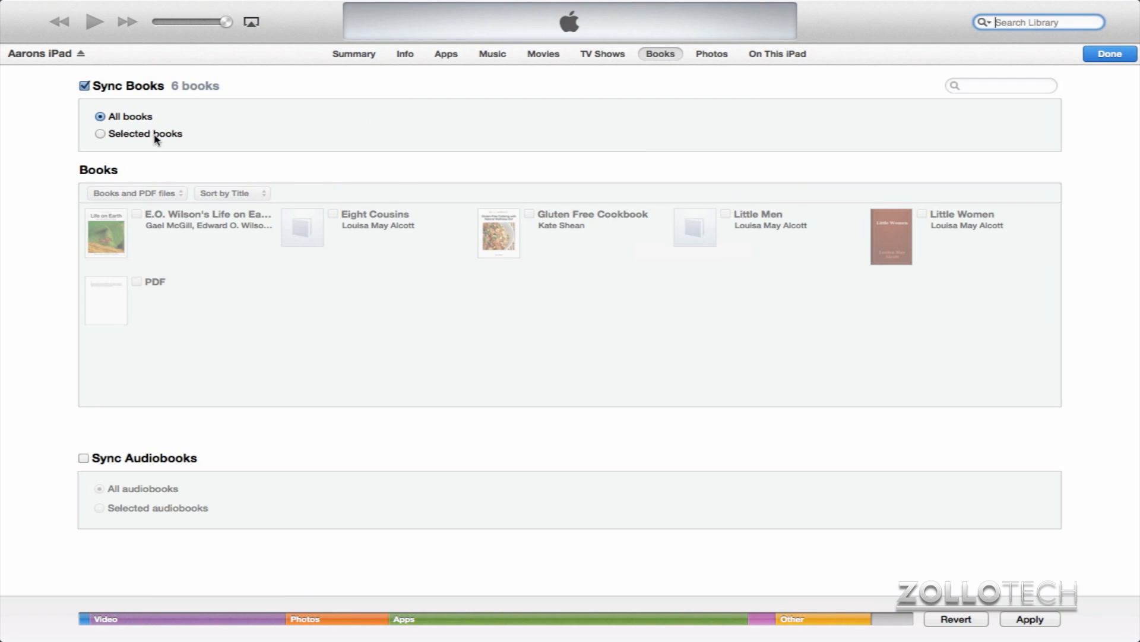
left_click(100, 133)
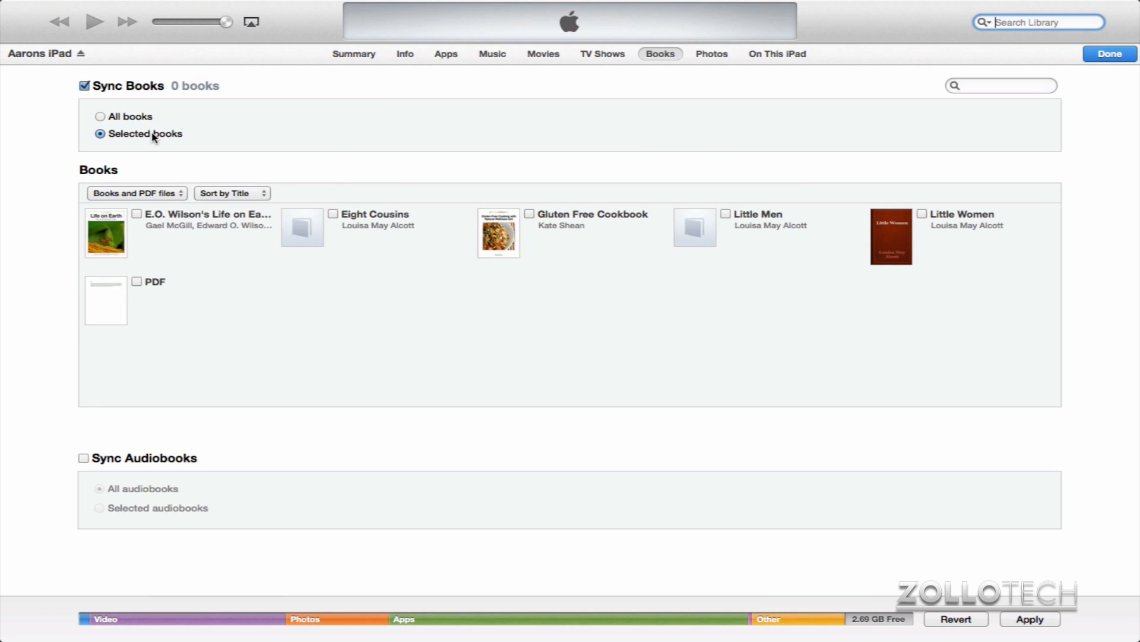
mouse_move(128, 136)
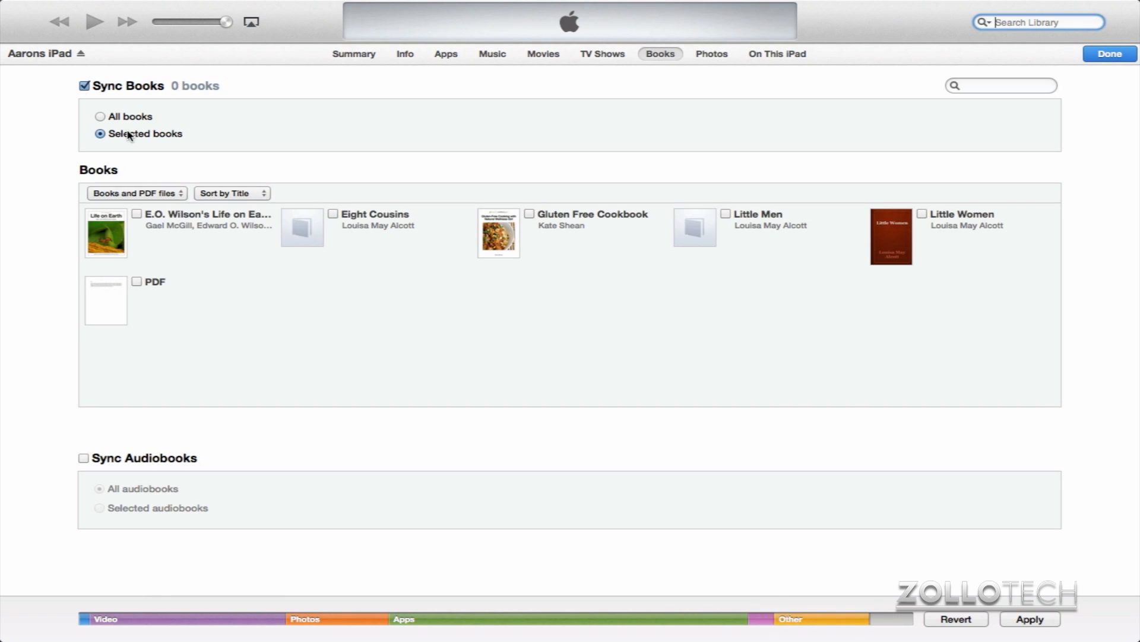
left_click(530, 213)
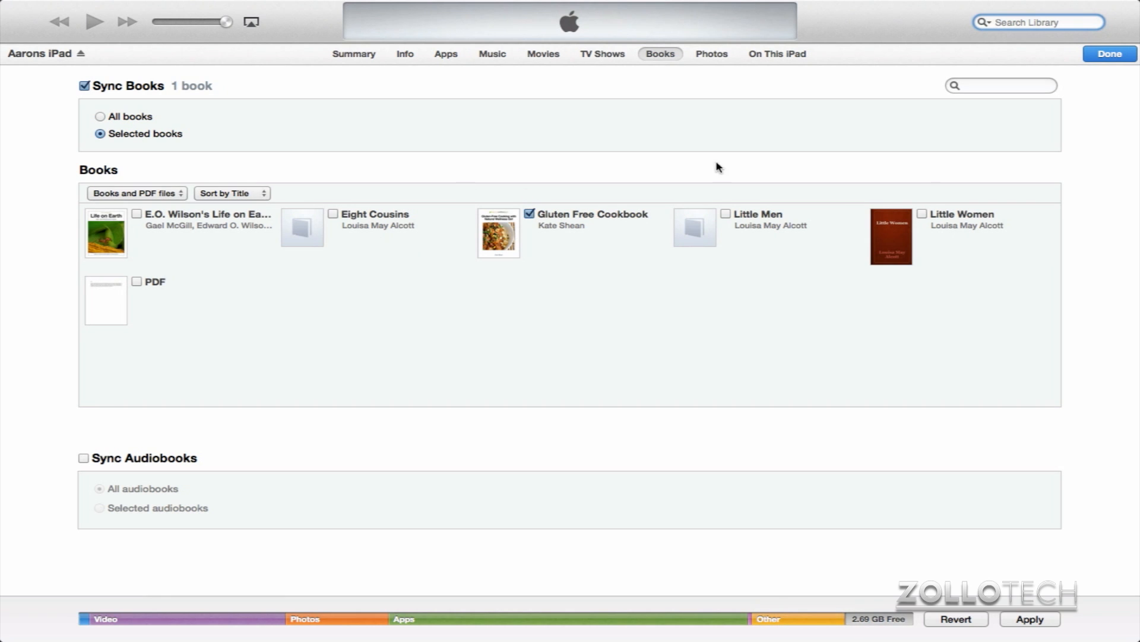
left_click(922, 212)
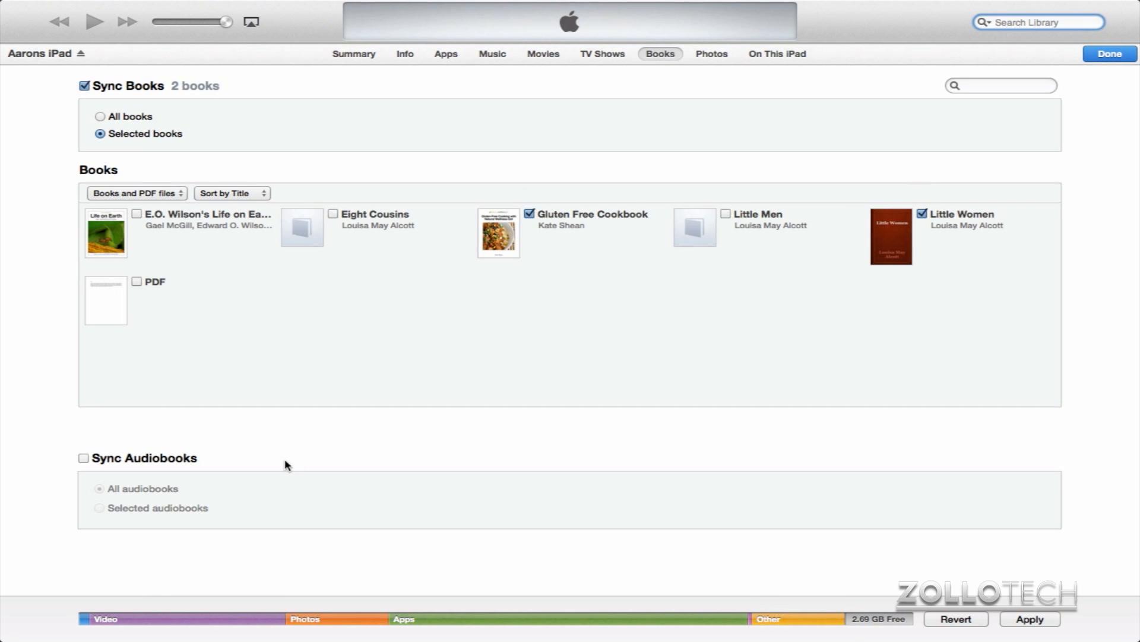
mouse_move(621, 363)
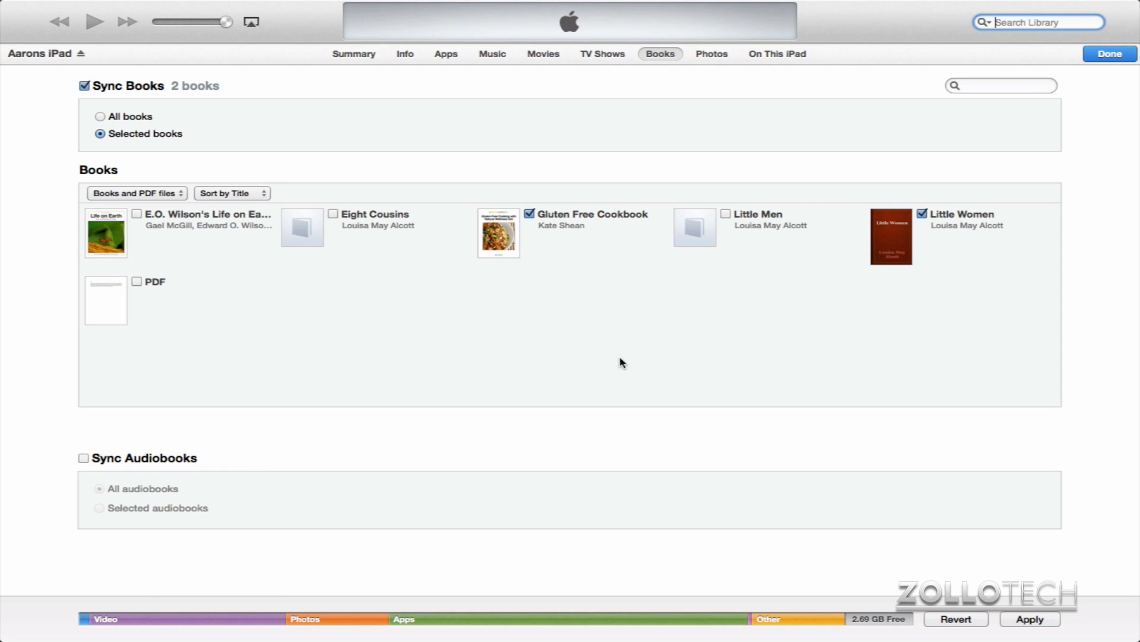
mouse_move(1108, 54)
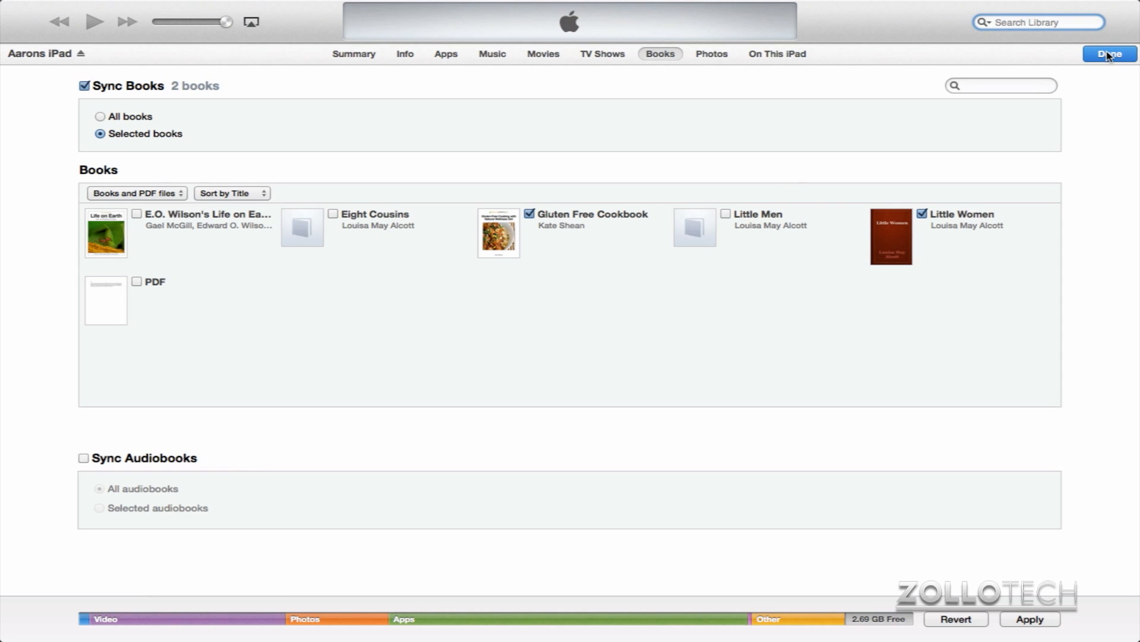
left_click(1109, 53)
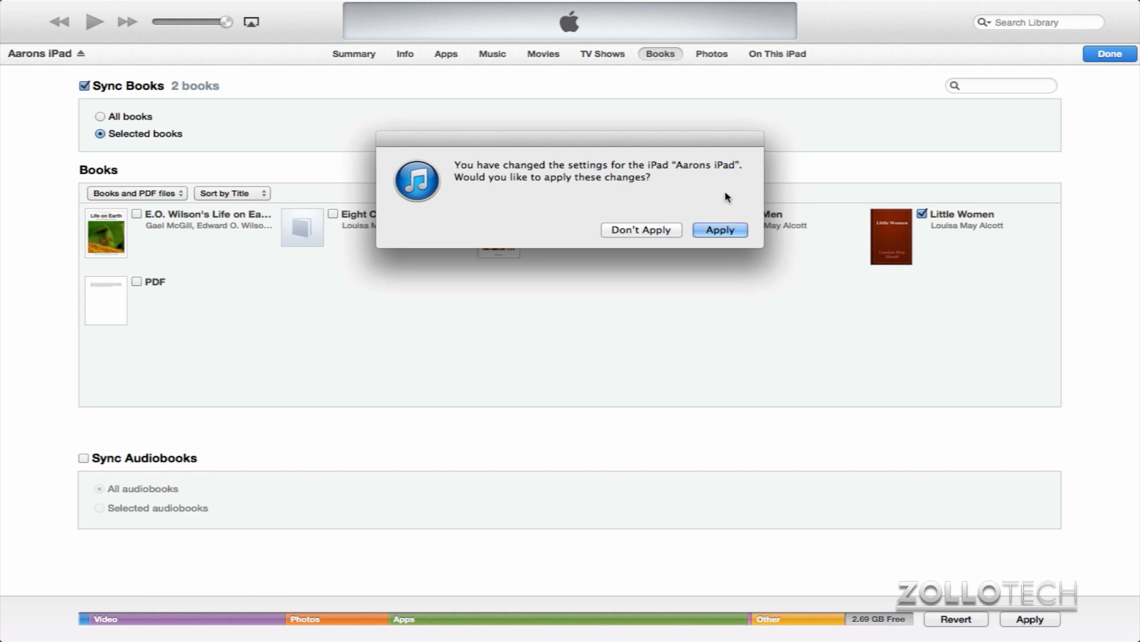
left_click(719, 229)
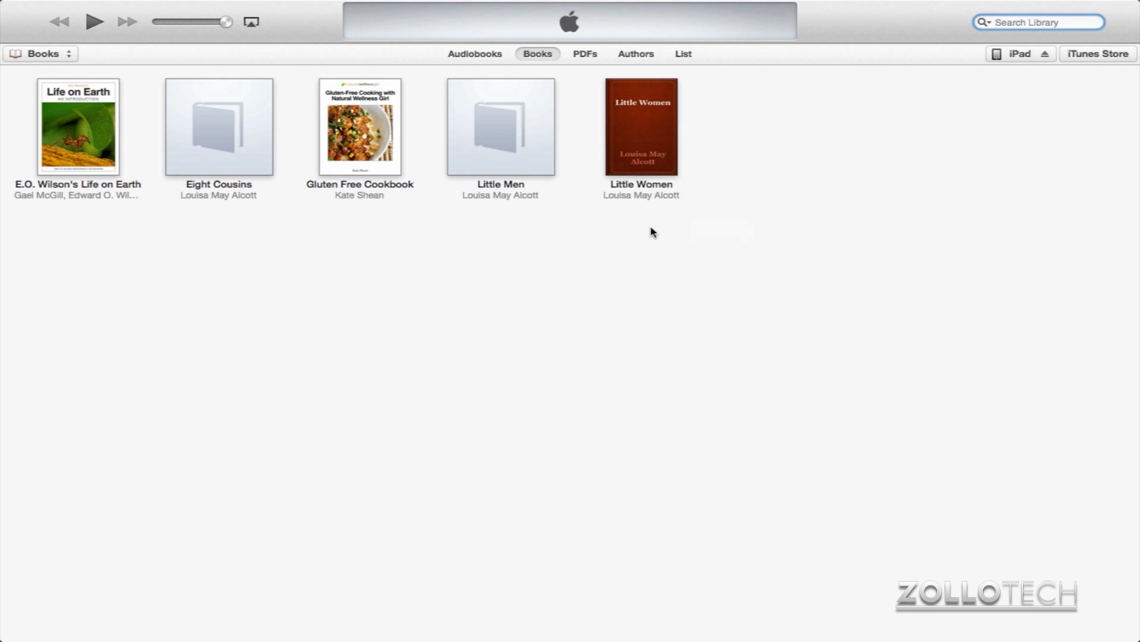
mouse_move(1024, 92)
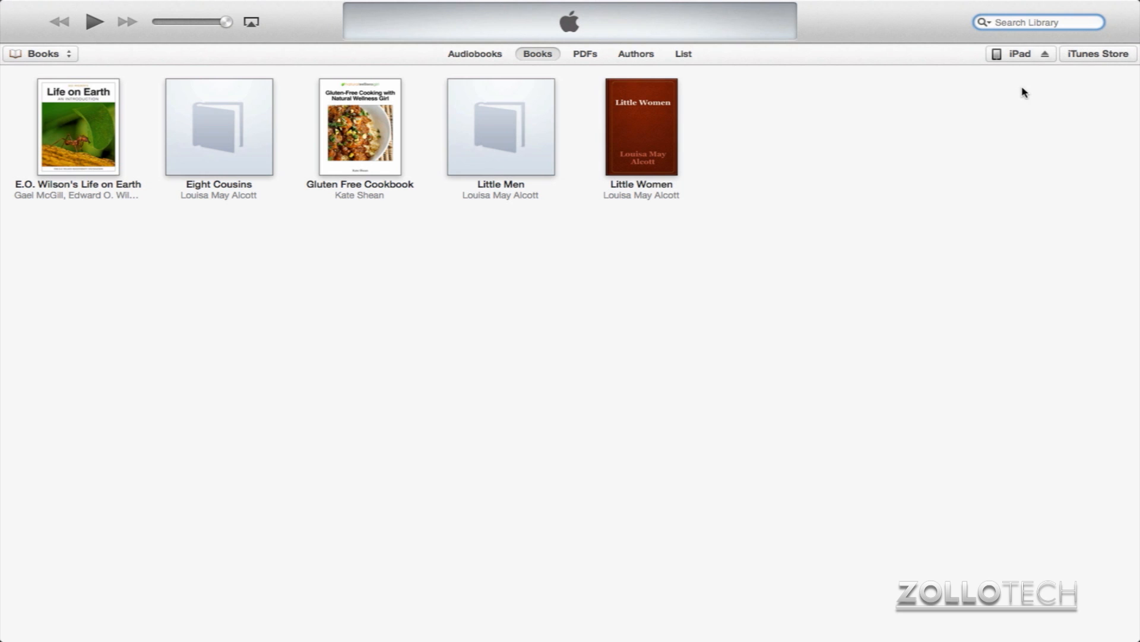
- Return from the books library to the iPad's Books sync page
left_click(1020, 53)
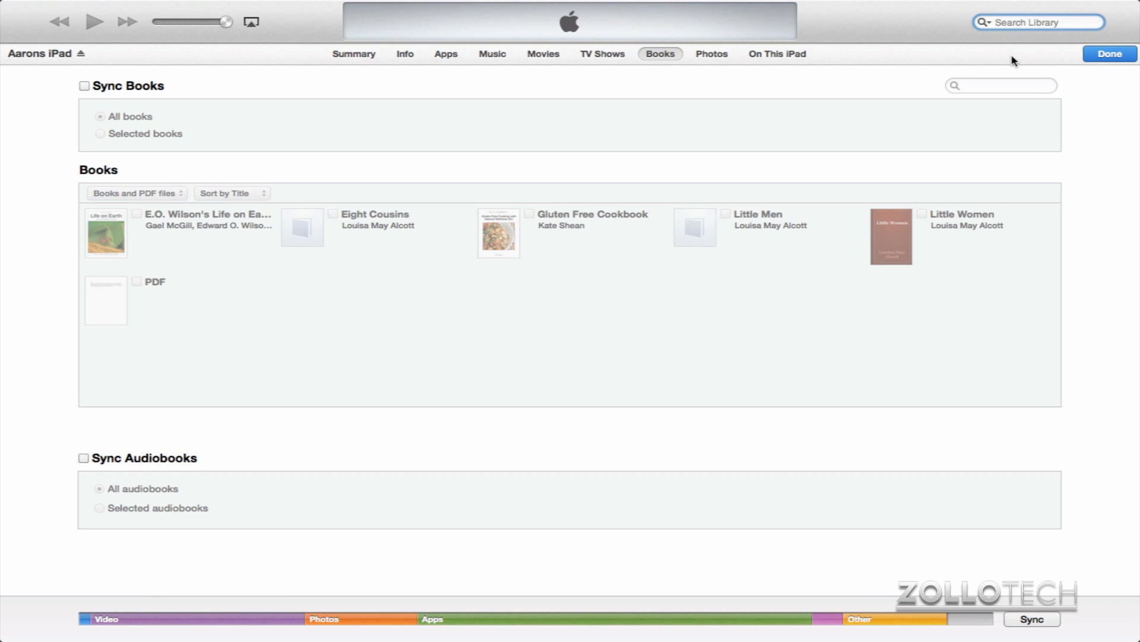
mouse_move(597, 31)
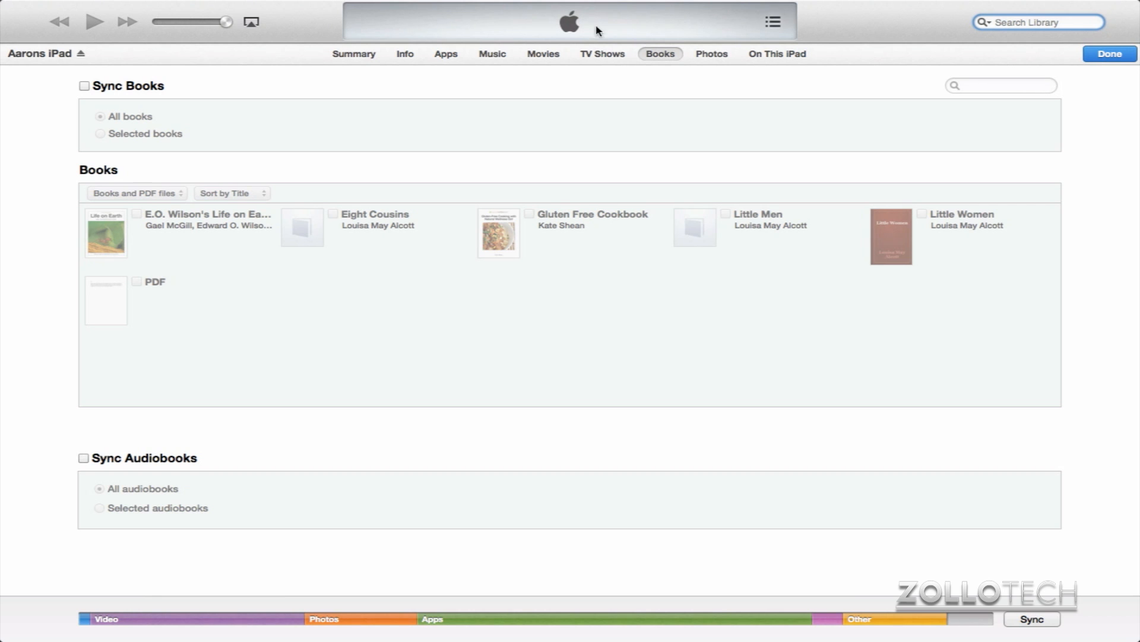
mouse_move(451, 59)
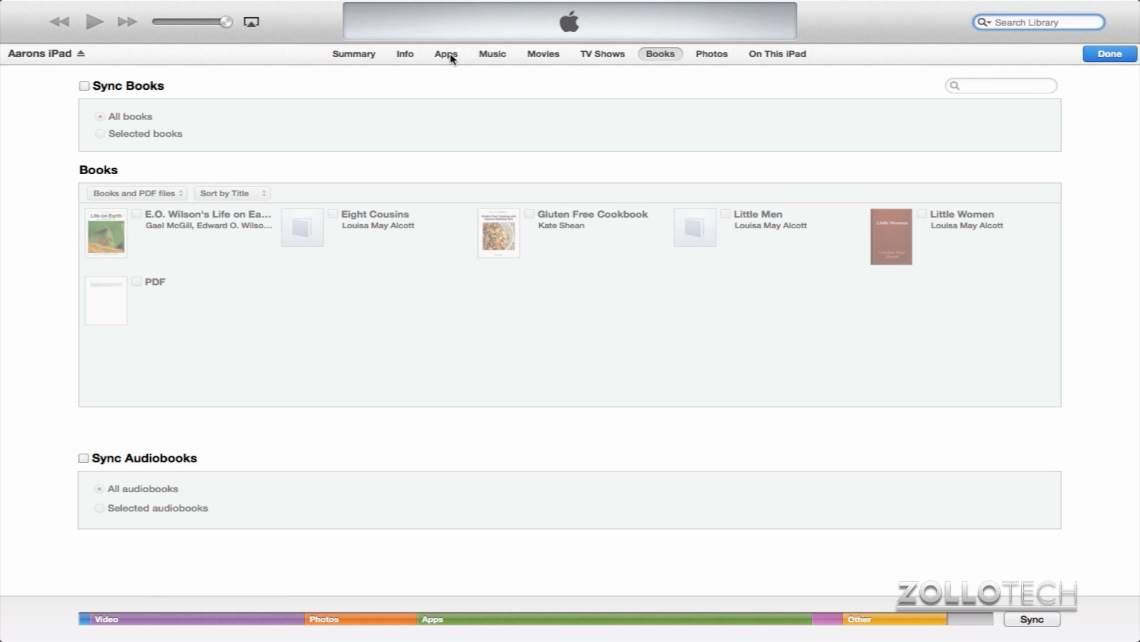
left_click(1109, 53)
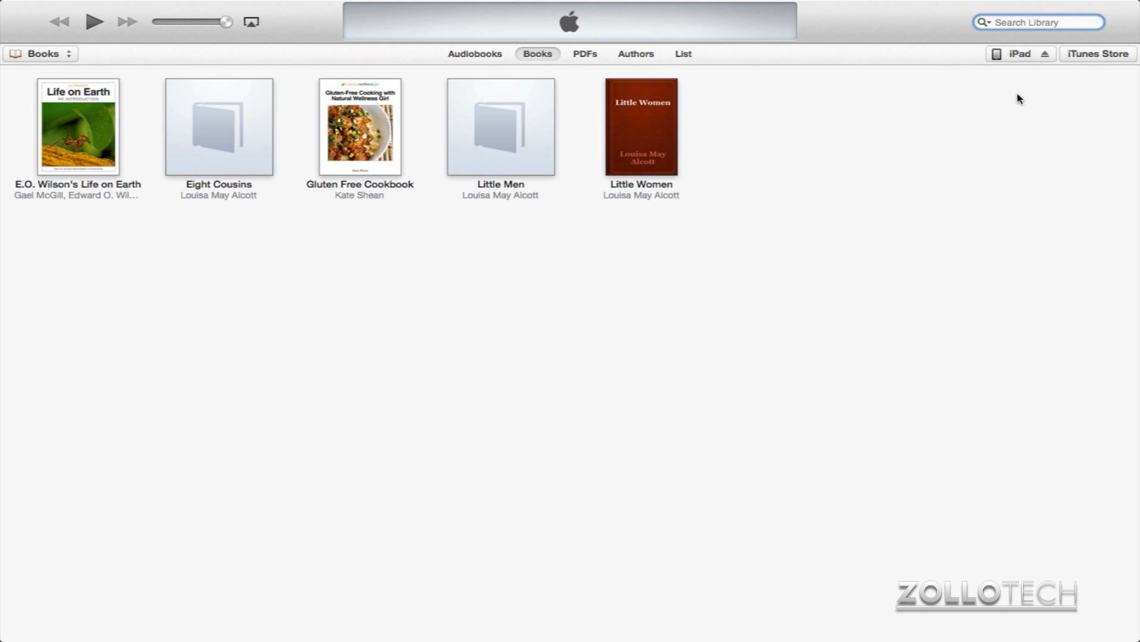
left_click(1019, 53)
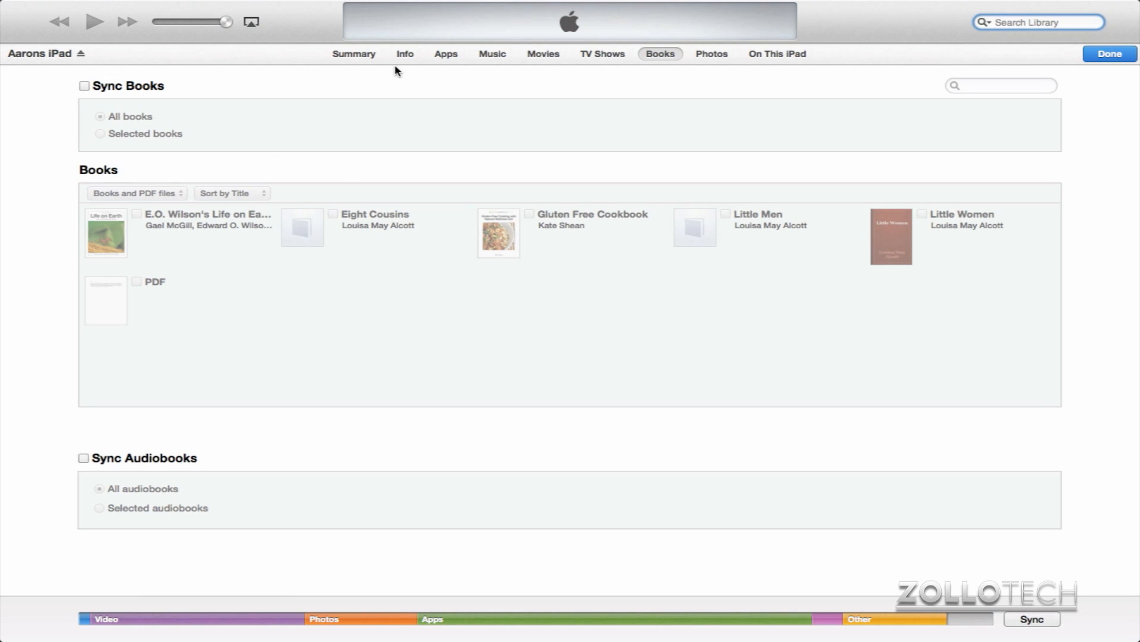
- Show the iPad's Apps page scrolled down to the File Sharing app list
left_click(446, 53)
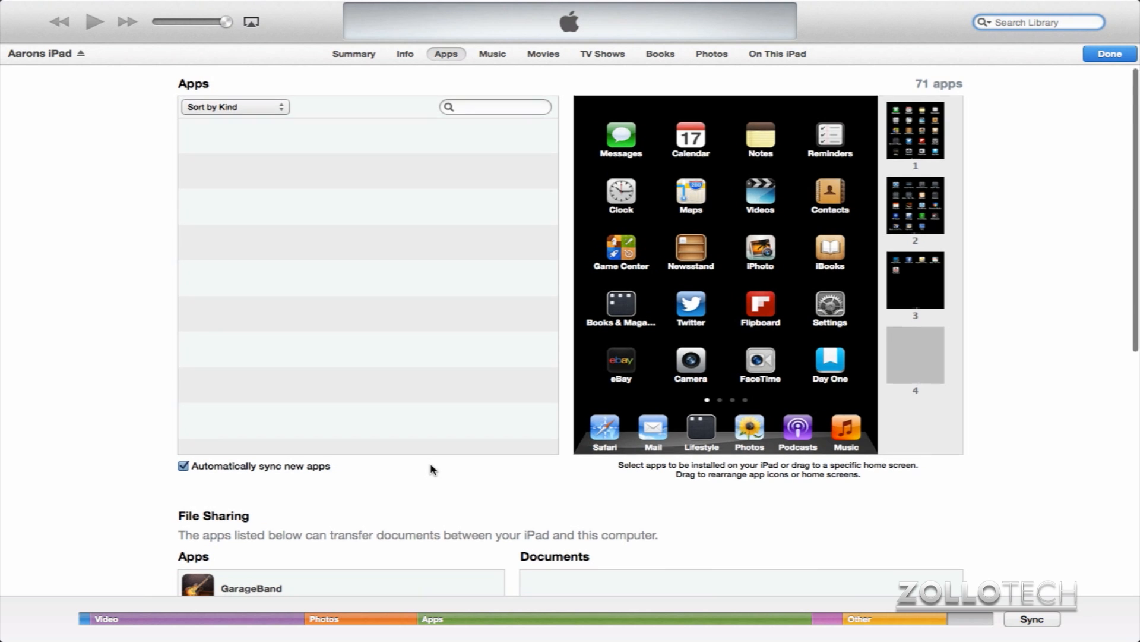
scroll("down", 3)
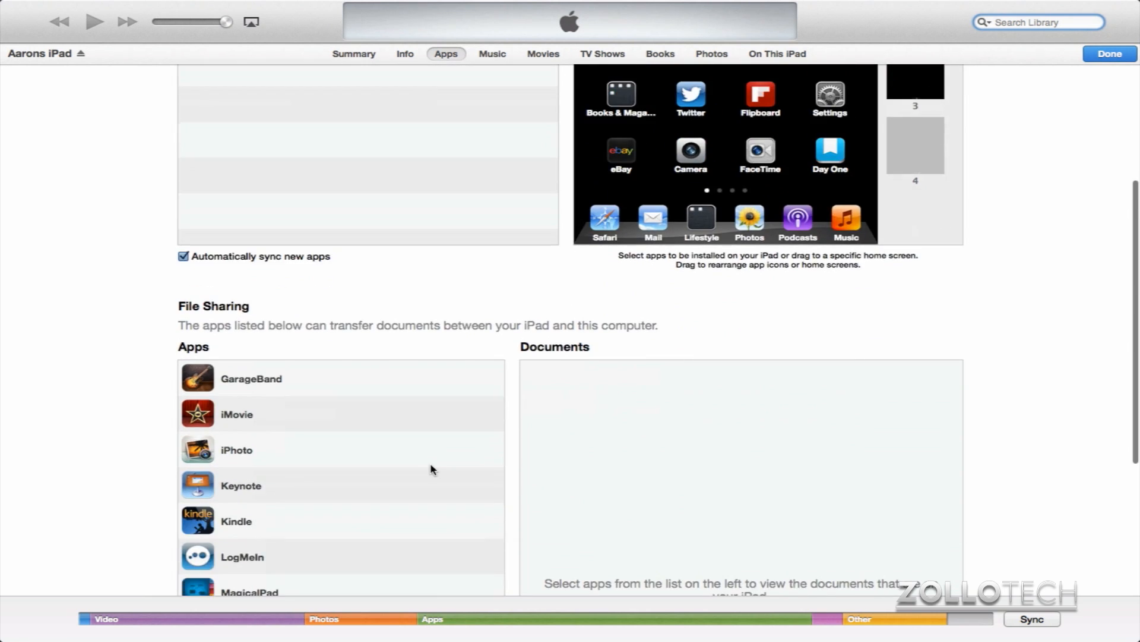
scroll("down", 3)
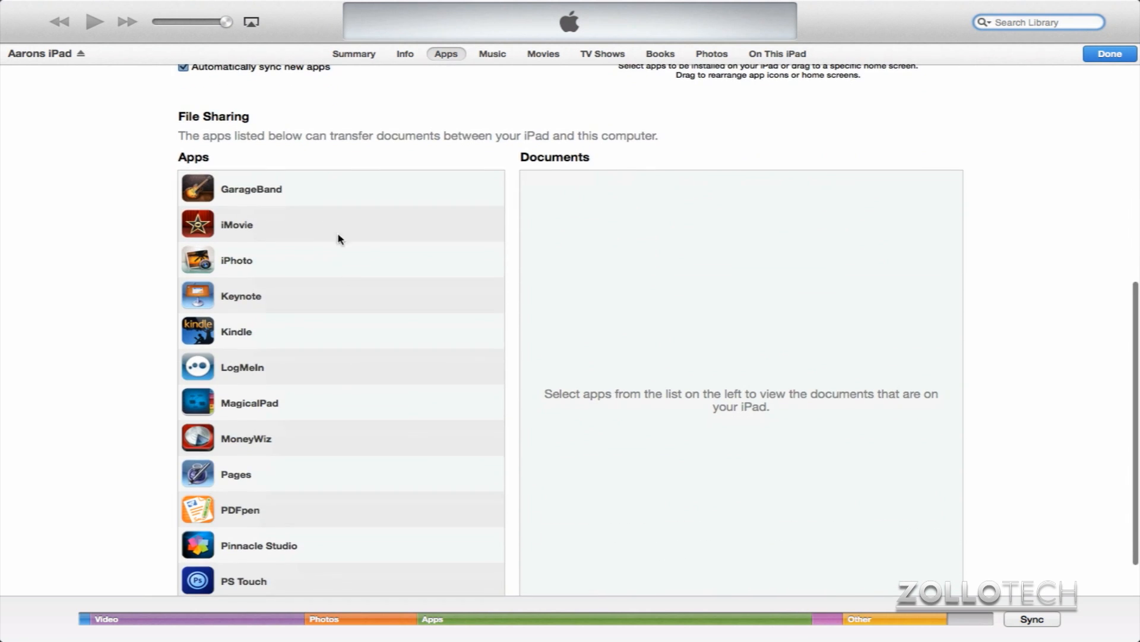
mouse_move(444, 189)
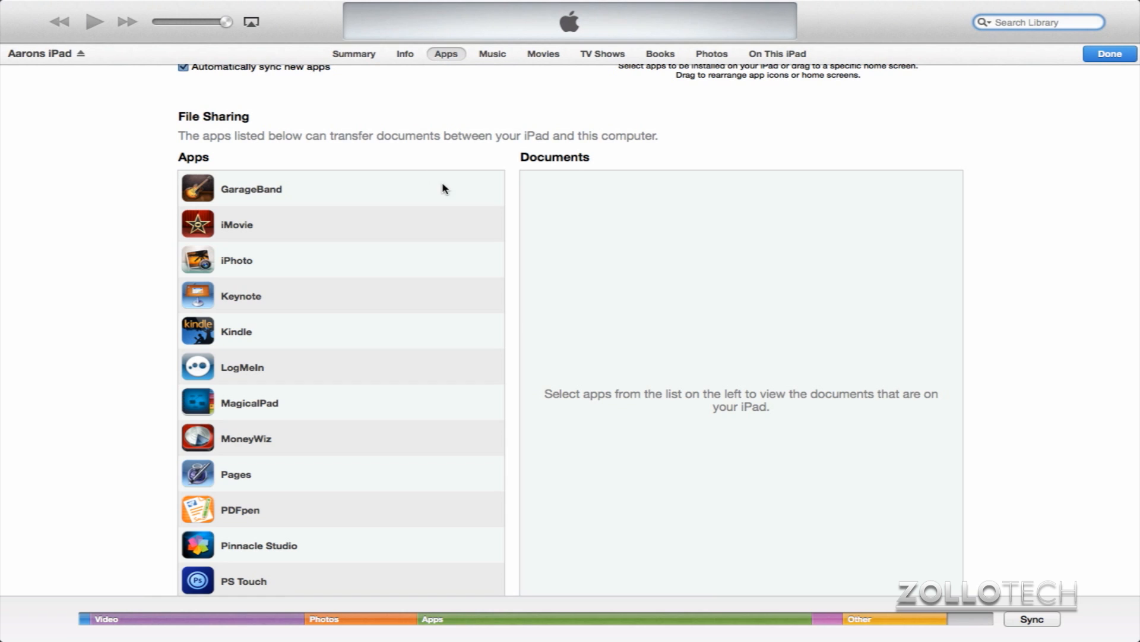
mouse_move(632, 238)
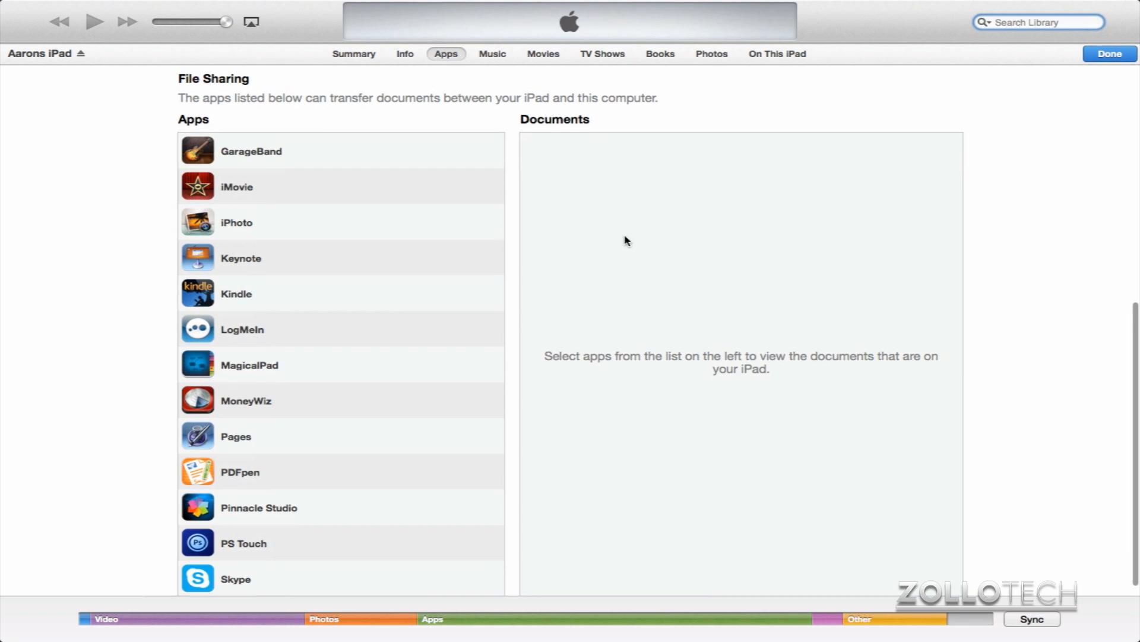
mouse_move(283, 322)
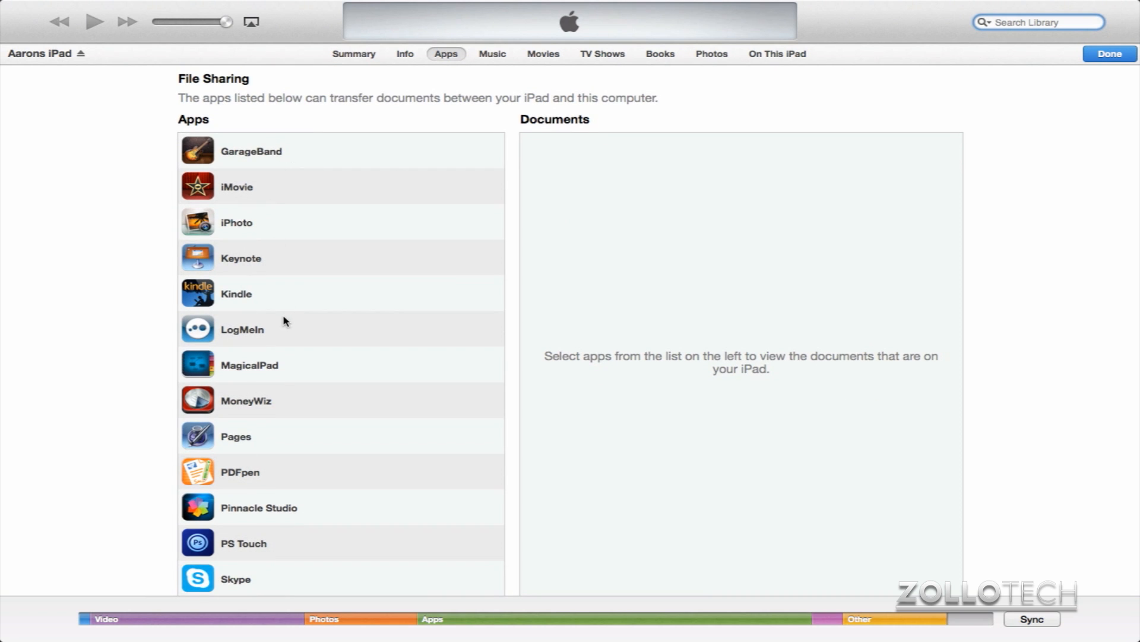
scroll("down", 3)
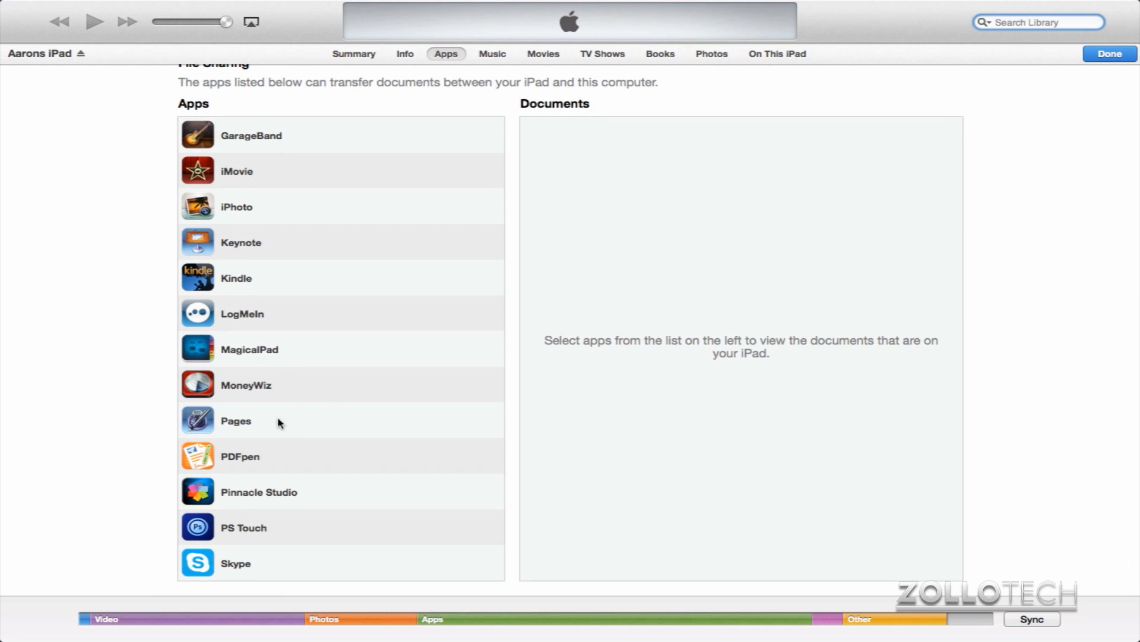
- Save PDF.pdf from Pages' shared documents onto the Mac's Desktop
left_click(236, 420)
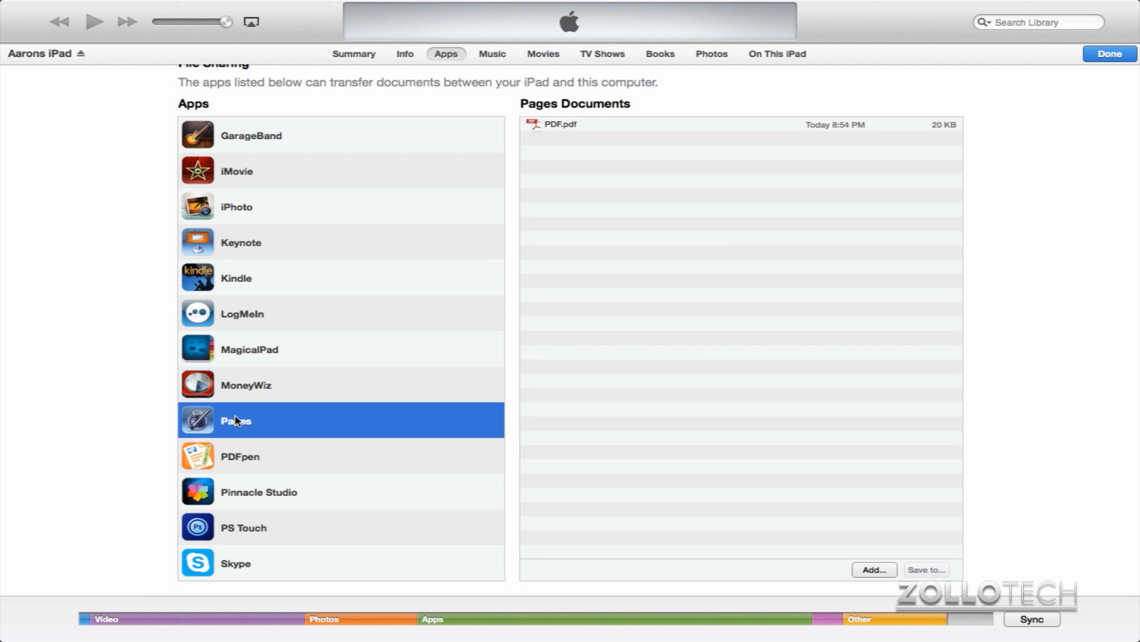
mouse_move(600, 141)
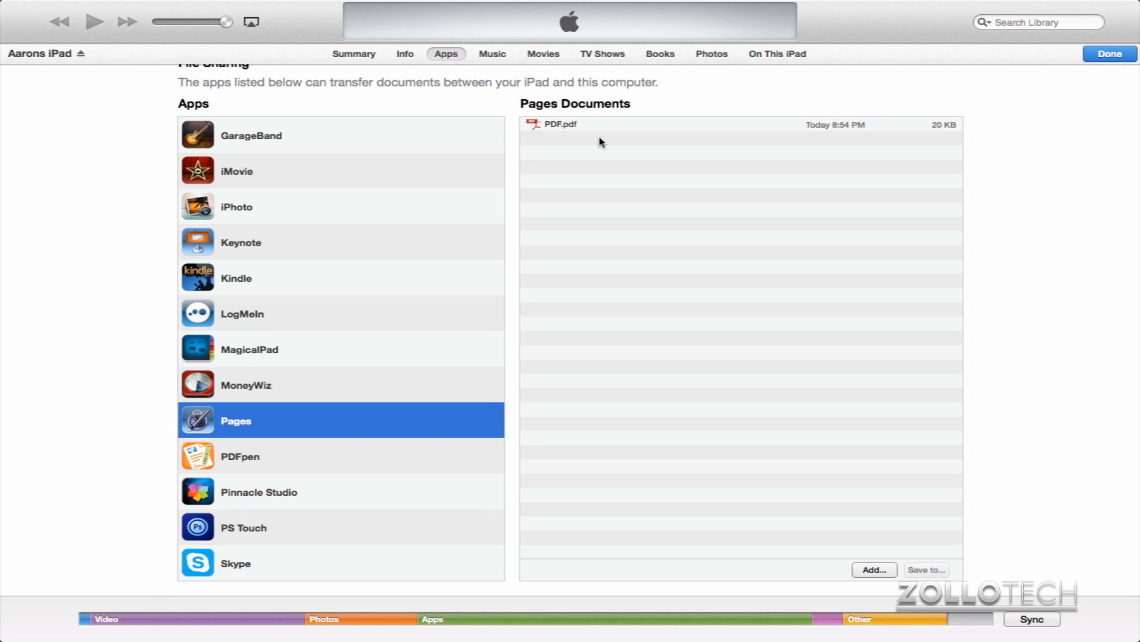
left_click(559, 125)
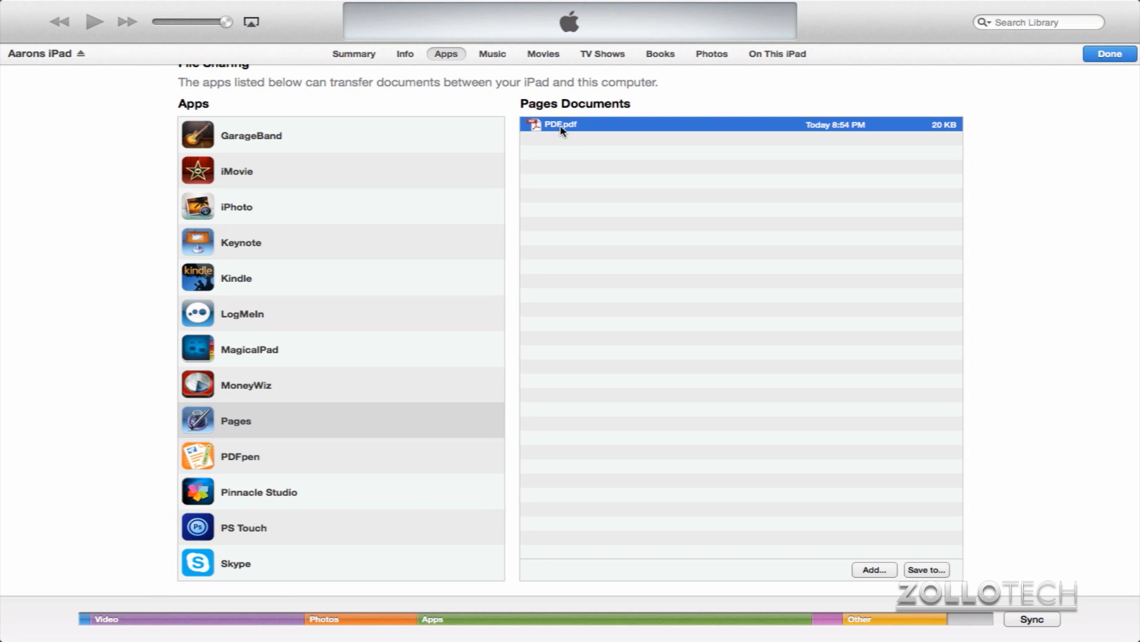
mouse_move(621, 160)
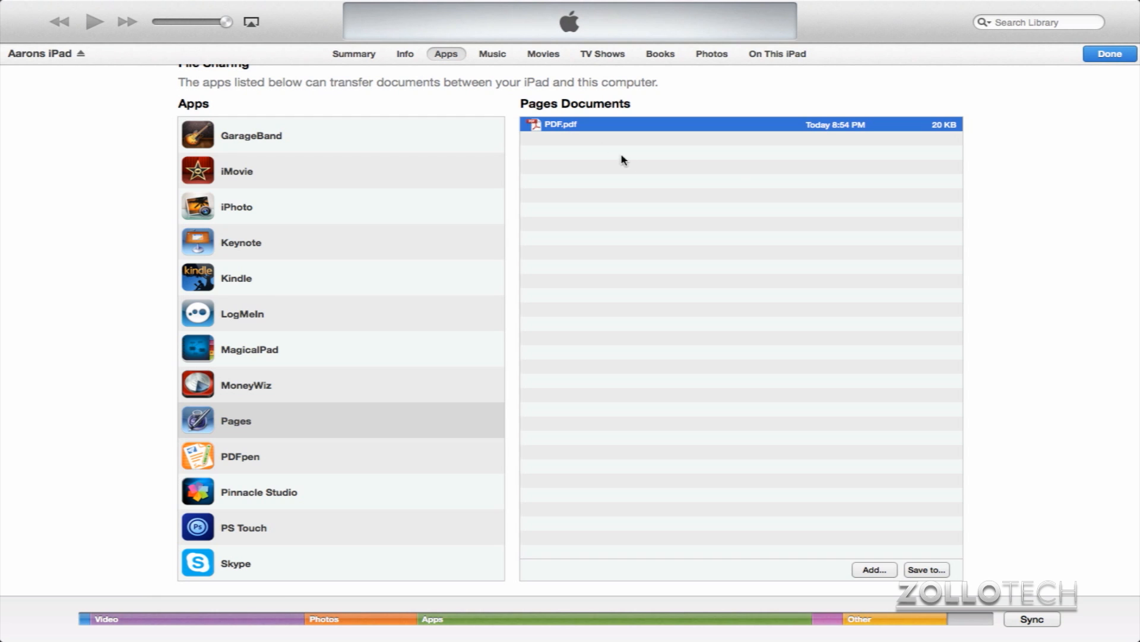
mouse_move(791, 273)
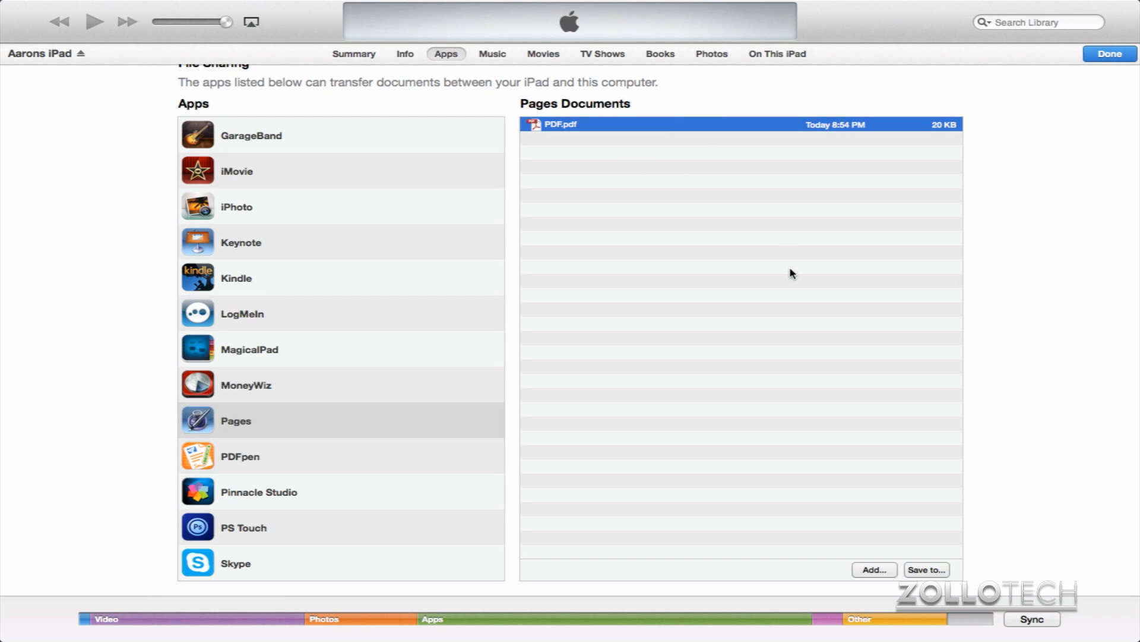
left_click(927, 569)
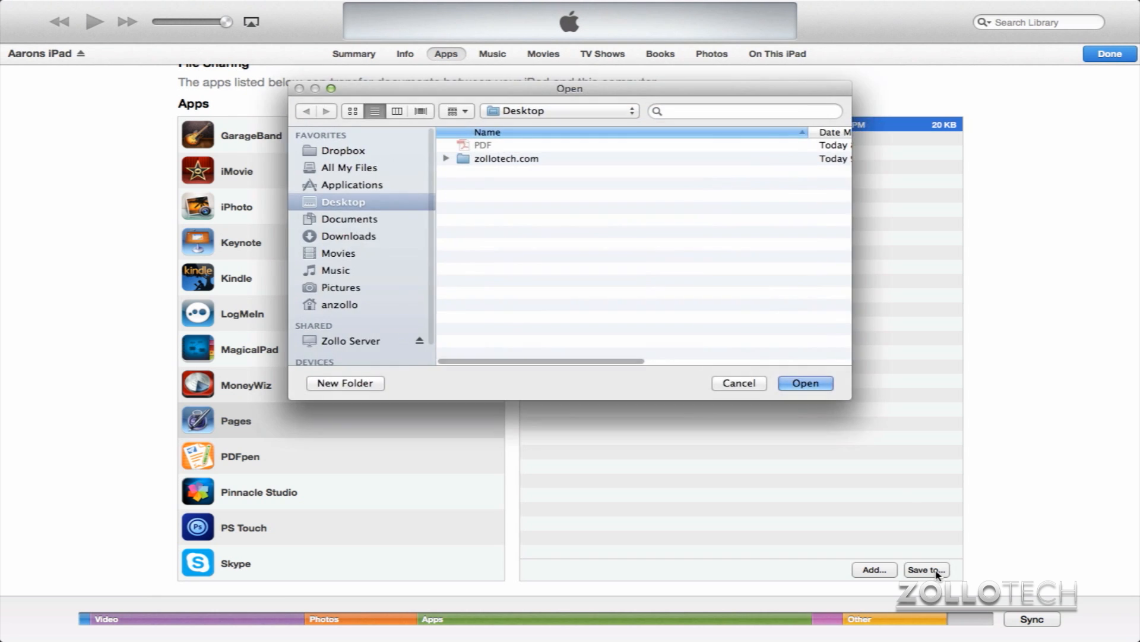
left_click(349, 236)
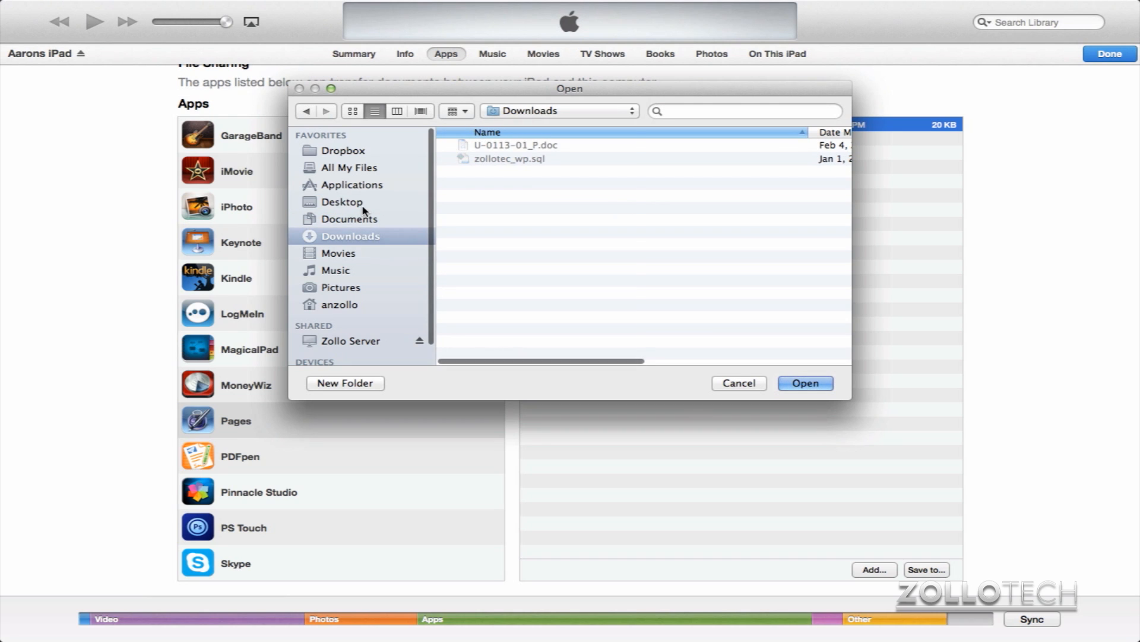
left_click(343, 202)
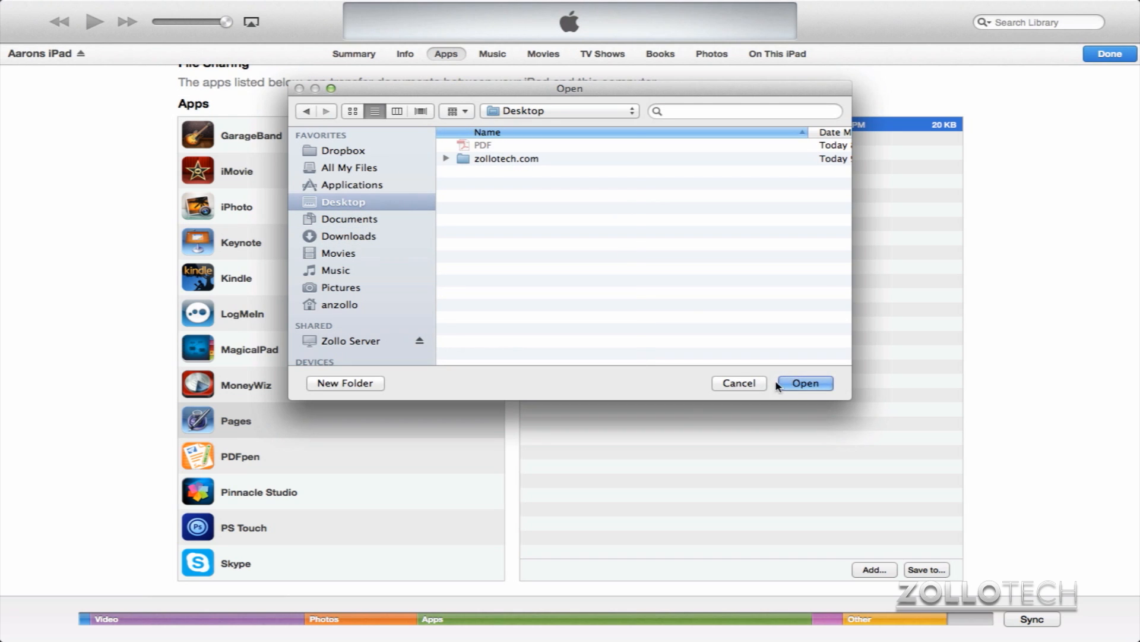
mouse_move(692, 176)
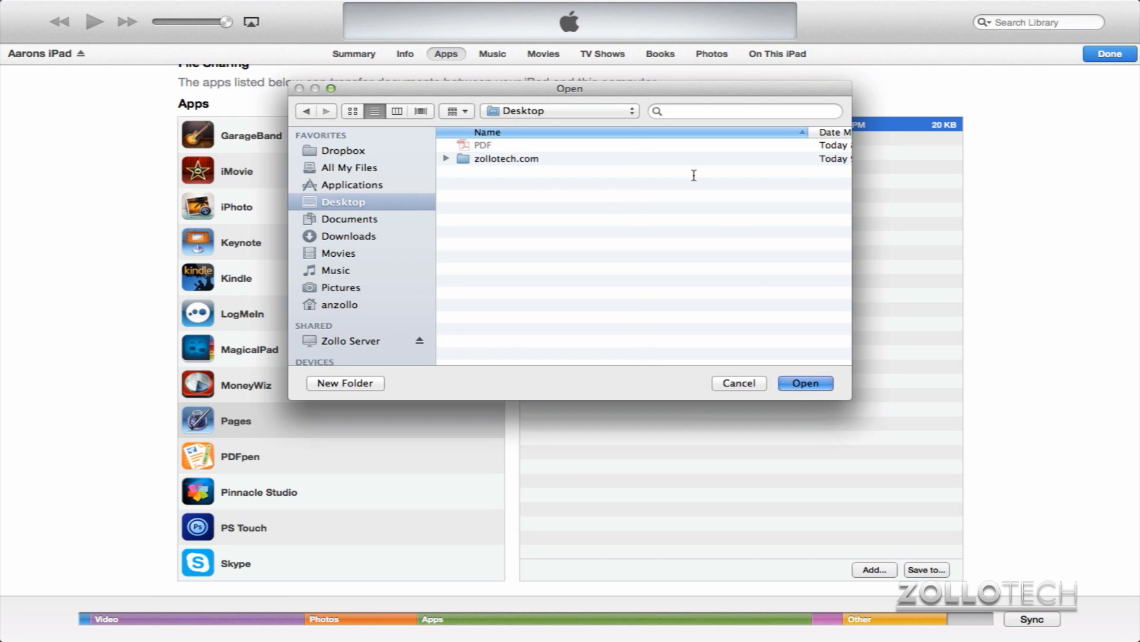
left_click(804, 382)
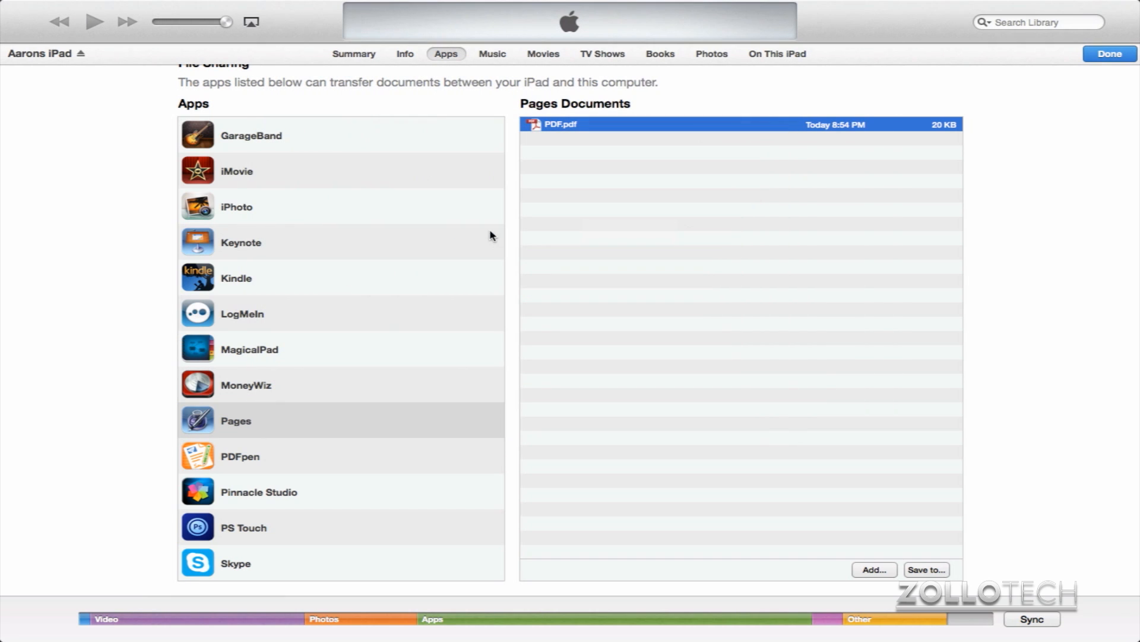
mouse_move(741, 332)
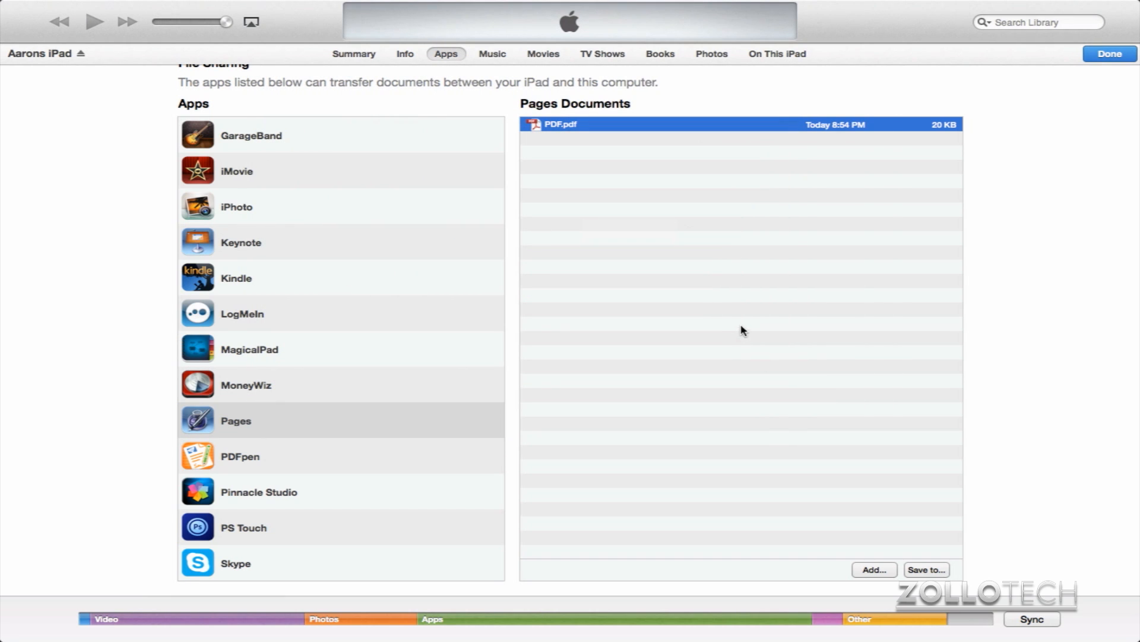
mouse_move(822, 466)
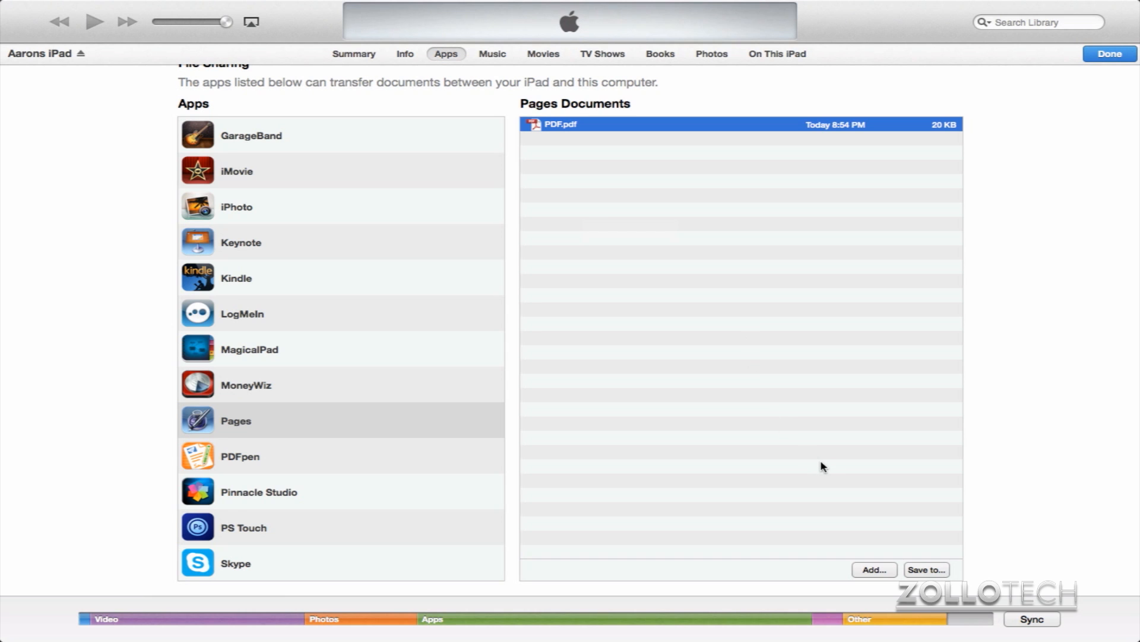
- Add the Desktop PDF to Pages' documents, replacing the existing PDF.pdf
left_click(874, 569)
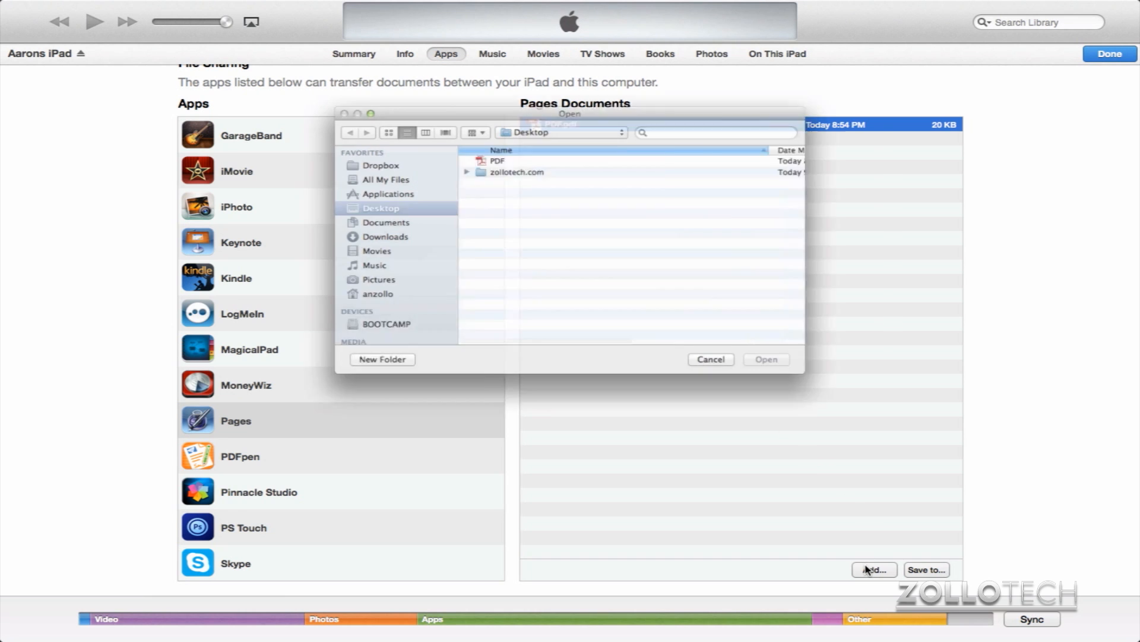
left_click(497, 160)
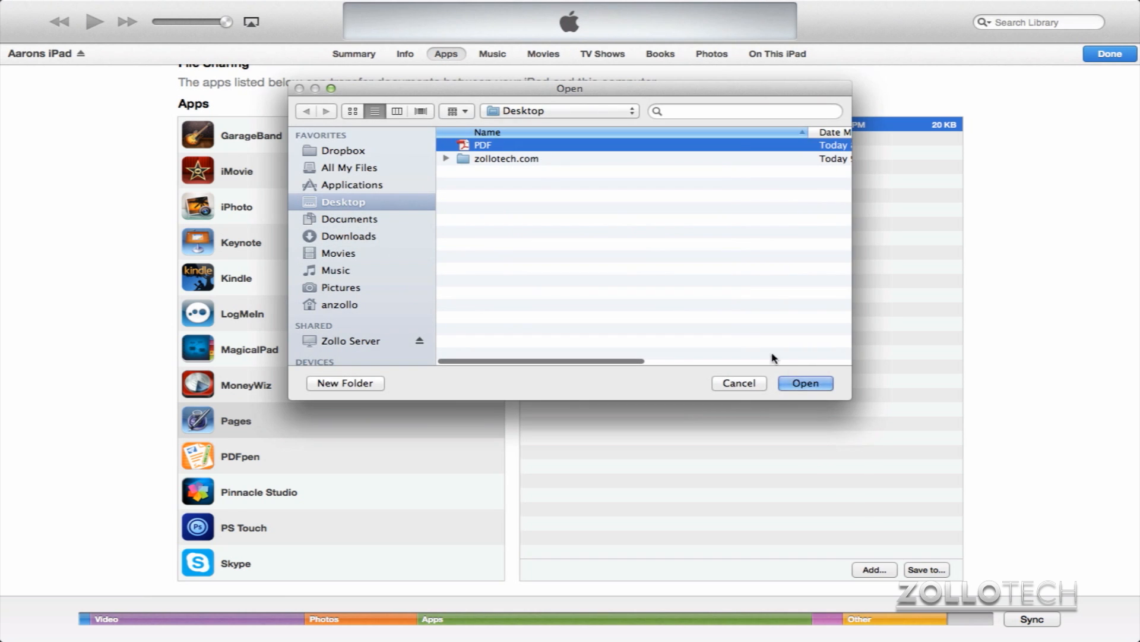
left_click(805, 382)
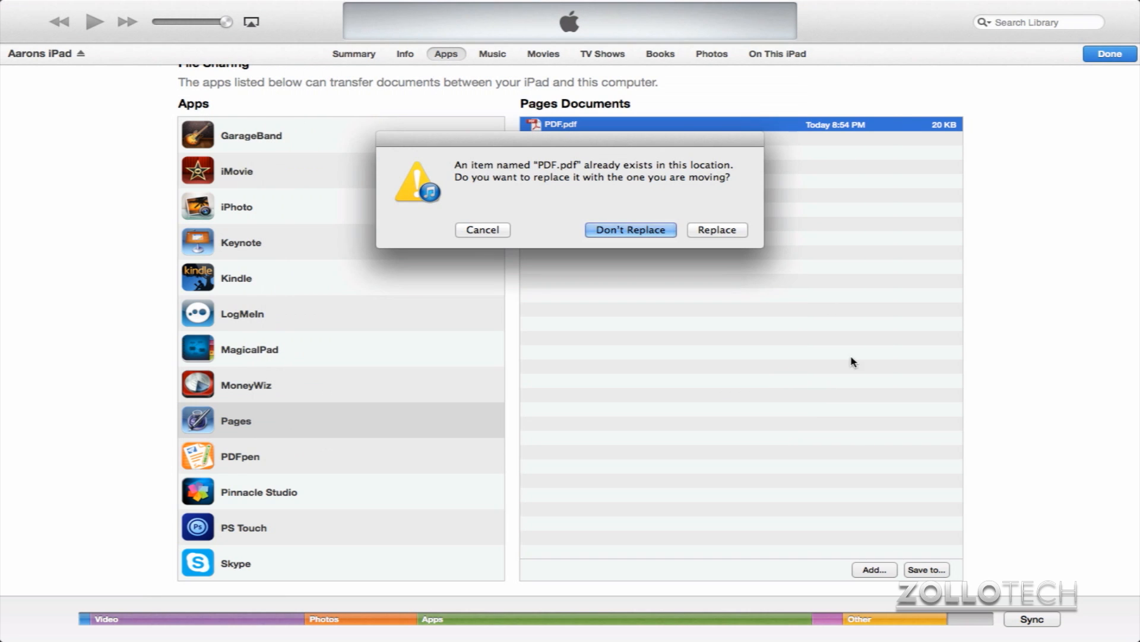
mouse_move(716, 229)
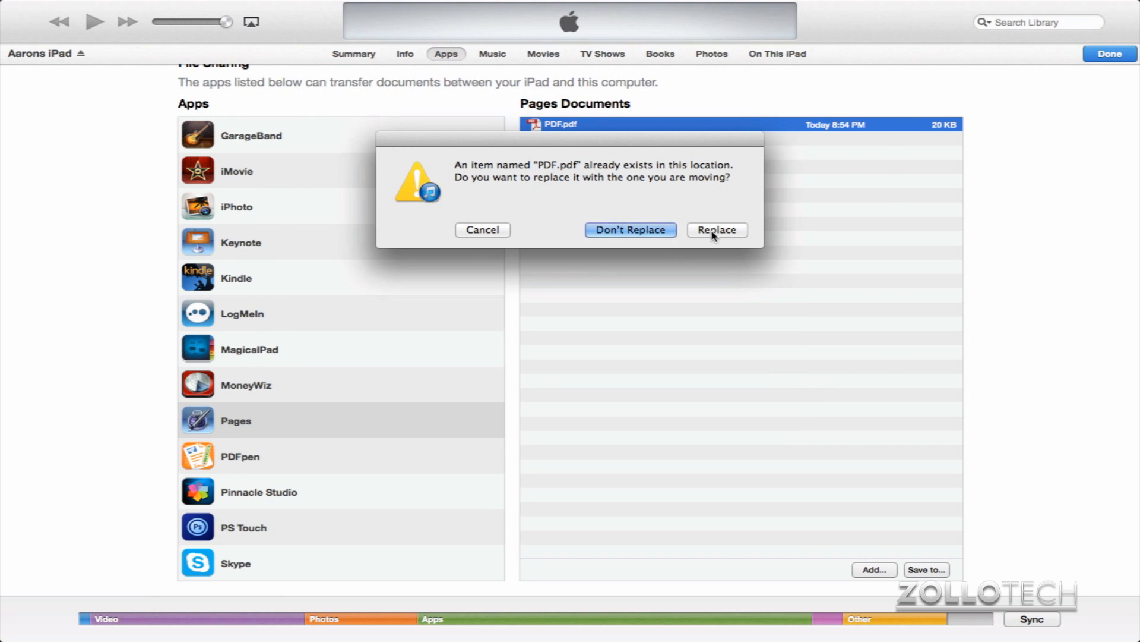
left_click(716, 229)
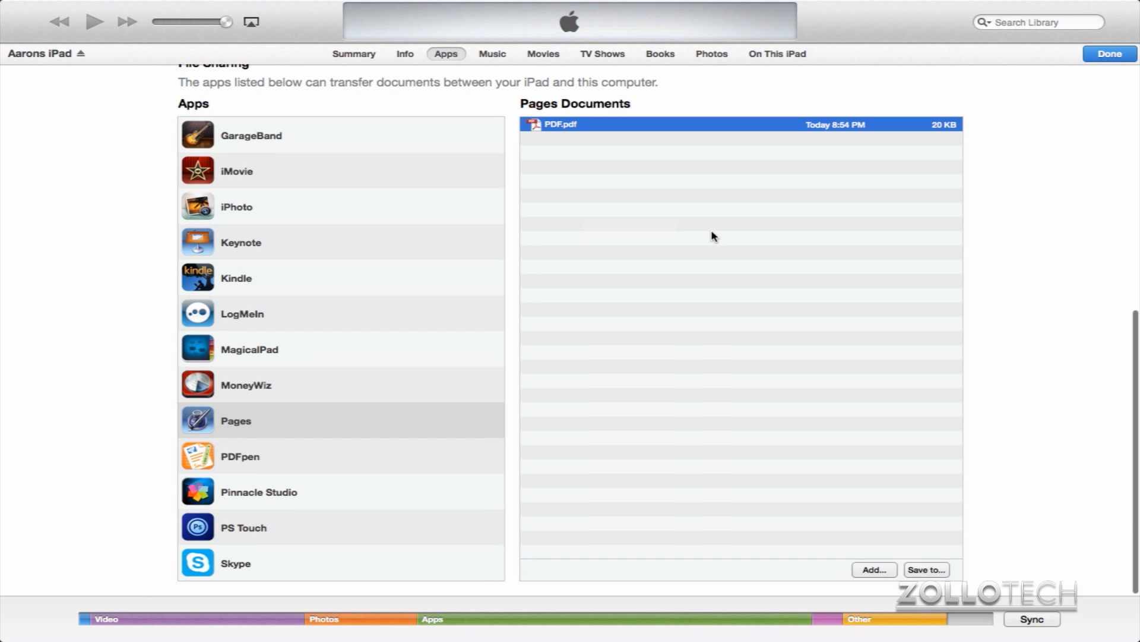
scroll("up", 3)
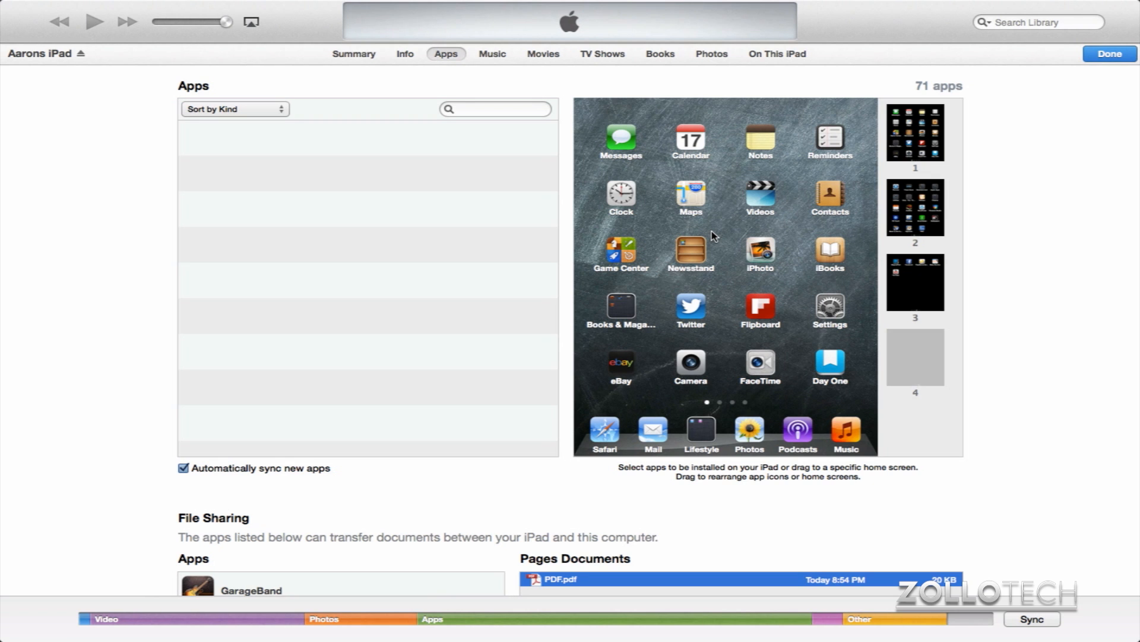
scroll("down", 3)
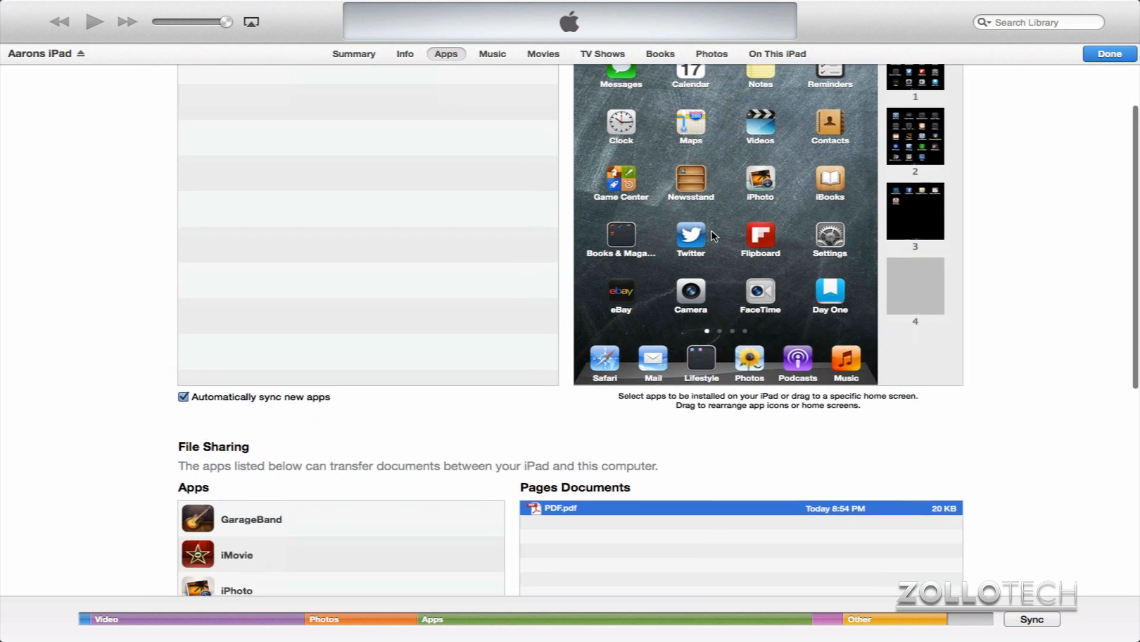
scroll("down", 3)
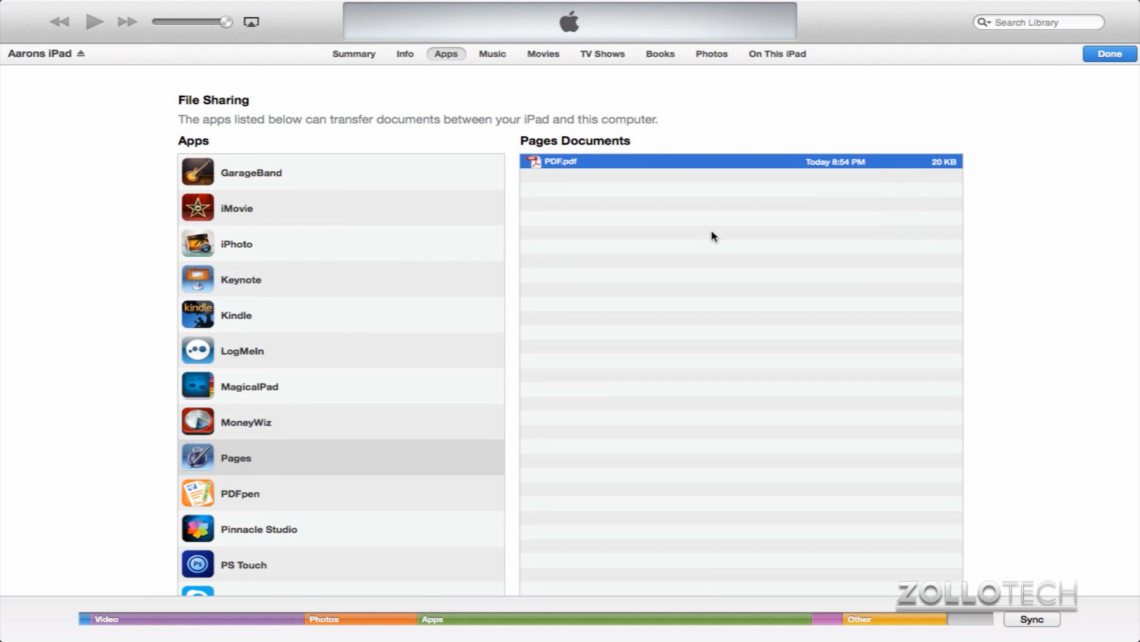